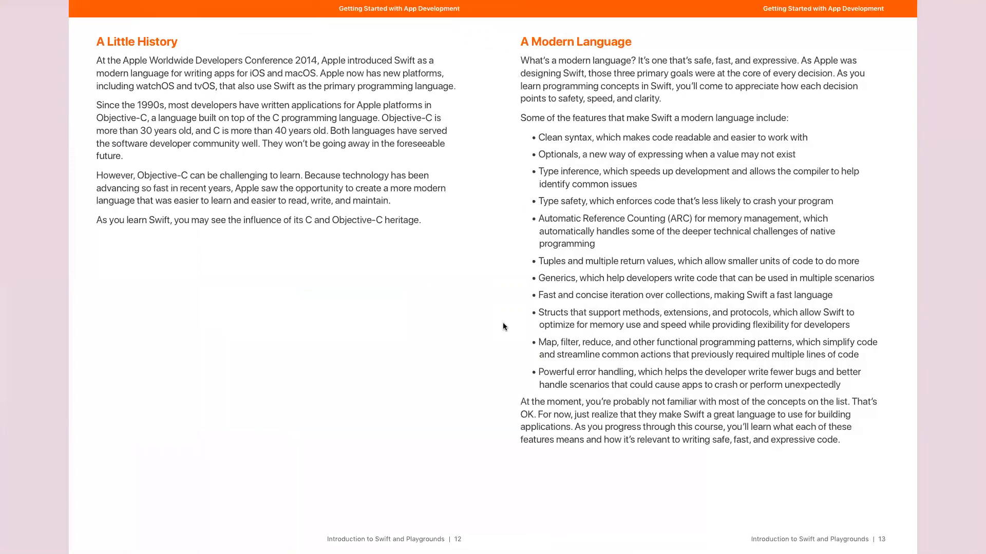
# Scroll ahead in the Swift book to the safety, open source and Hello World pages.
pyautogui.scroll(-3)
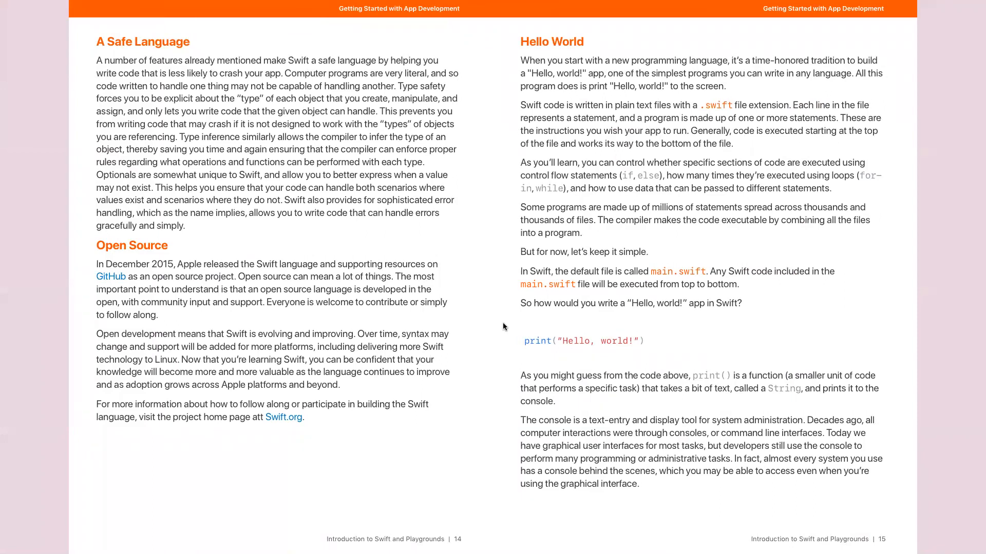
pyautogui.moveTo(565, 58)
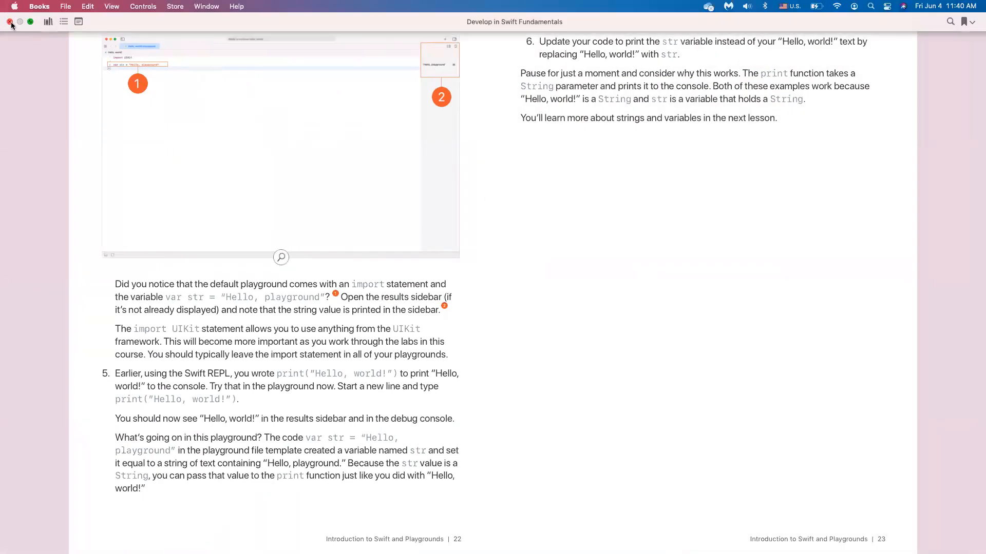
pyautogui.moveTo(11, 20)
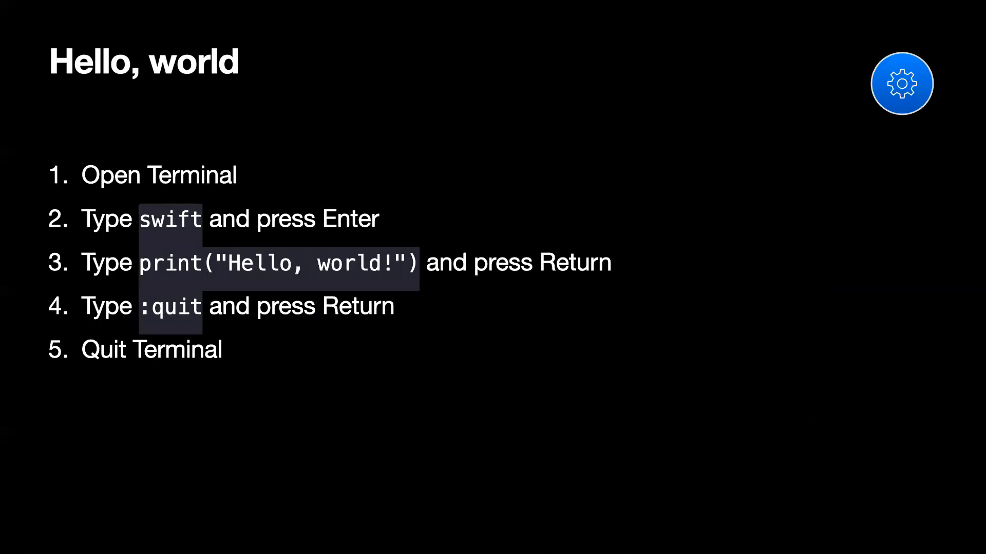
pyautogui.moveTo(210, 95)
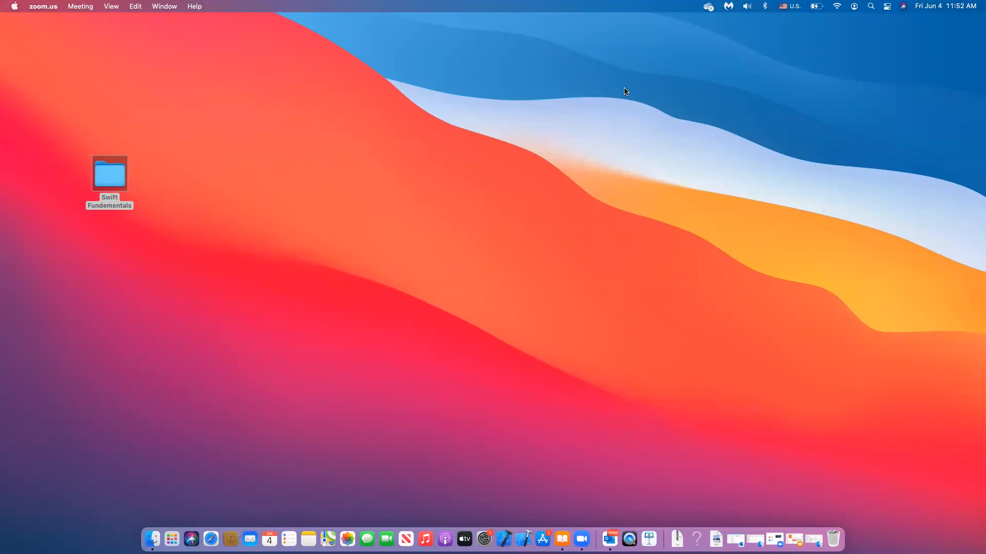
pyautogui.moveTo(420, 456)
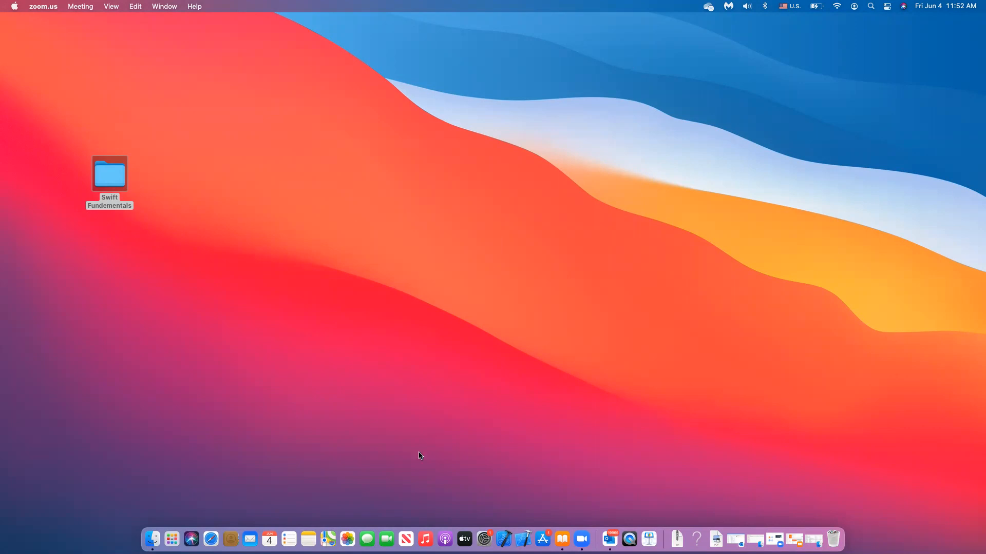
pyautogui.moveTo(503, 539)
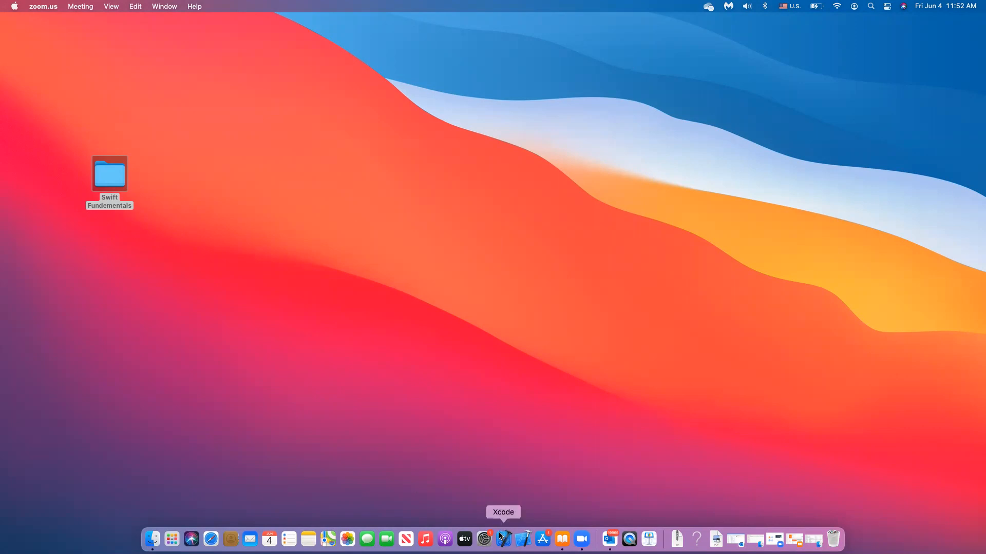
pyautogui.moveTo(451, 459)
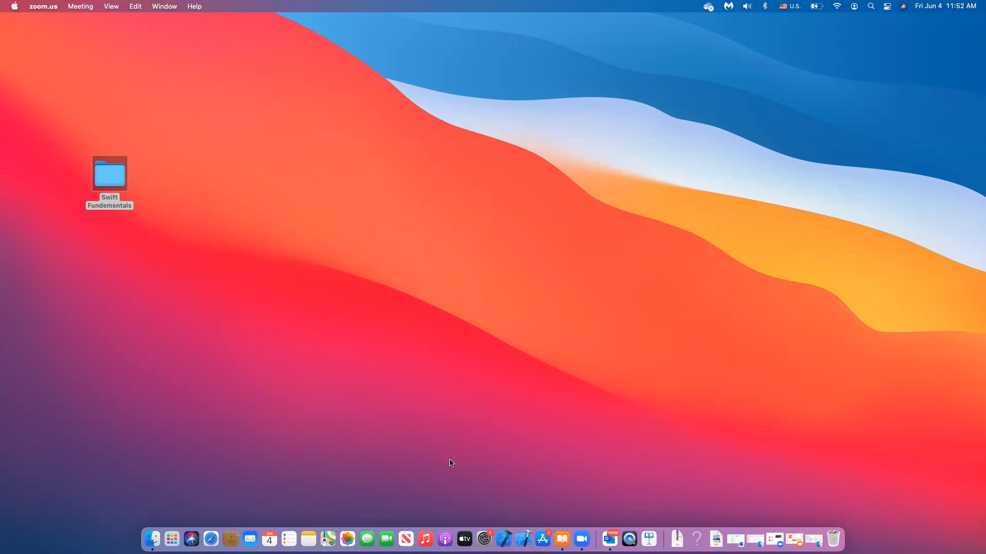
pyautogui.moveTo(464, 539)
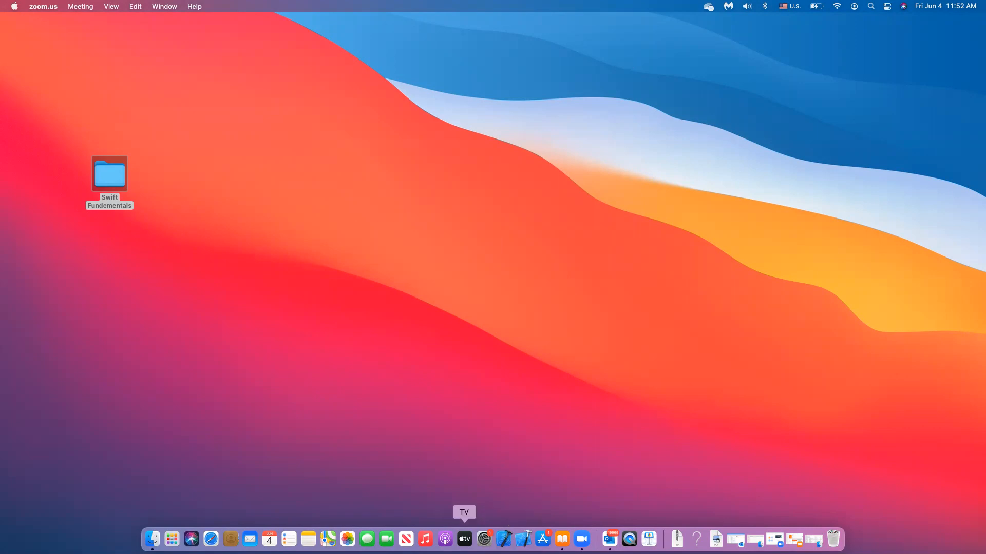
pyautogui.moveTo(171, 539)
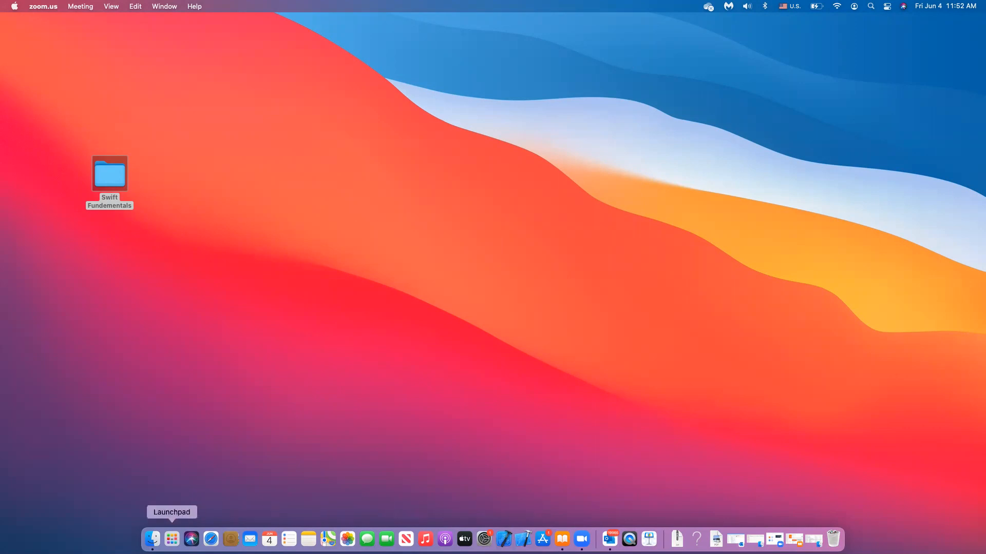
# Show Launchpad, then launch Xcode from its Dock icon.
pyautogui.click(171, 539)
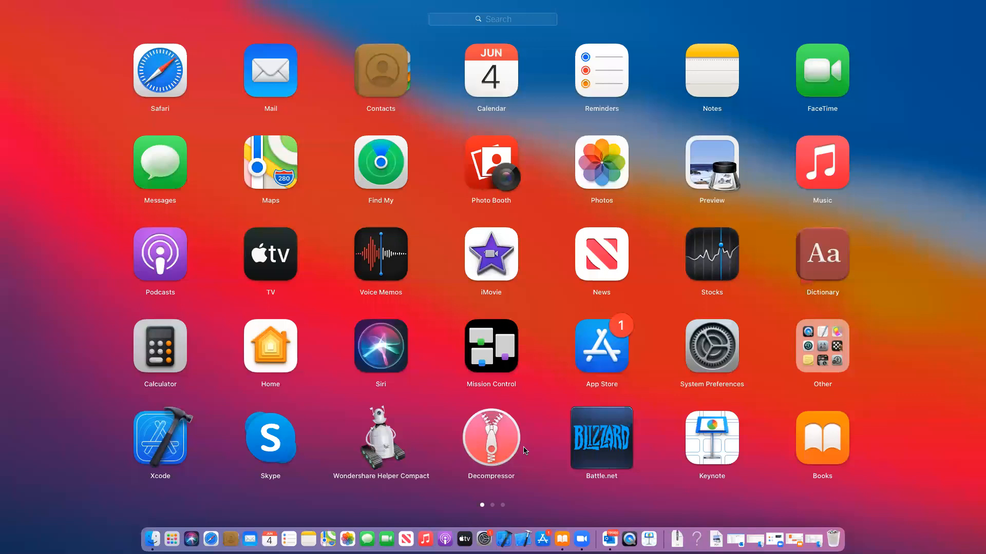
pyautogui.moveTo(172, 455)
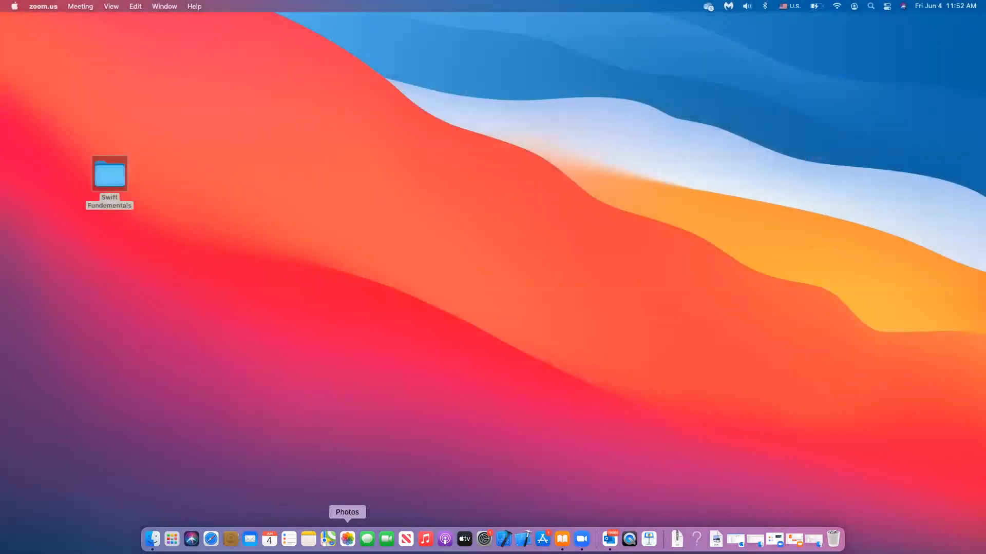
pyautogui.moveTo(503, 540)
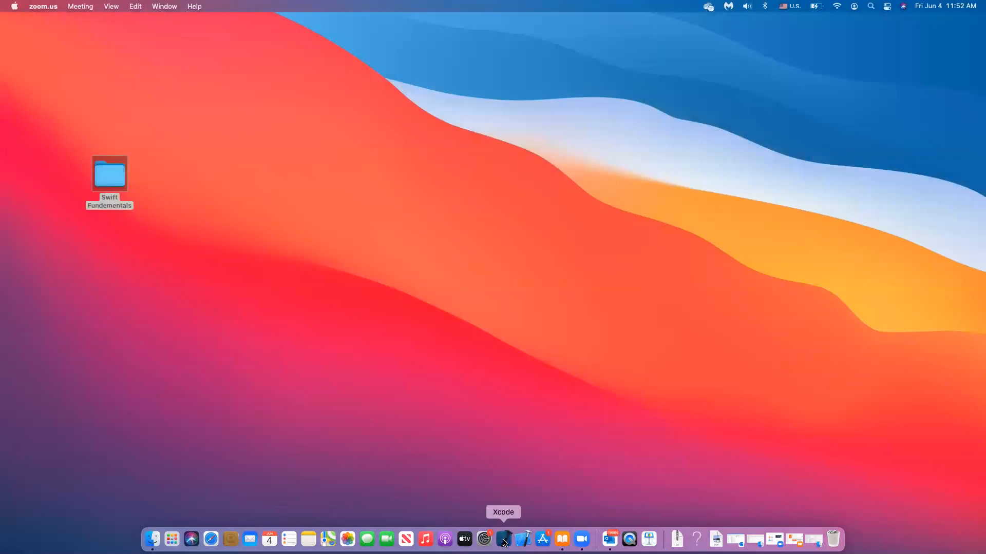
pyautogui.click(504, 540)
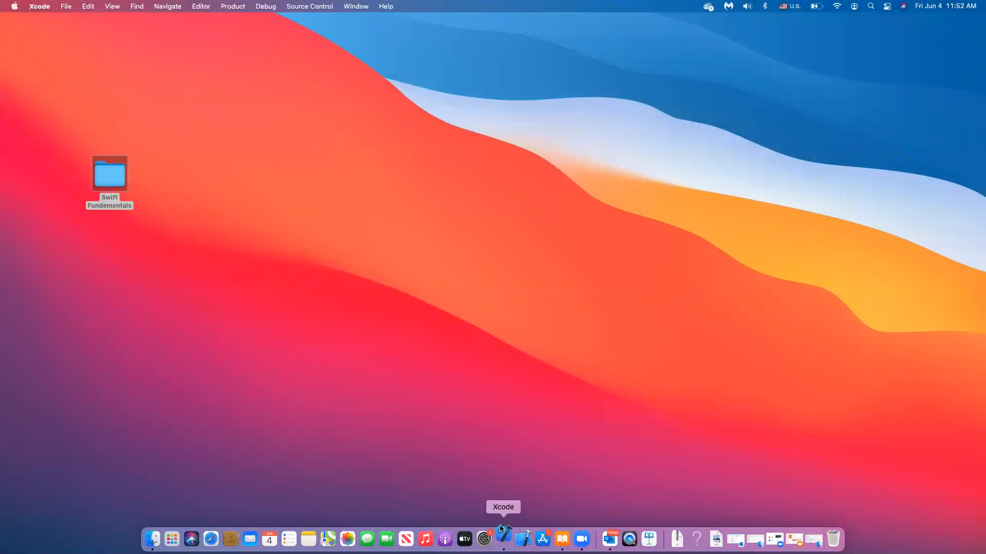
pyautogui.click(503, 539)
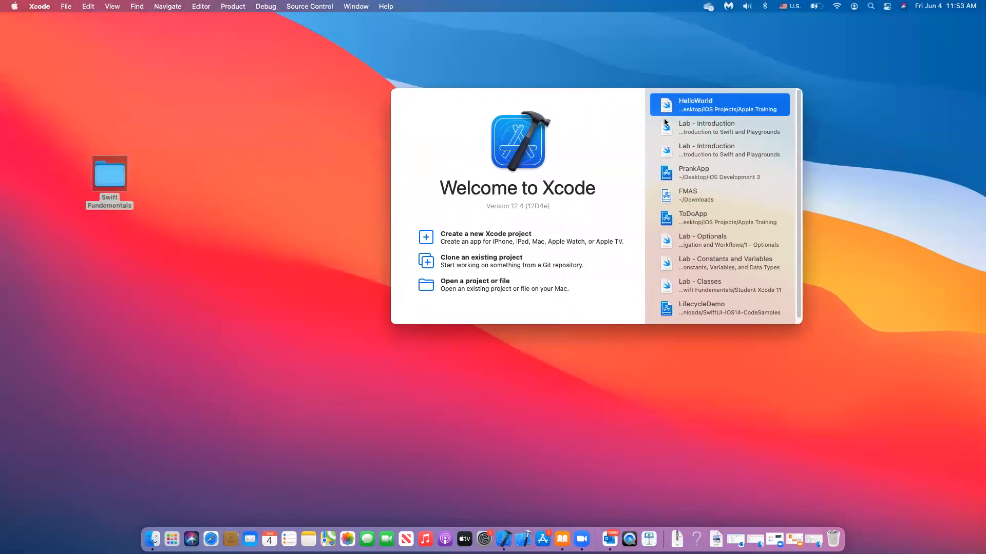
pyautogui.moveTo(499, 267)
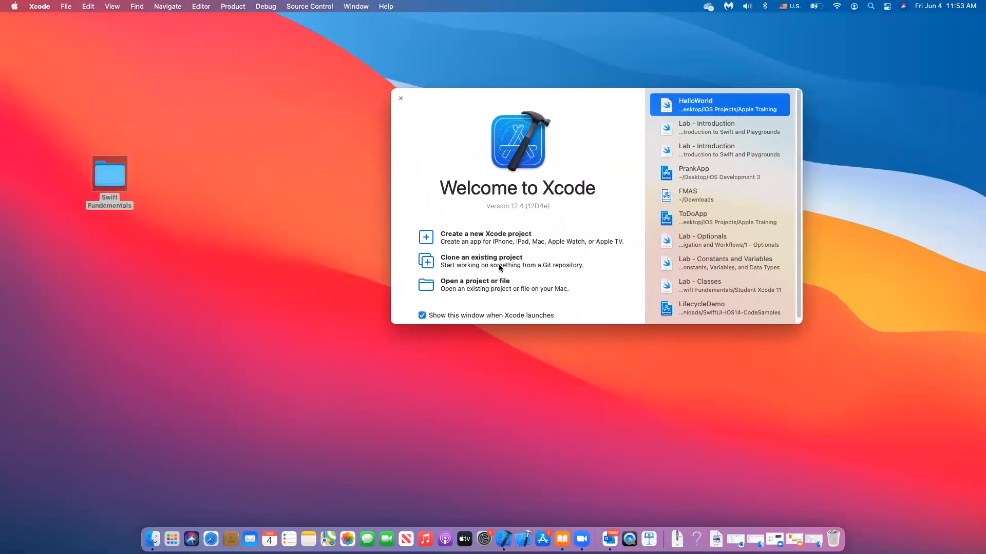
pyautogui.moveTo(470, 215)
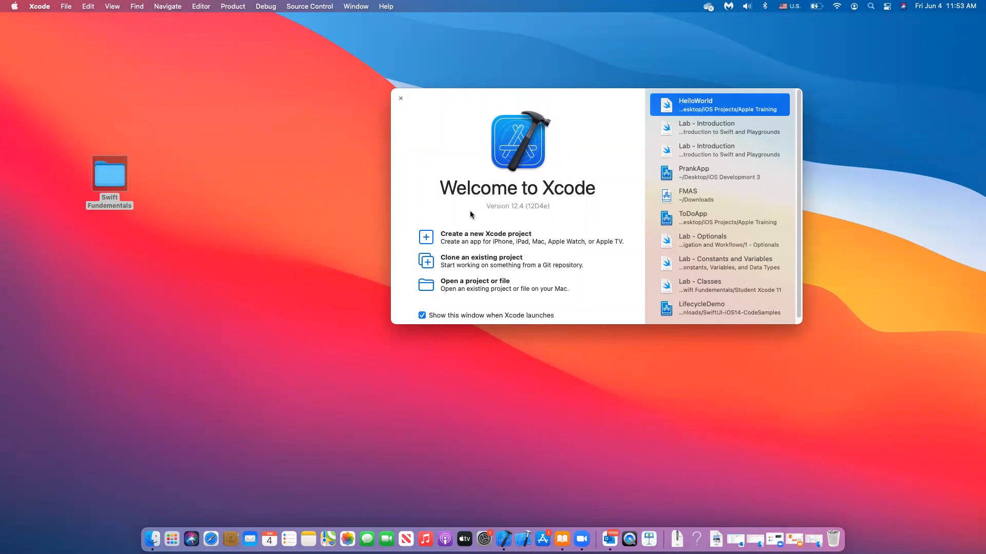
pyautogui.moveTo(486, 243)
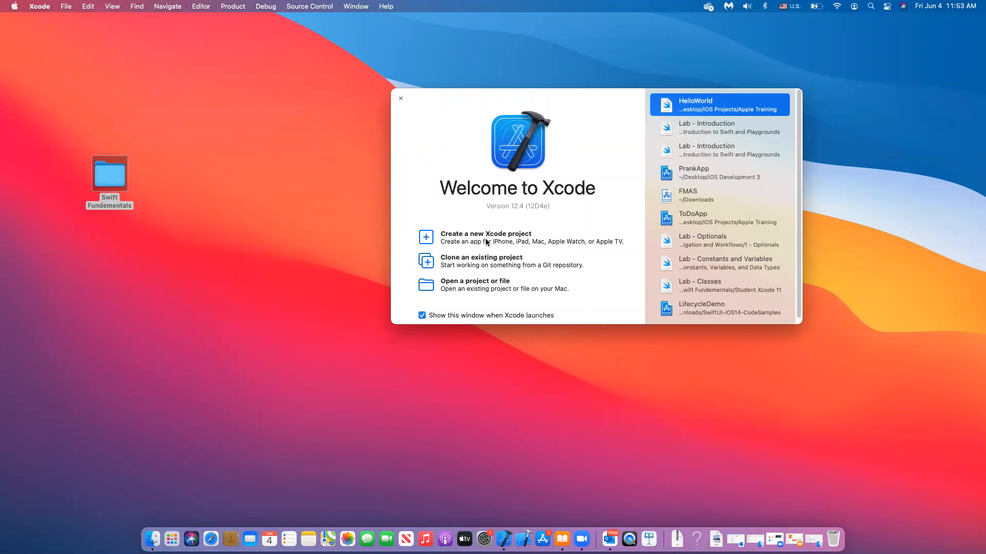
pyautogui.moveTo(496, 278)
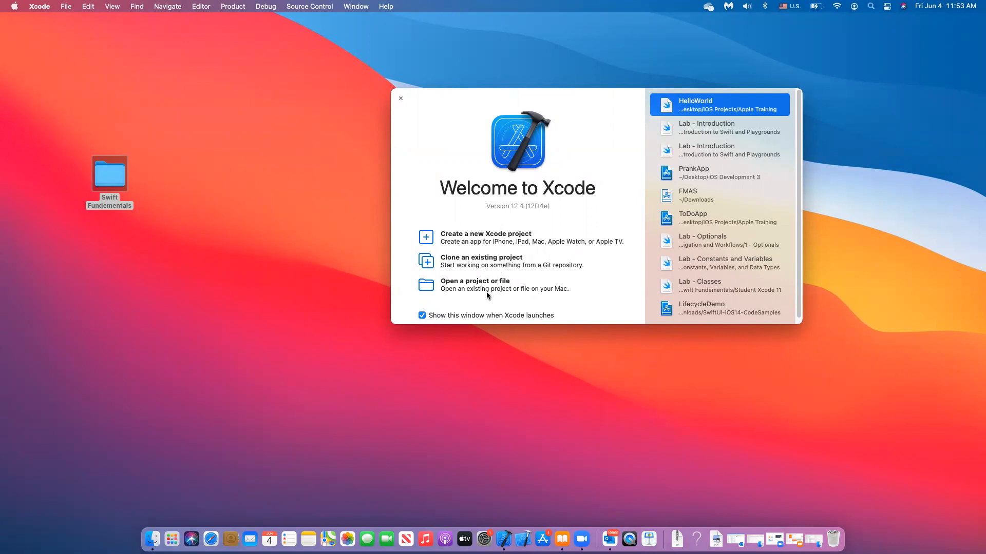
pyautogui.moveTo(440, 239)
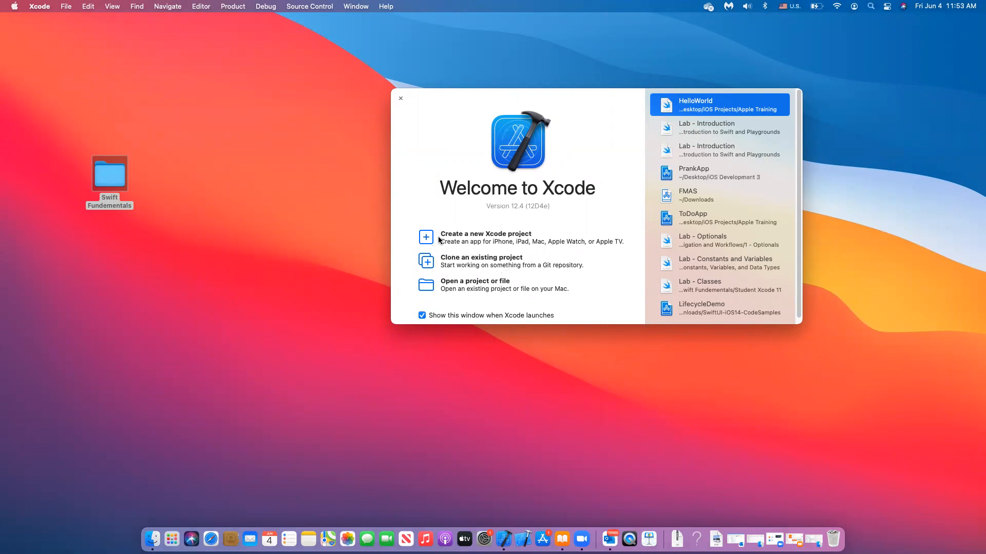
pyautogui.moveTo(492, 242)
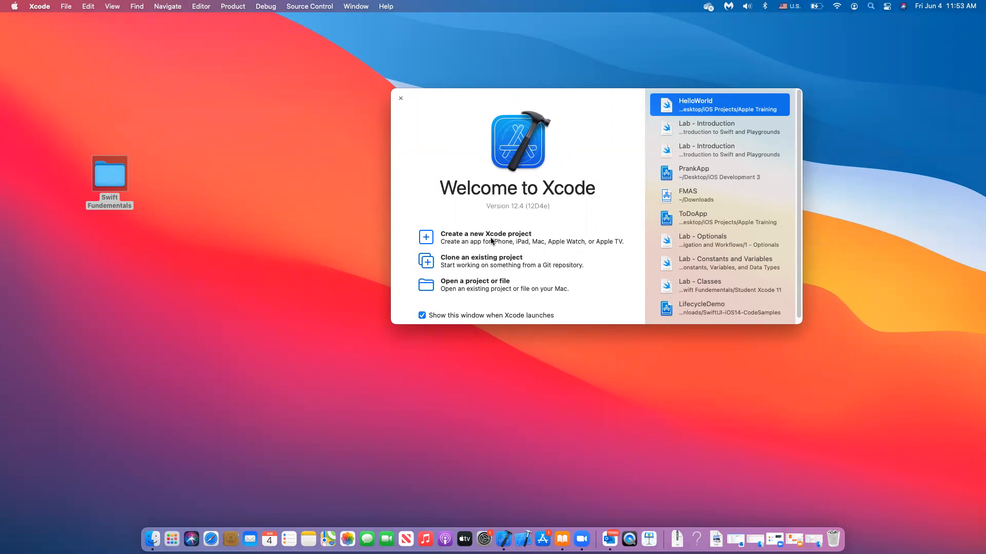
pyautogui.moveTo(456, 243)
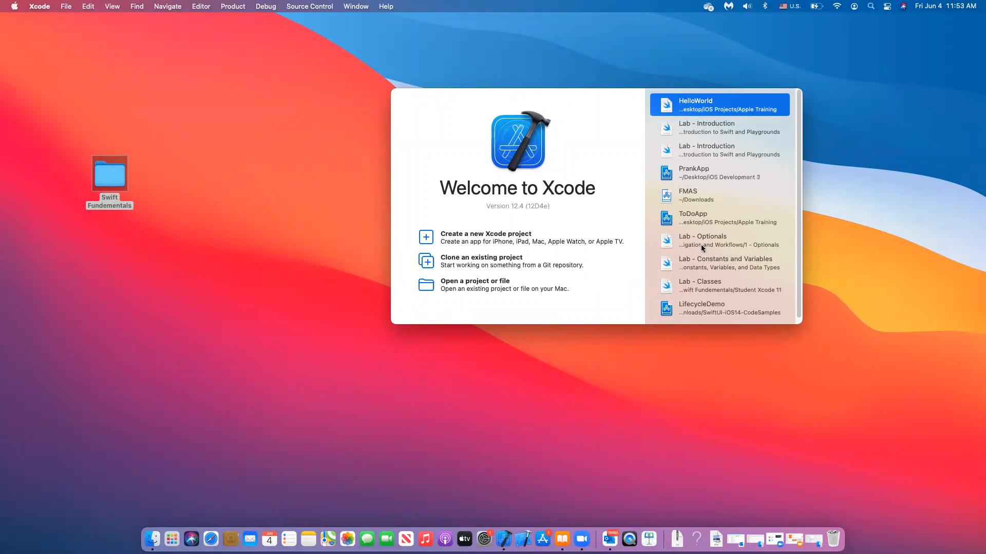
pyautogui.moveTo(720, 270)
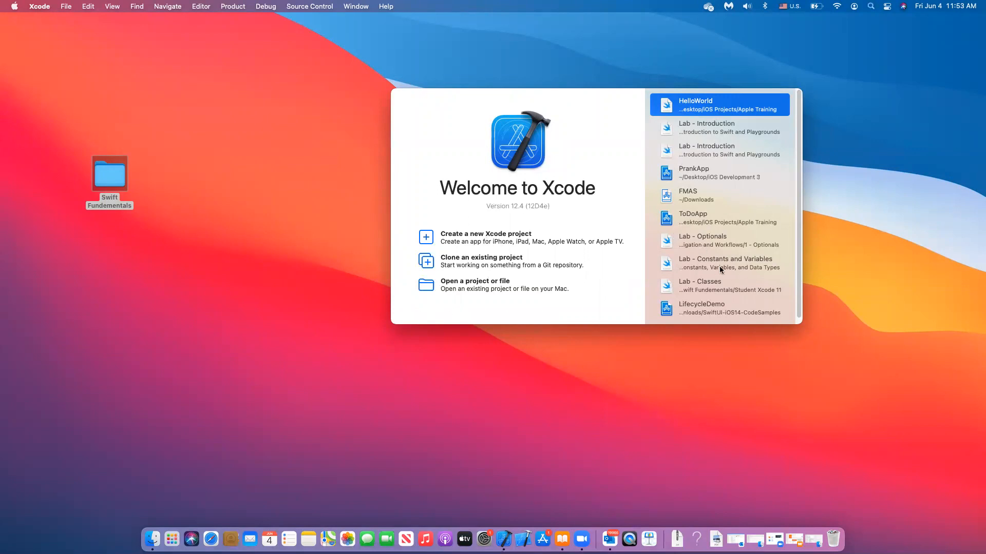
pyautogui.moveTo(704, 255)
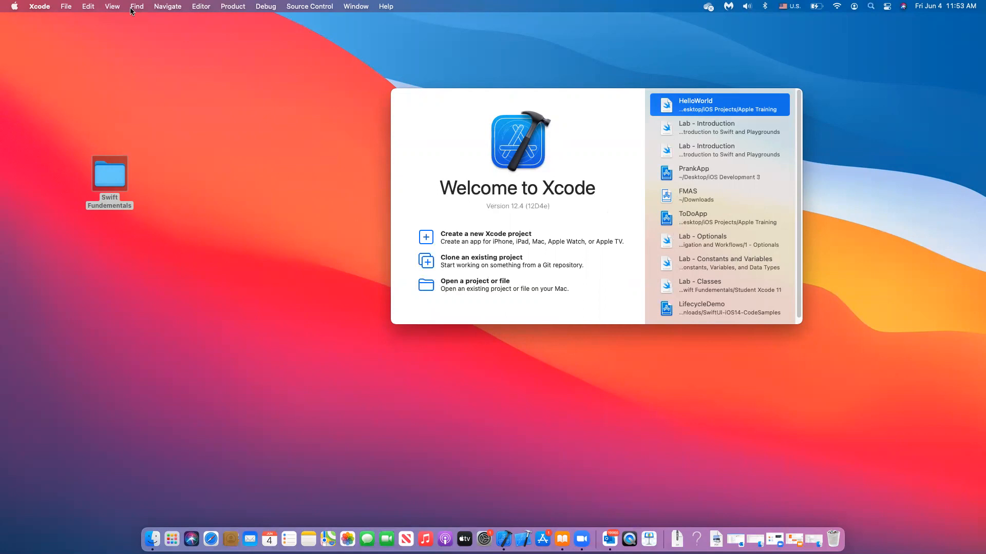
pyautogui.moveTo(88, 9)
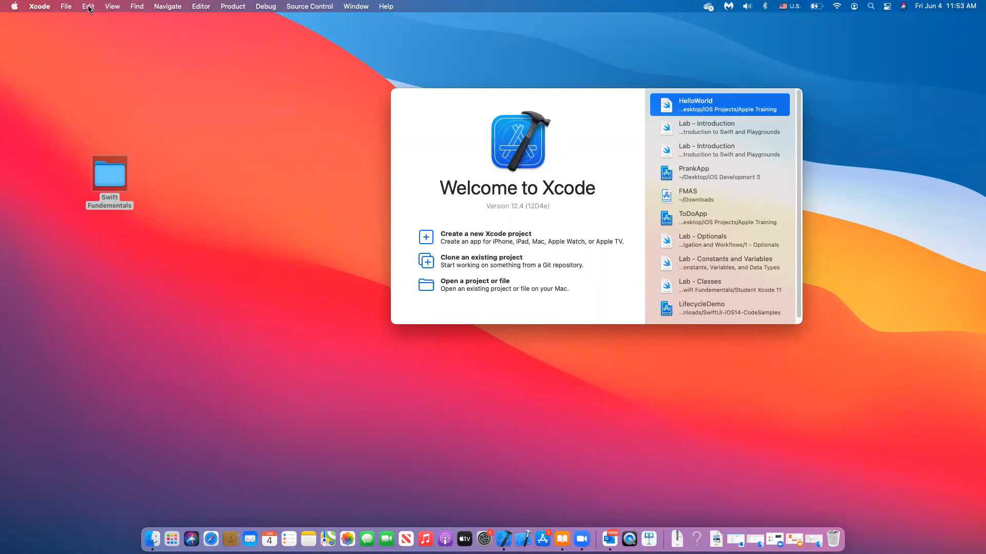
pyautogui.moveTo(65, 6)
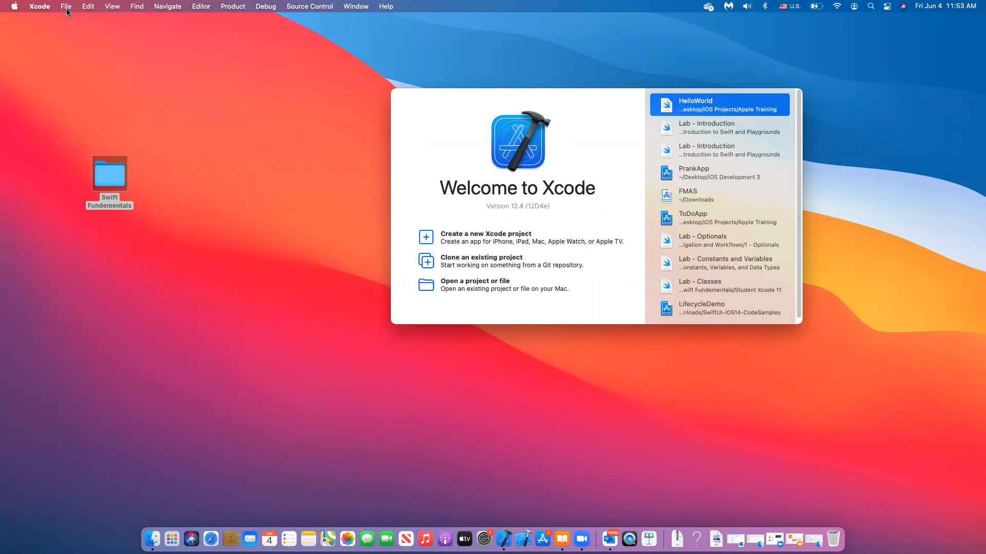
# Open Xcode's File menu to reach the New submenu with Playground.
pyautogui.click(66, 6)
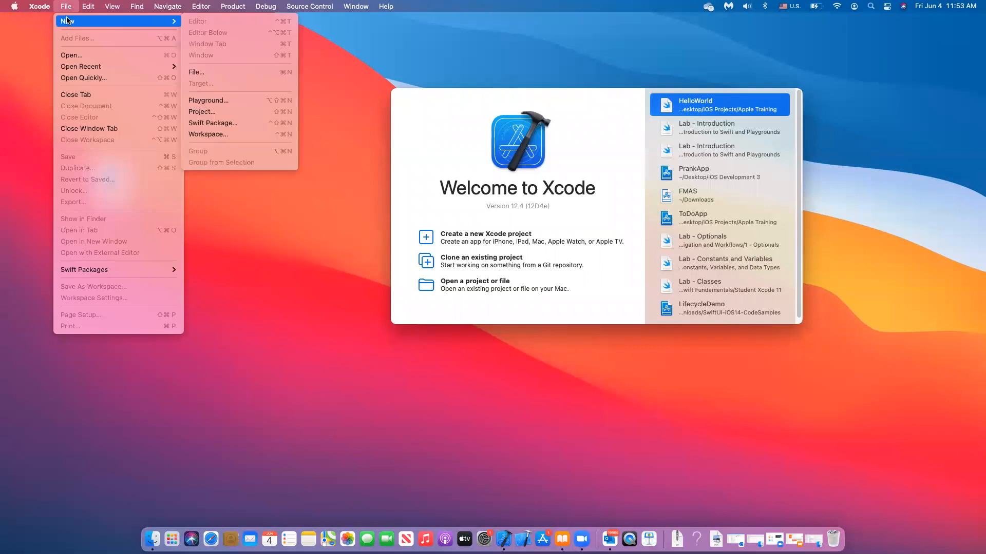
pyautogui.moveTo(207, 100)
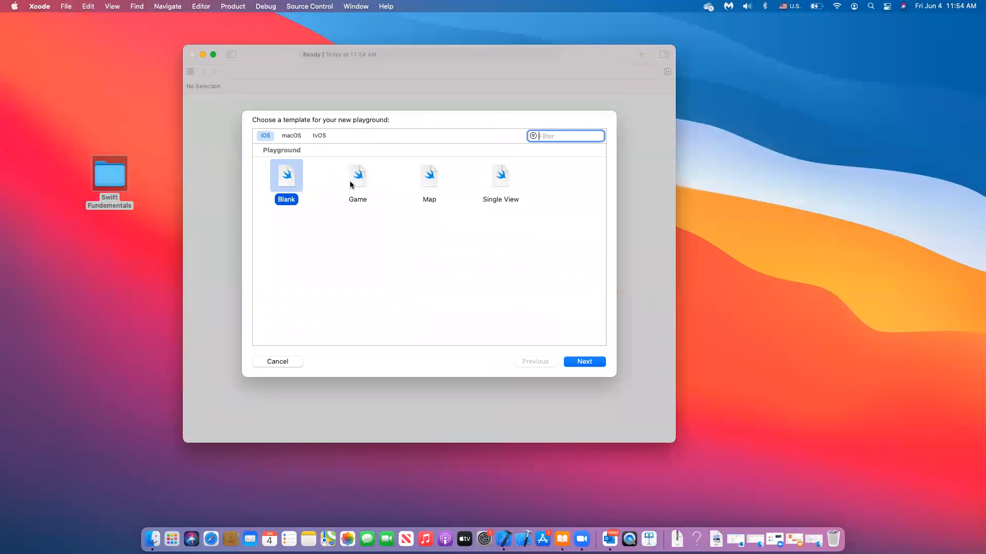
pyautogui.moveTo(303, 142)
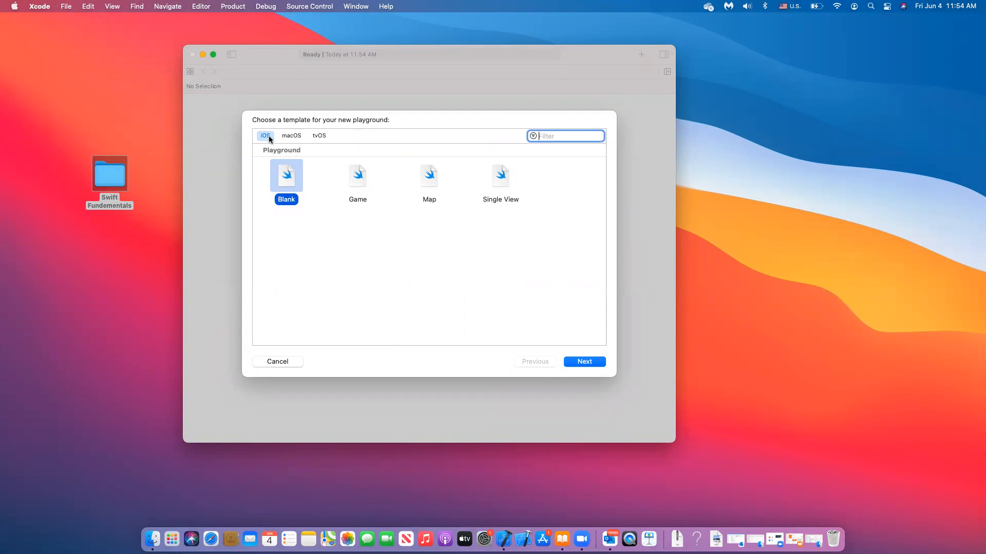
pyautogui.moveTo(304, 148)
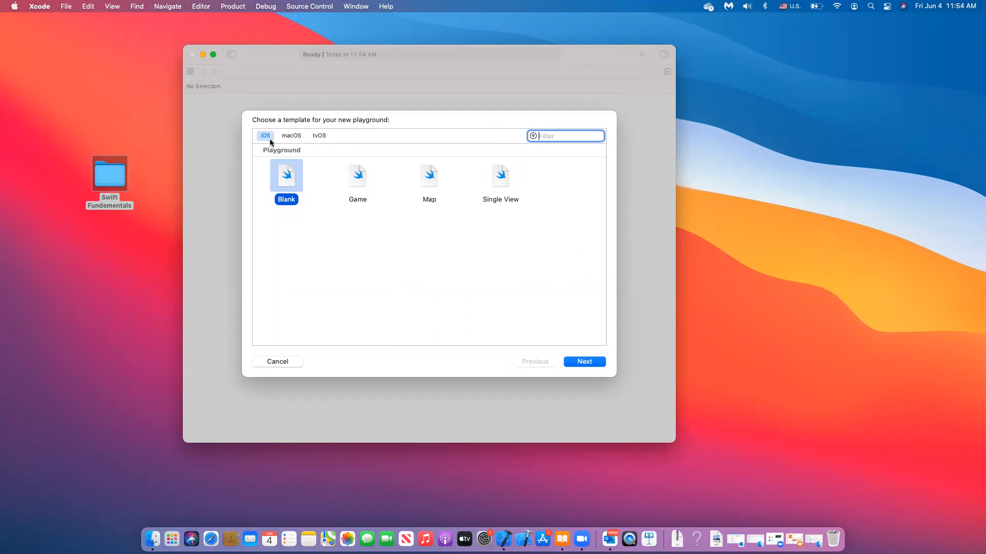
pyautogui.moveTo(304, 180)
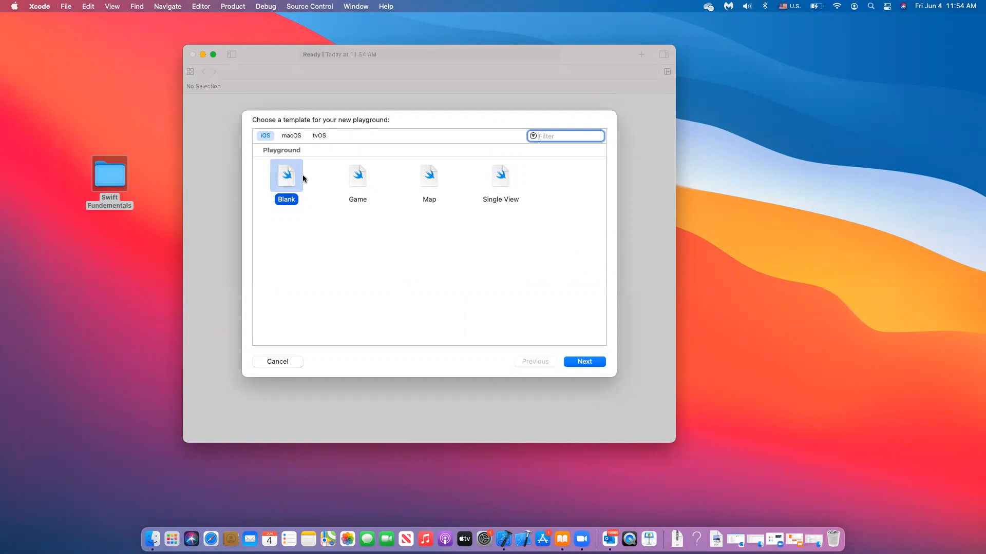
pyautogui.moveTo(284, 185)
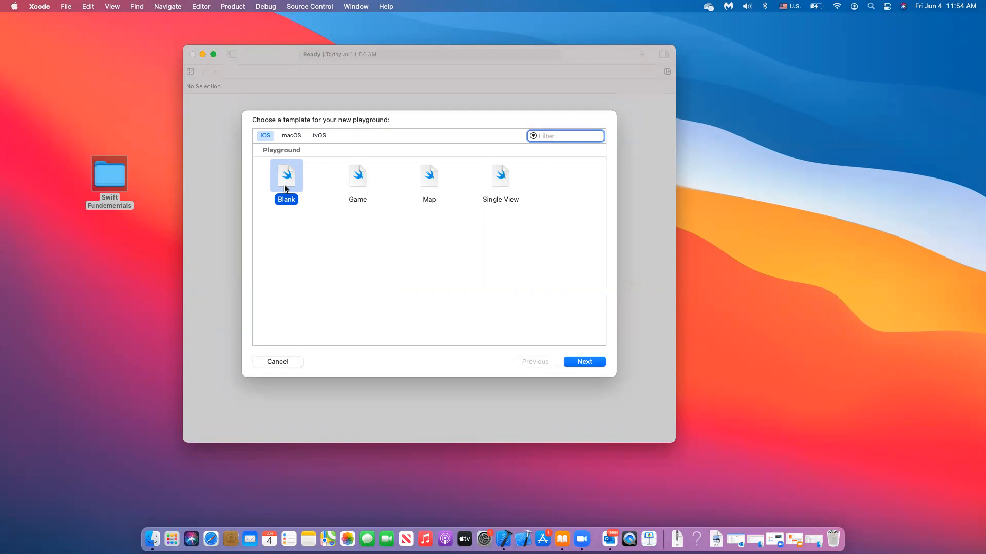
pyautogui.moveTo(366, 168)
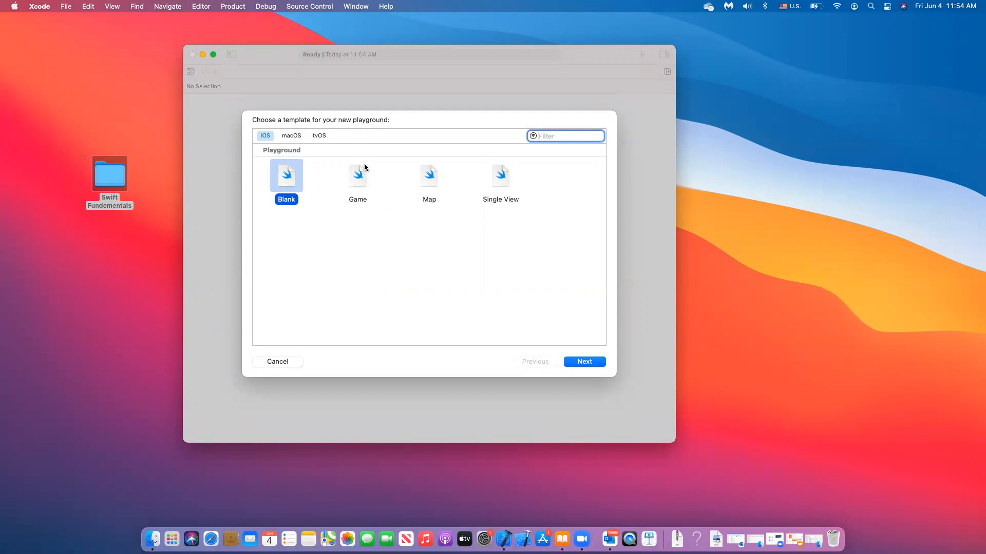
pyautogui.moveTo(362, 157)
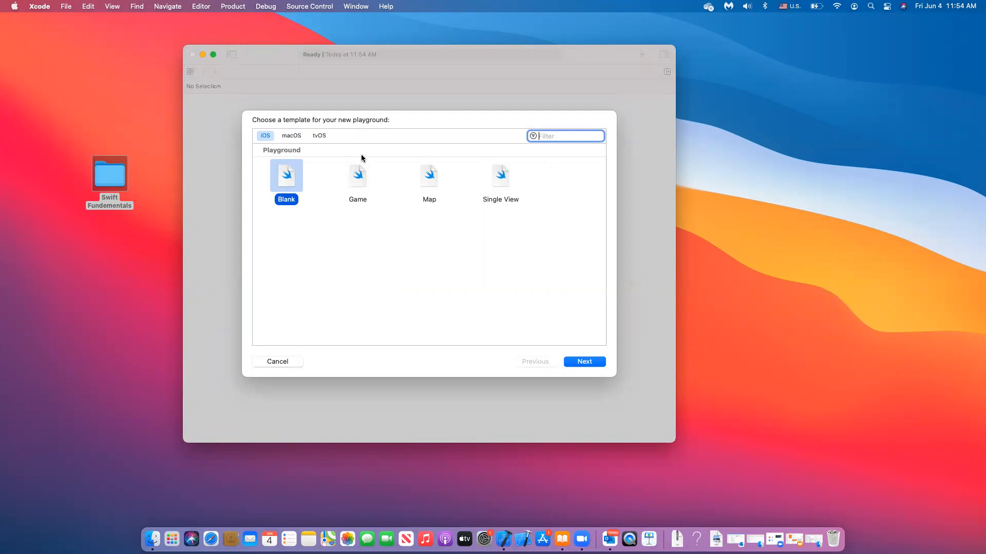
pyautogui.moveTo(426, 160)
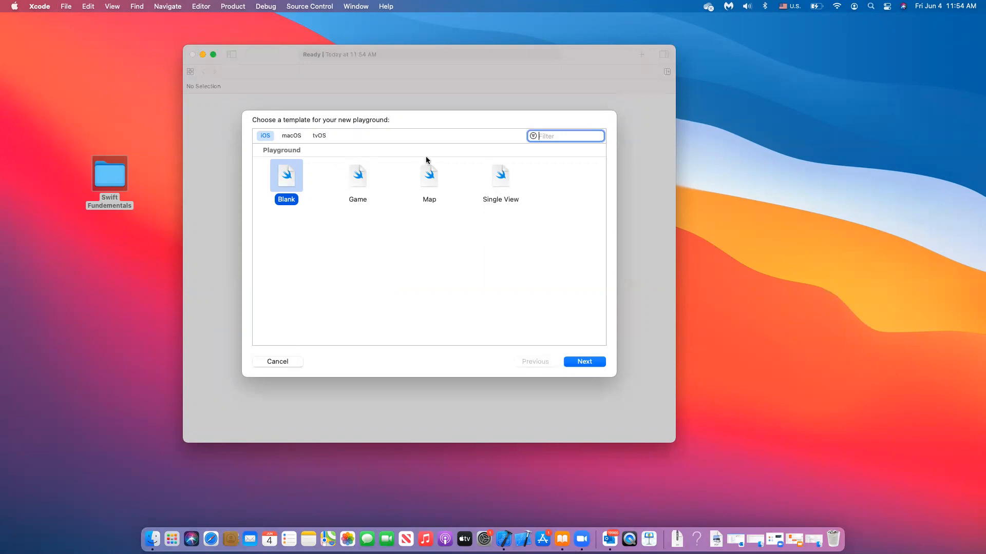
pyautogui.moveTo(381, 34)
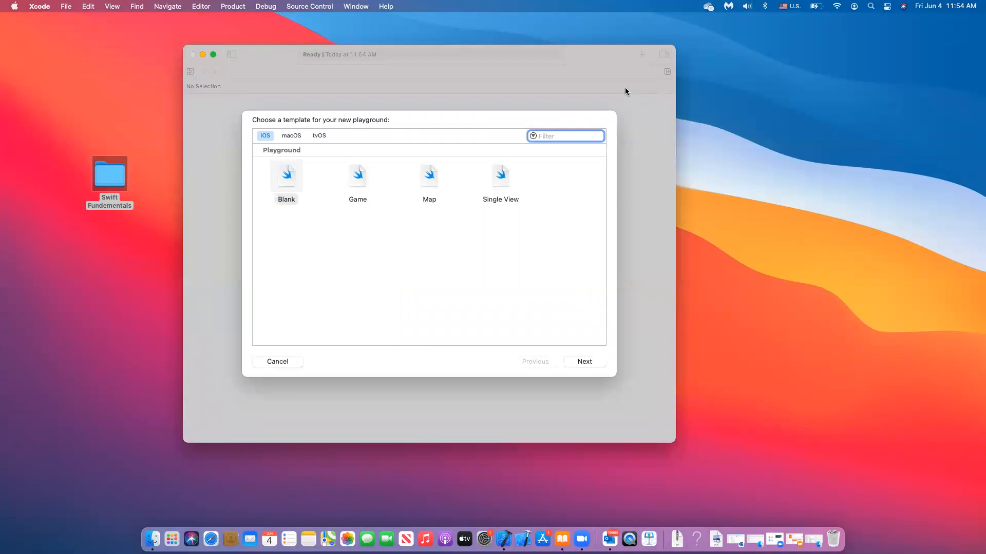
pyautogui.moveTo(301, 228)
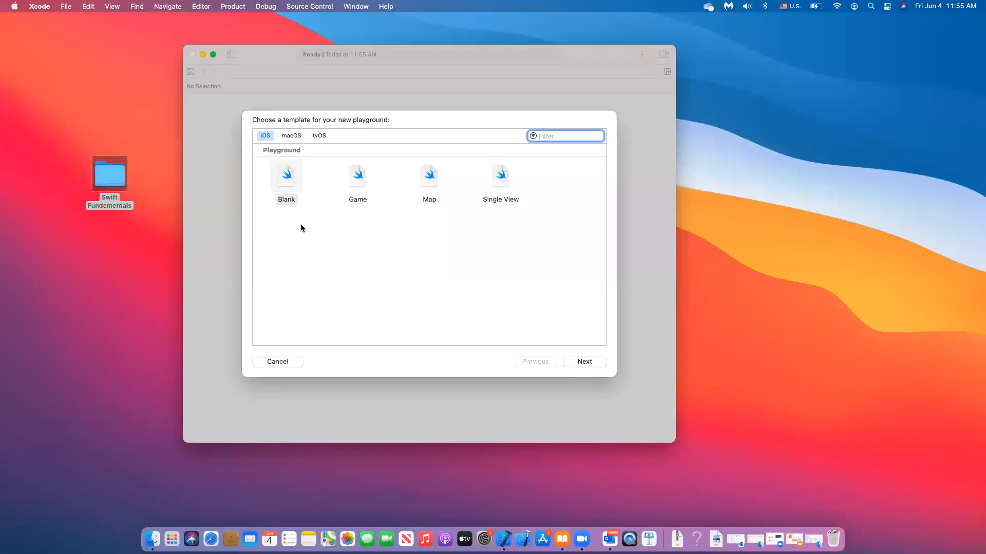
# Pick the iOS Blank template, name it FirstMyPlayground, and create it in Apple Training.
pyautogui.click(285, 175)
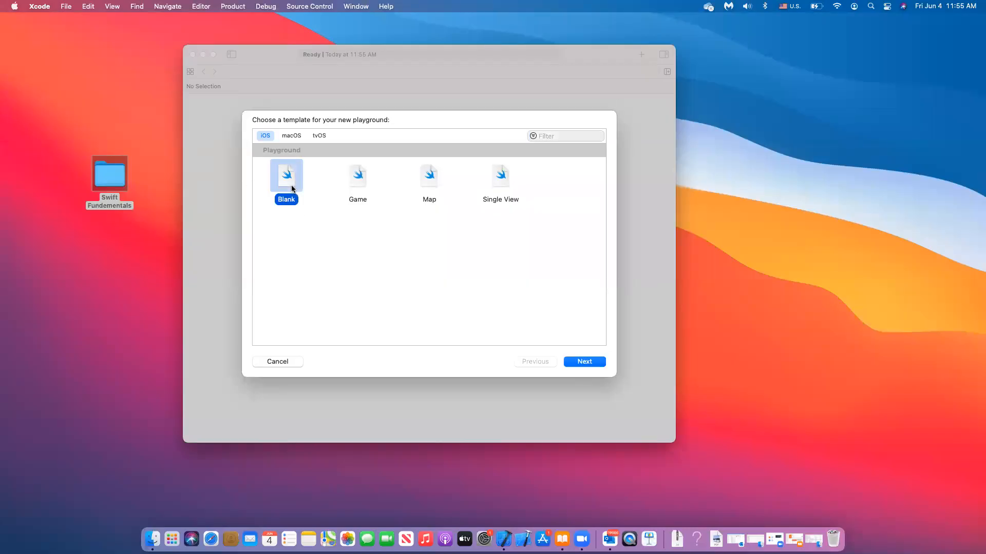
pyautogui.click(583, 361)
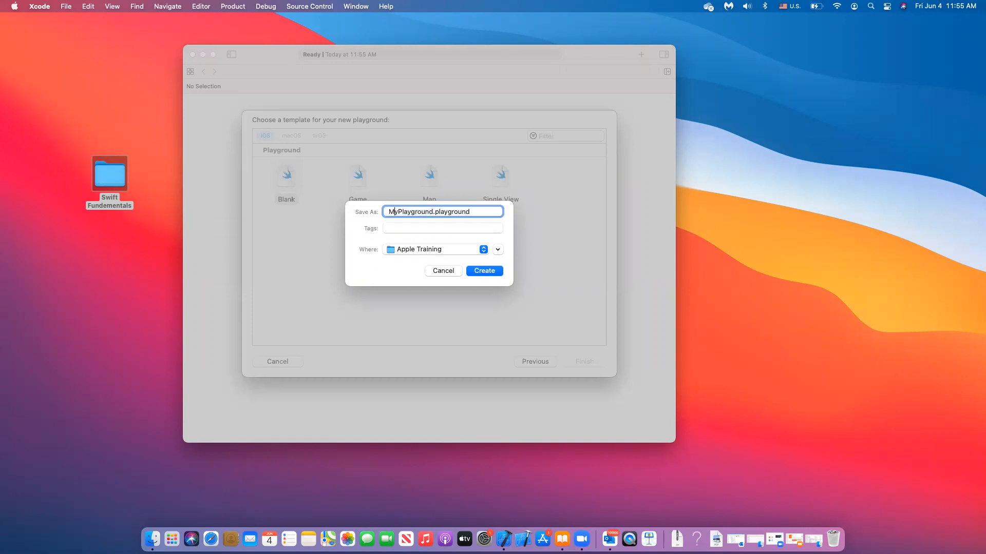
pyautogui.write('First')
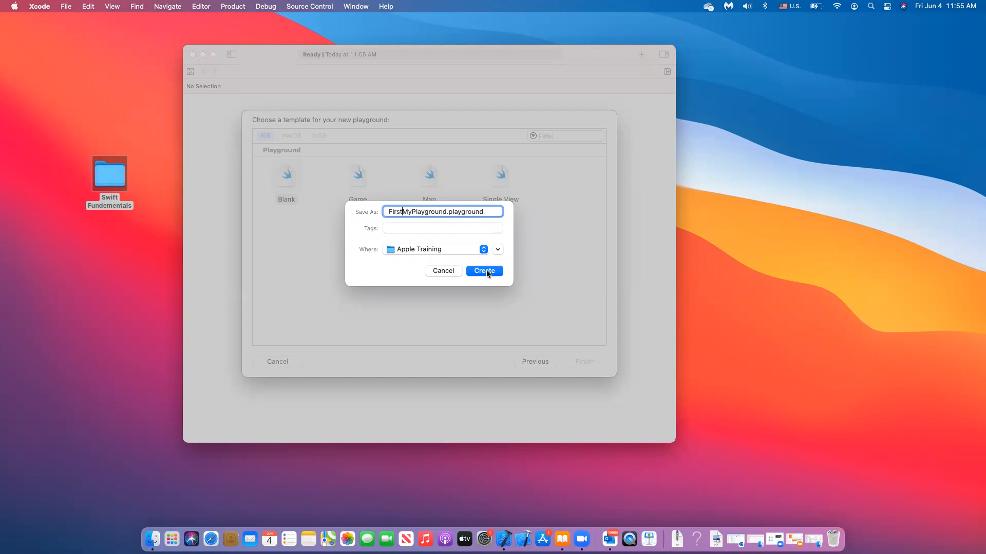
pyautogui.click(484, 271)
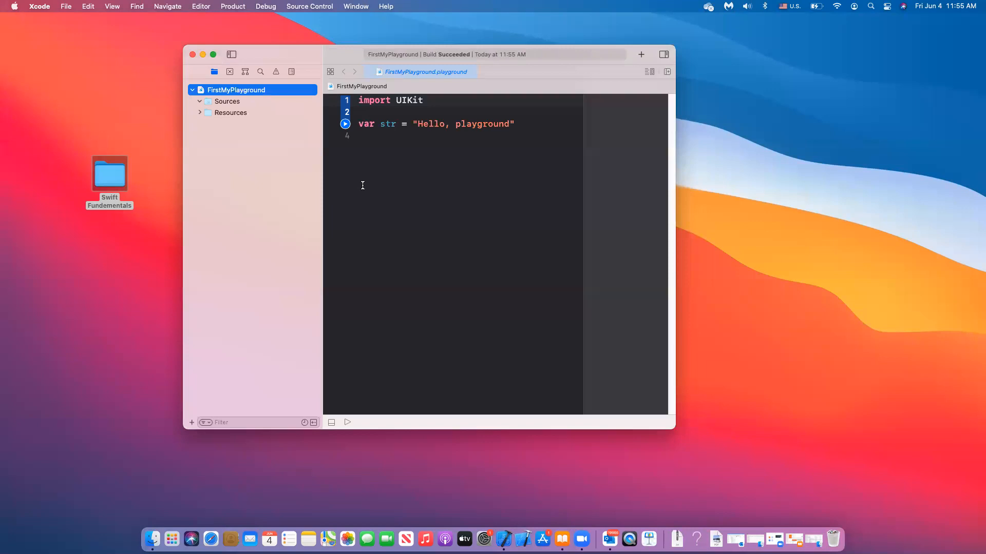
# Switch the FirstMyPlayground window to full screen.
pyautogui.click(213, 54)
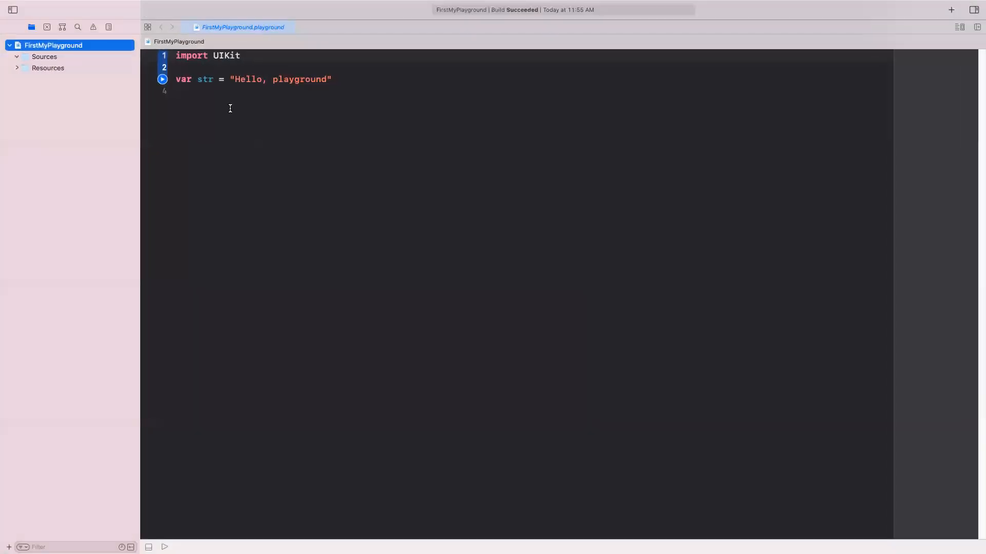
pyautogui.moveTo(239, 125)
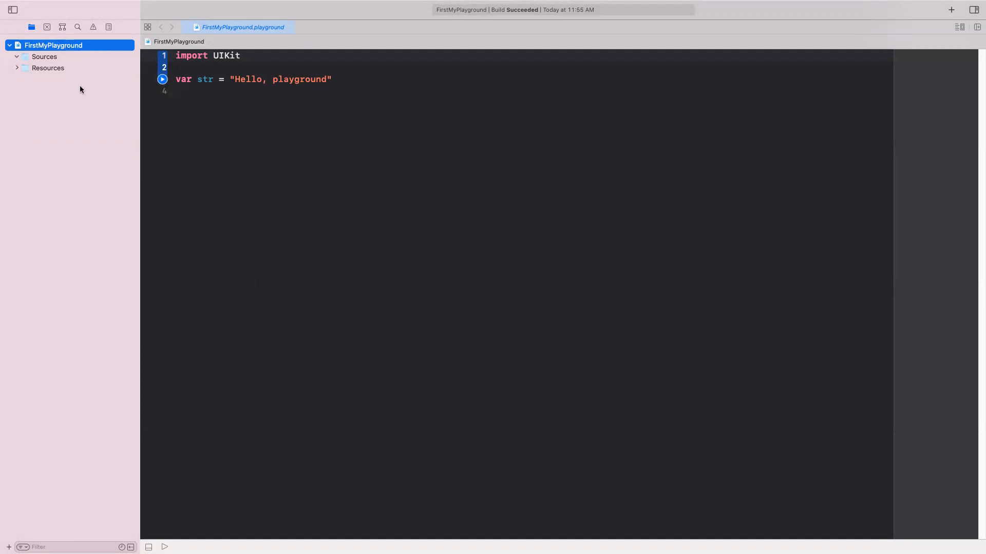
pyautogui.moveTo(36, 61)
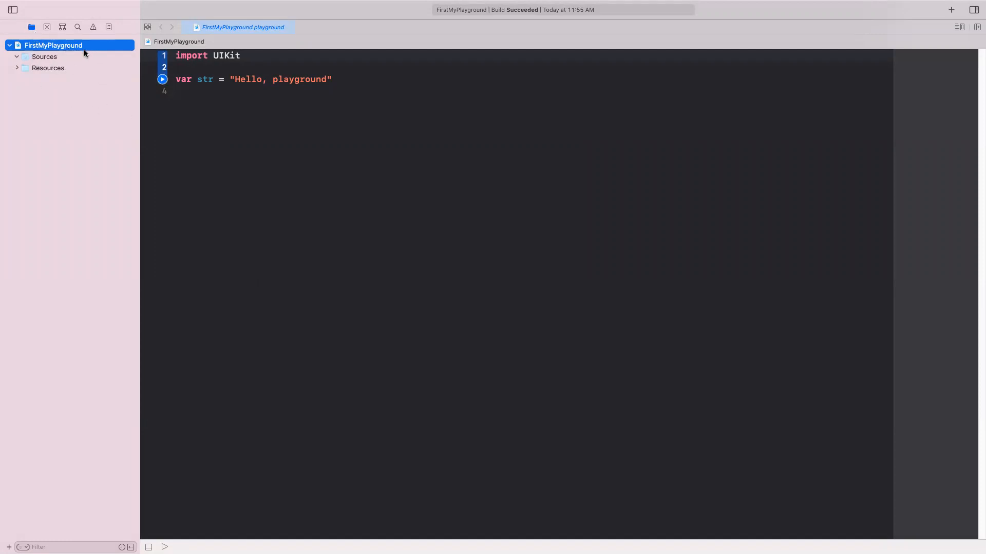
pyautogui.moveTo(30, 27)
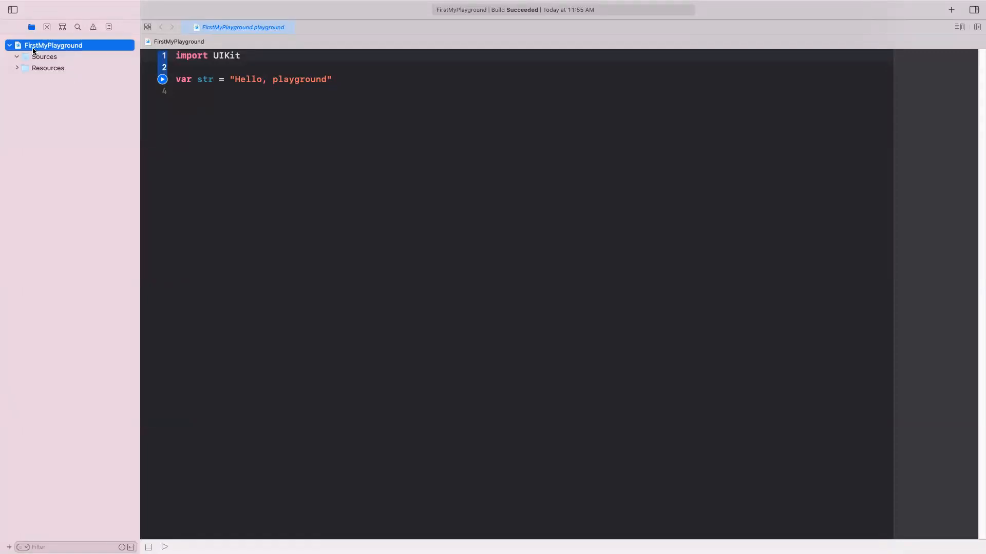
pyautogui.moveTo(30, 26)
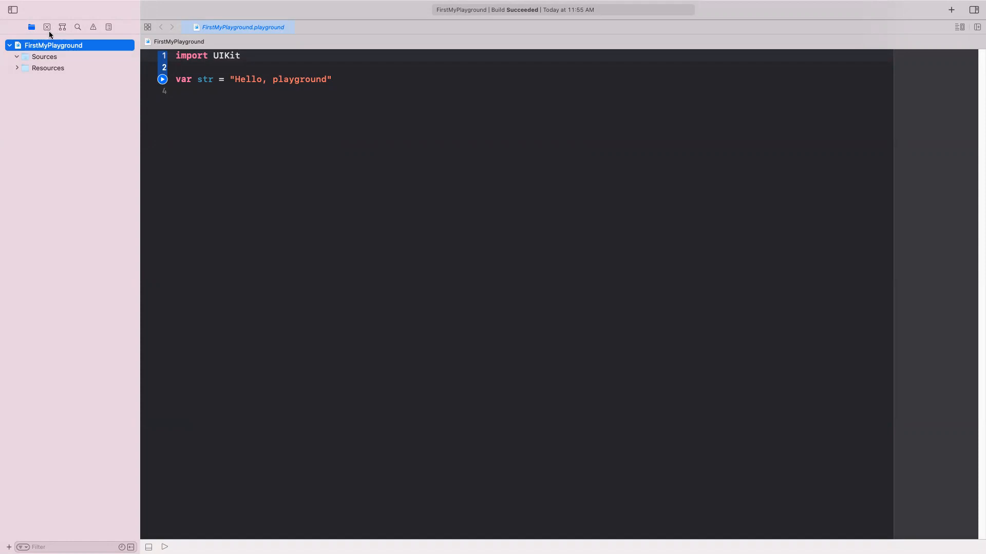
pyautogui.moveTo(93, 57)
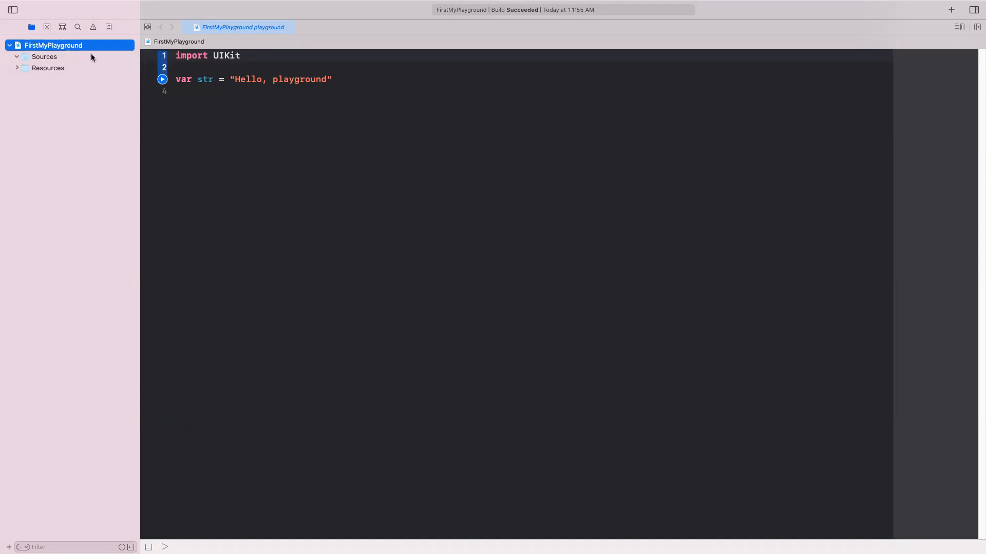
pyautogui.moveTo(223, 103)
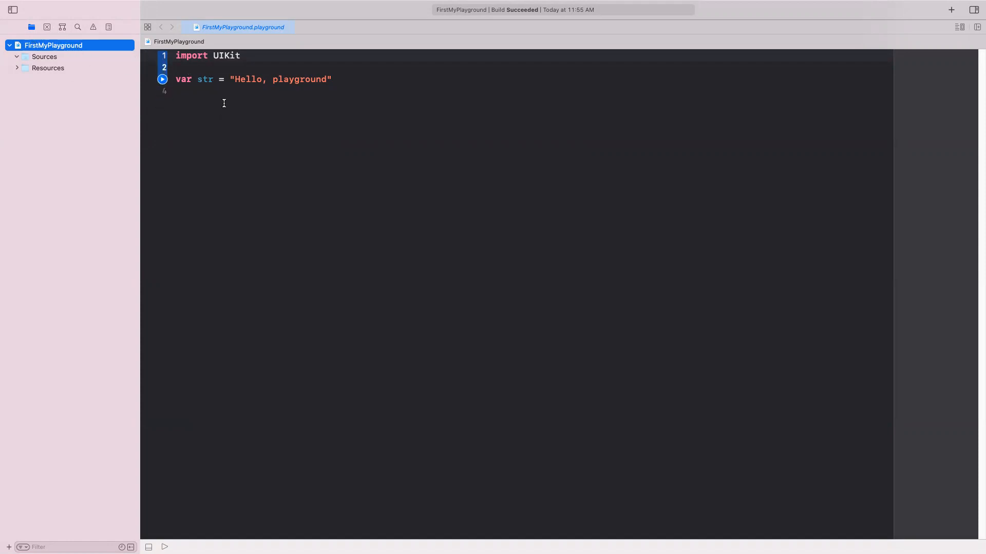
pyautogui.moveTo(255, 145)
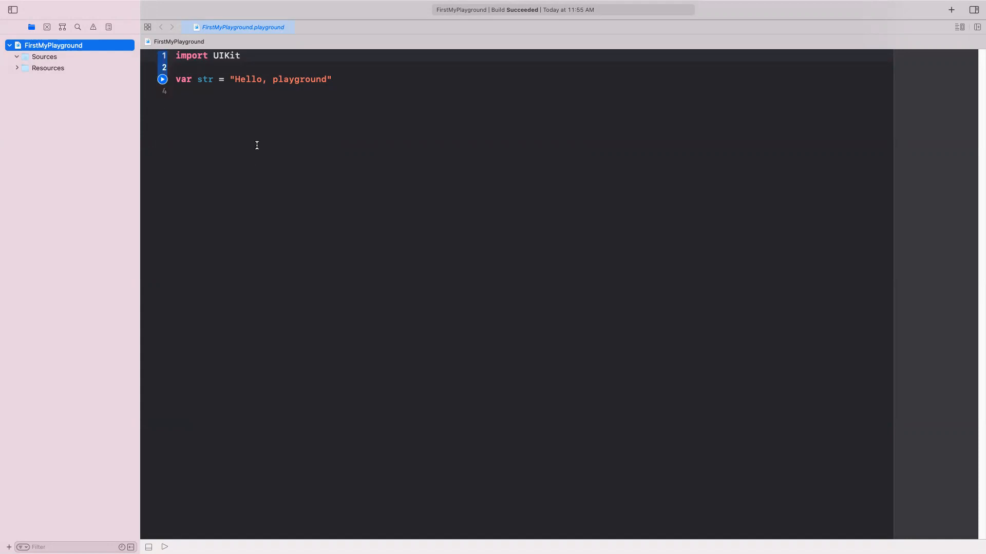
pyautogui.moveTo(975, 36)
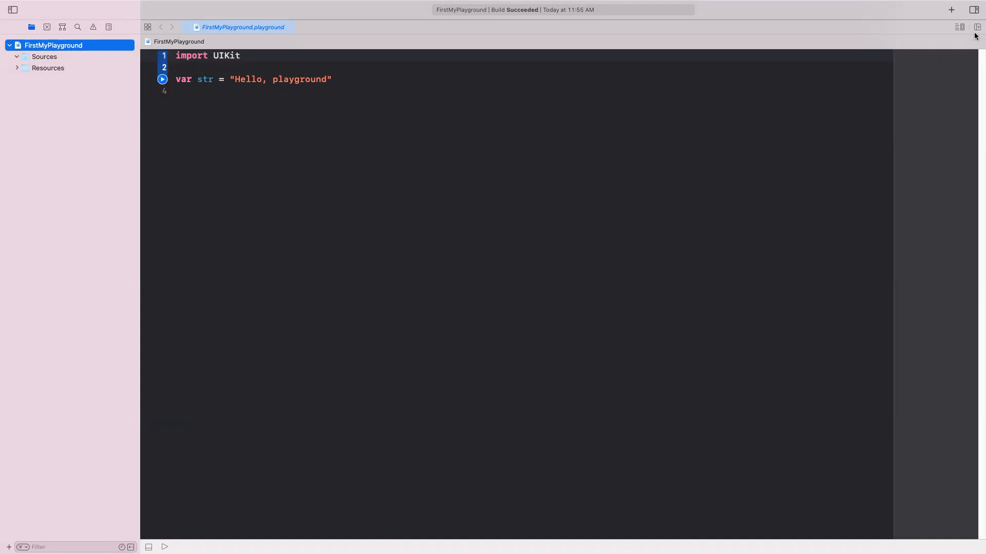
pyautogui.moveTo(963, 39)
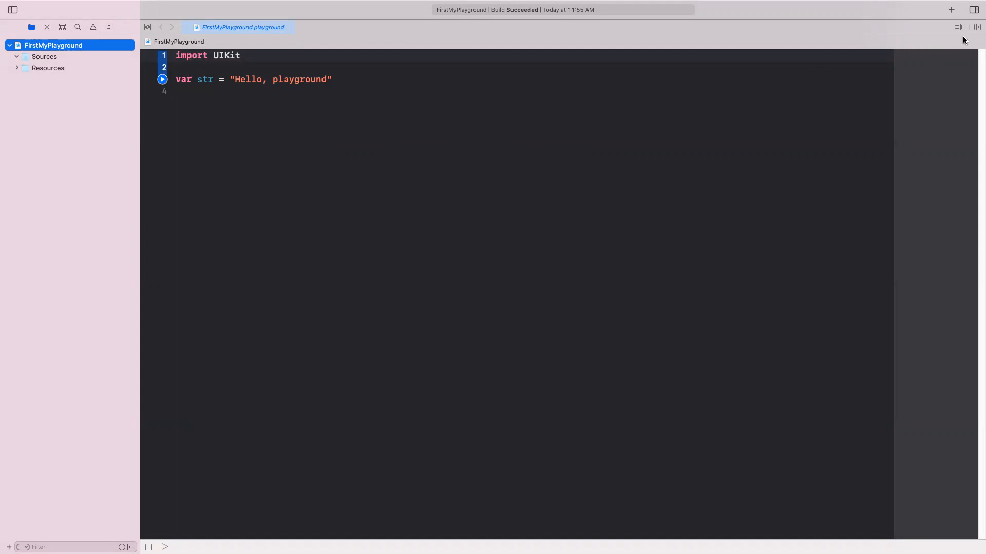
pyautogui.moveTo(857, 55)
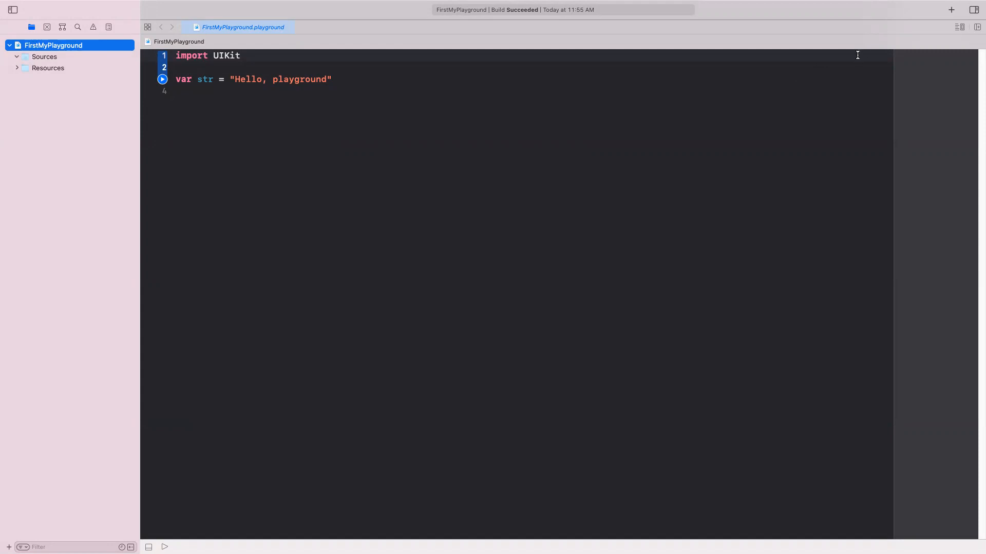
pyautogui.moveTo(487, 215)
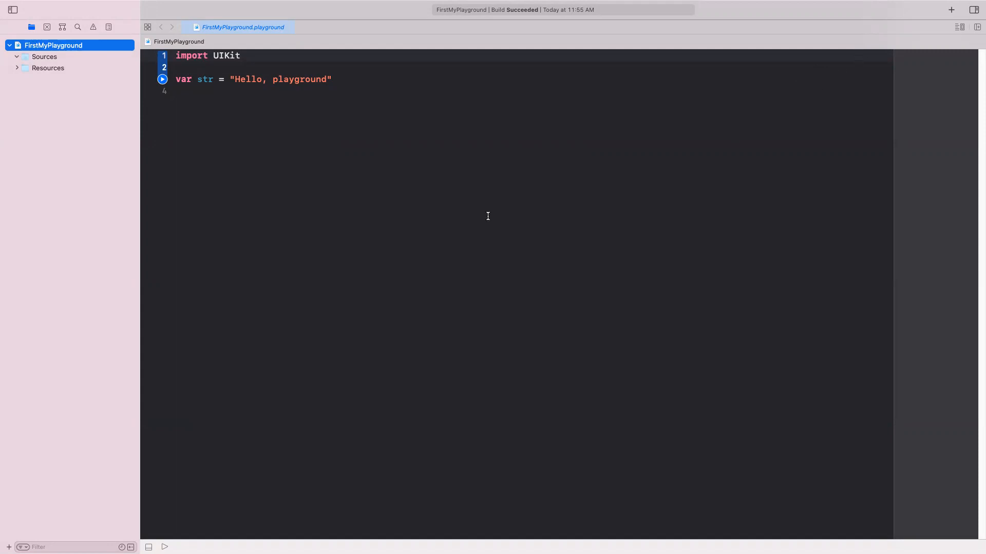
pyautogui.moveTo(487, 216)
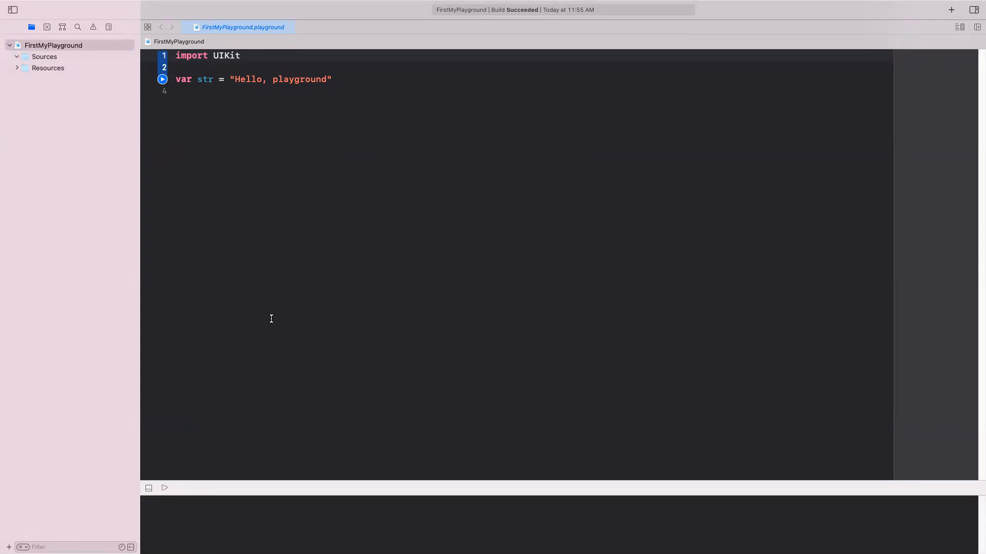
pyautogui.moveTo(187, 137)
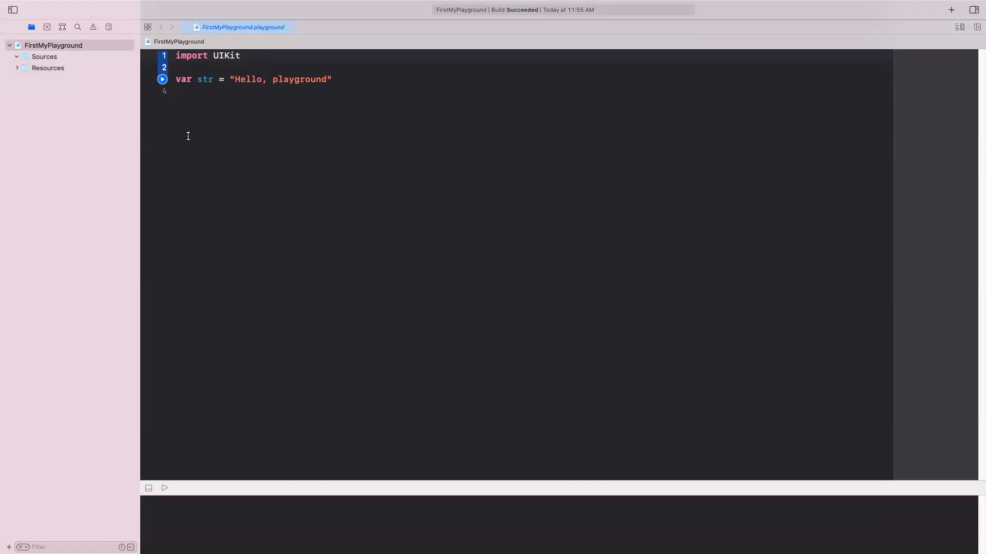
pyautogui.moveTo(495, 535)
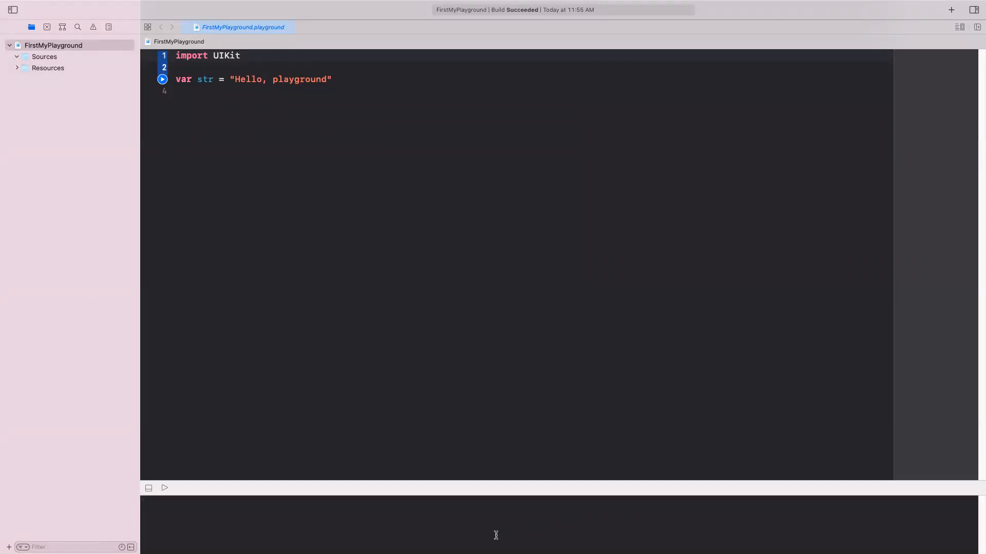
pyautogui.moveTo(423, 535)
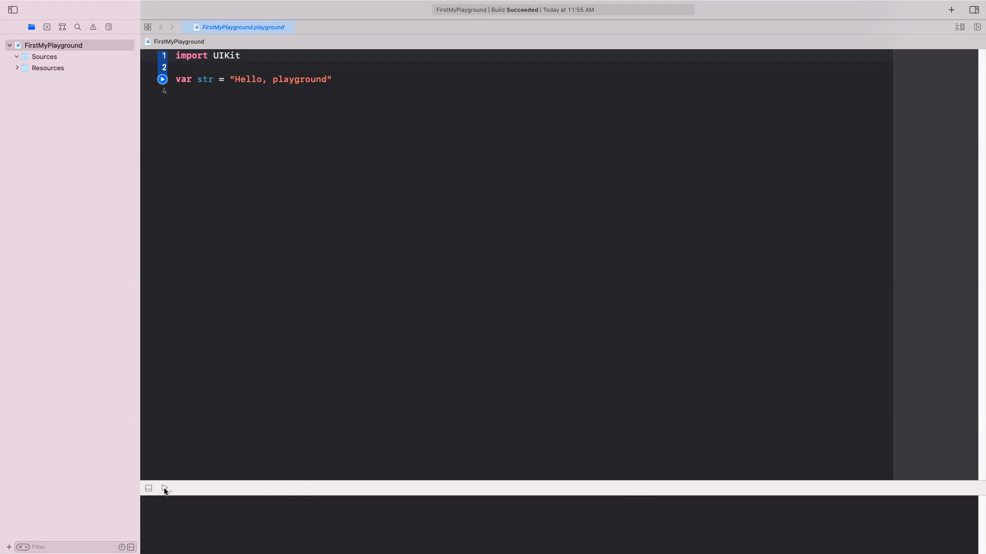
pyautogui.moveTo(165, 489)
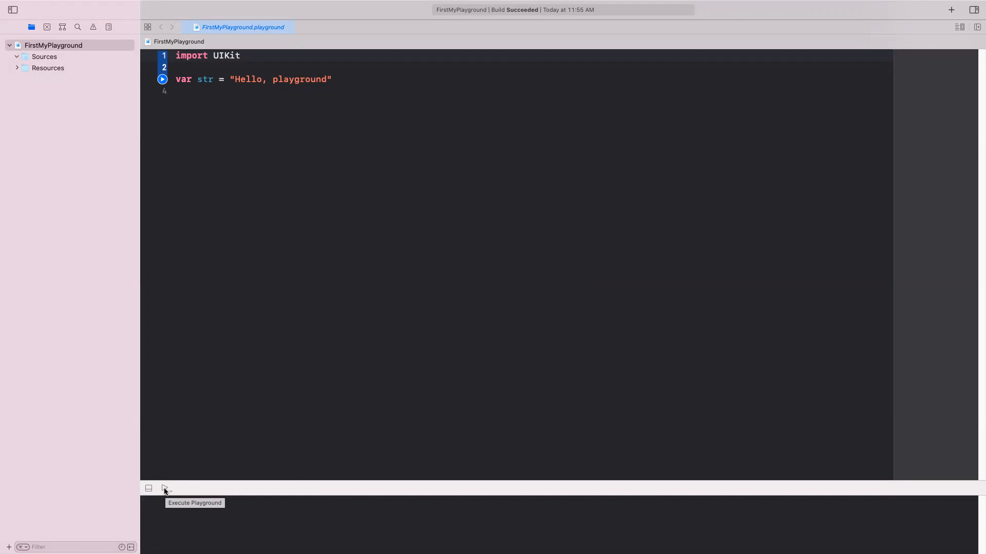
pyautogui.moveTo(166, 489)
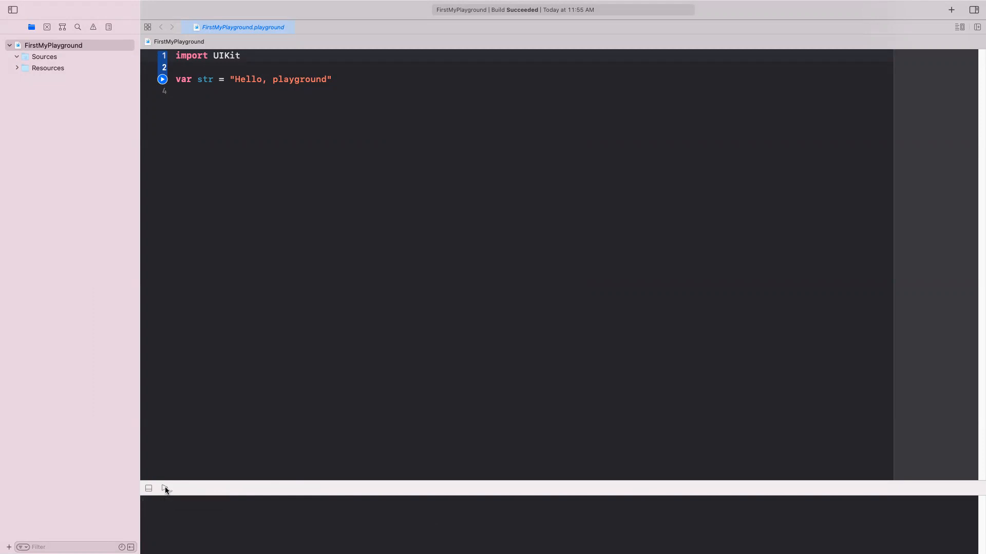
pyautogui.click(165, 489)
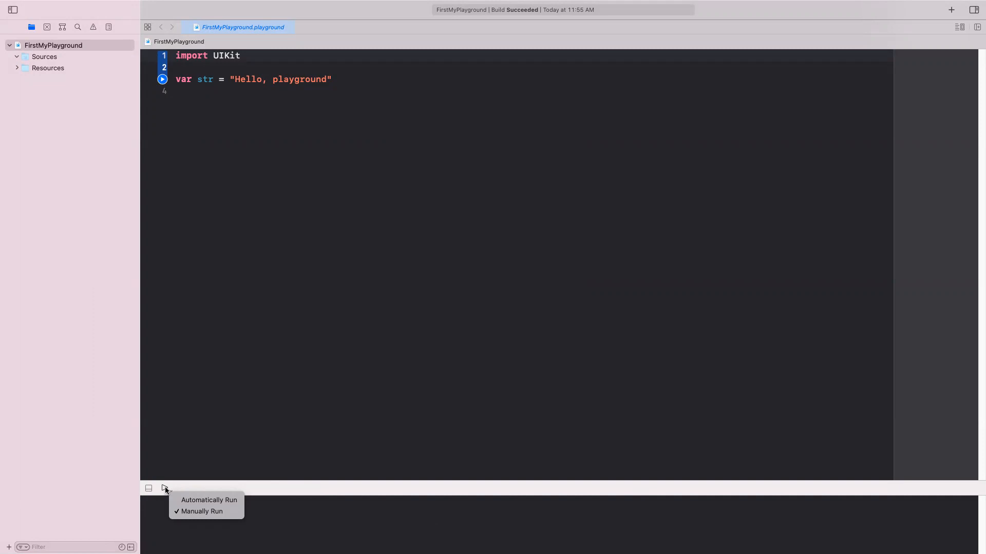
pyautogui.moveTo(202, 512)
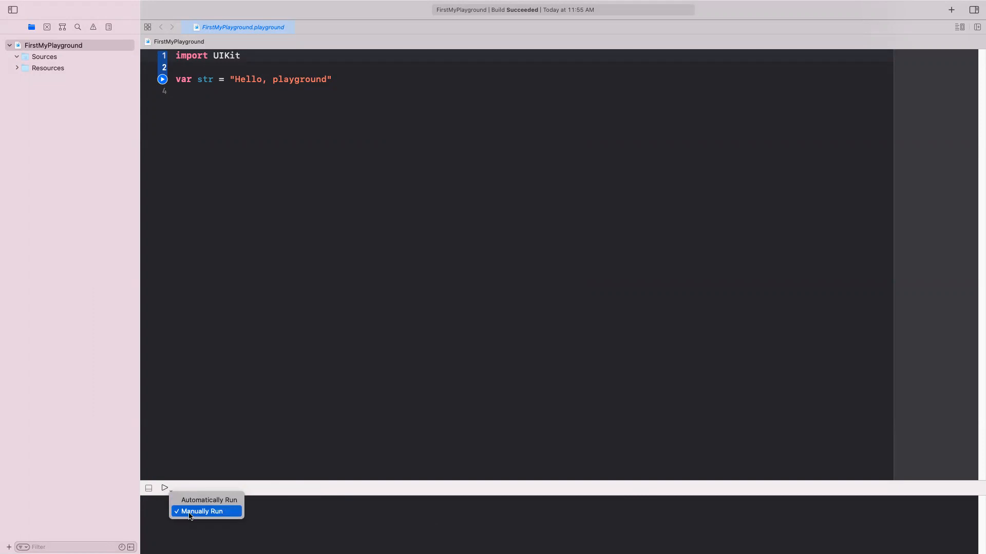
pyautogui.click(202, 511)
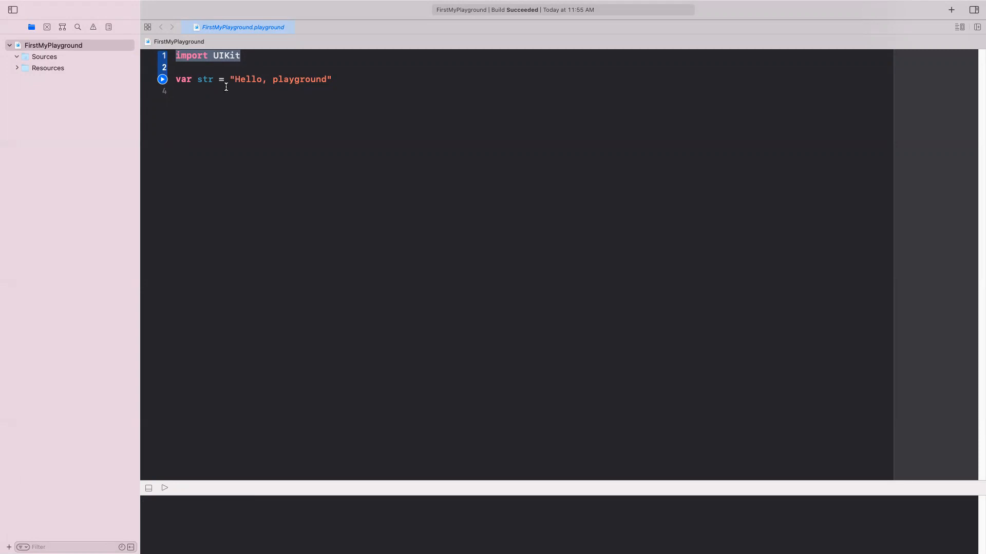
pyautogui.click(205, 56)
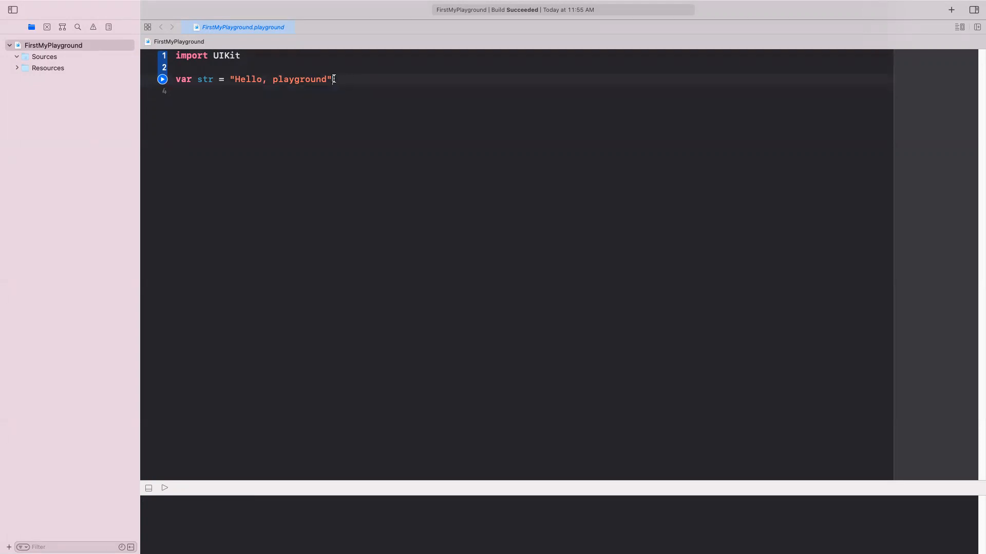
pyautogui.tripleClick(252, 79)
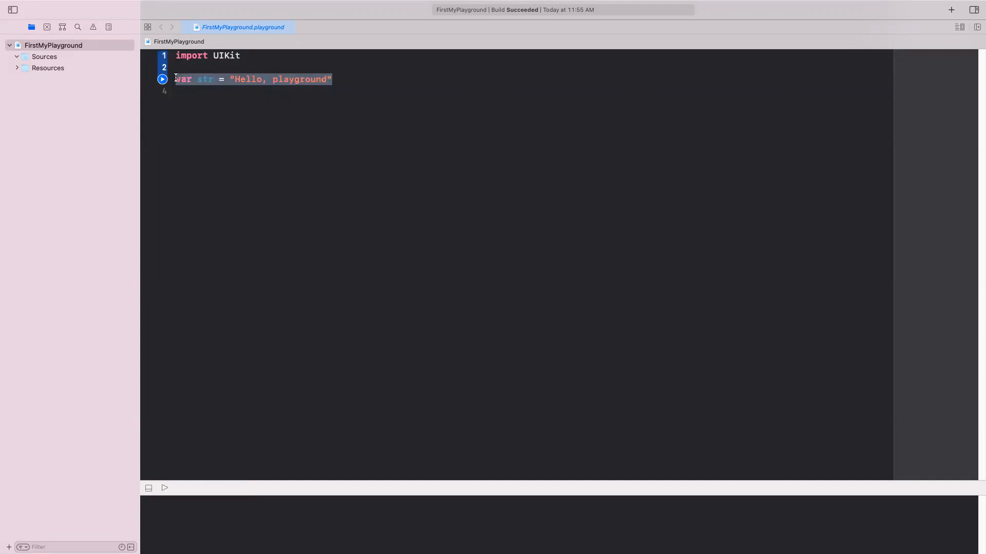
pyautogui.moveTo(226, 115)
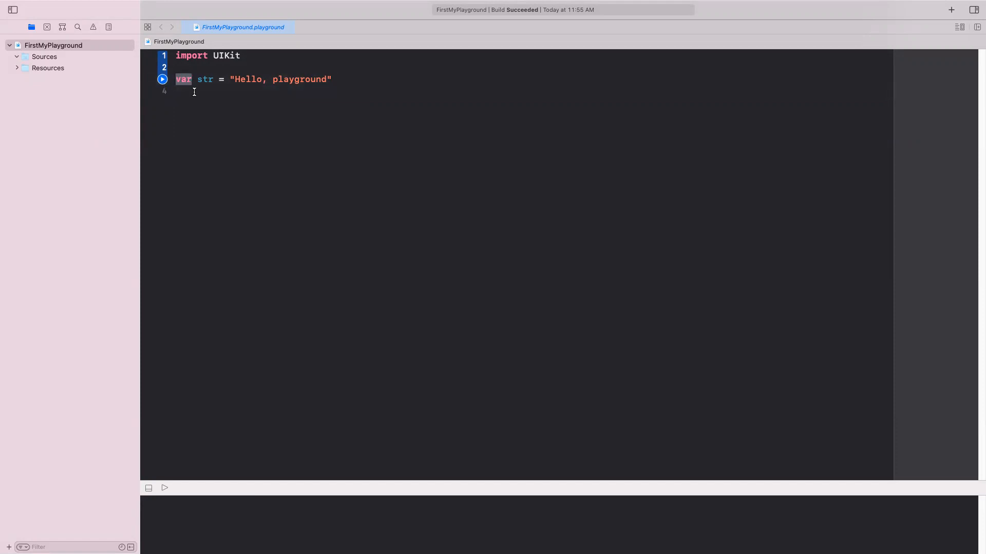
pyautogui.doubleClick(205, 79)
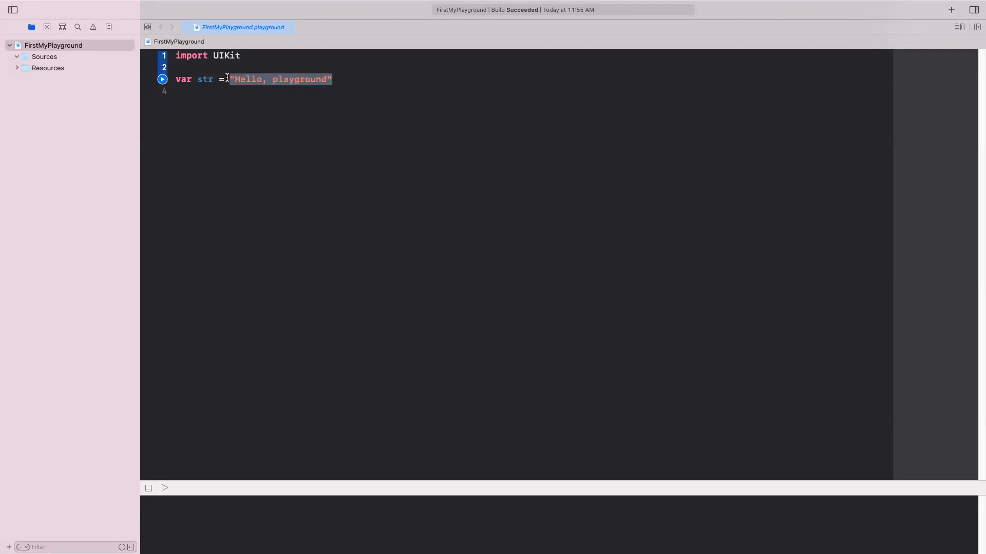
pyautogui.moveTo(227, 118)
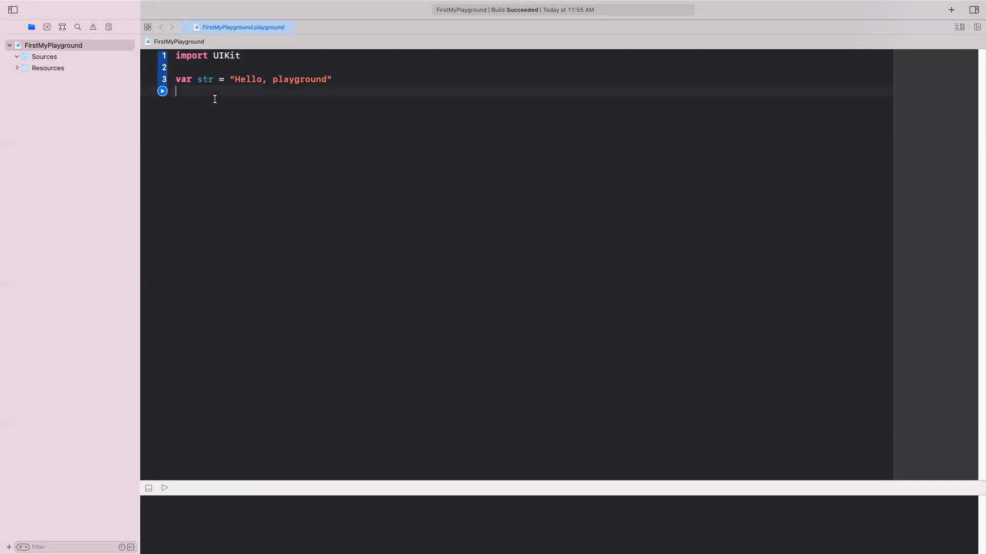
pyautogui.doubleClick(280, 79)
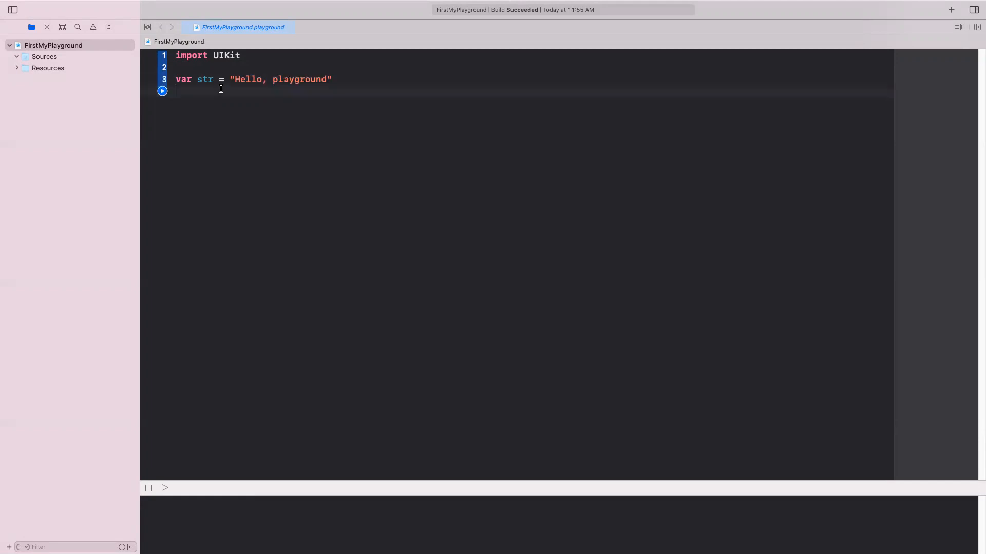
pyautogui.doubleClick(205, 79)
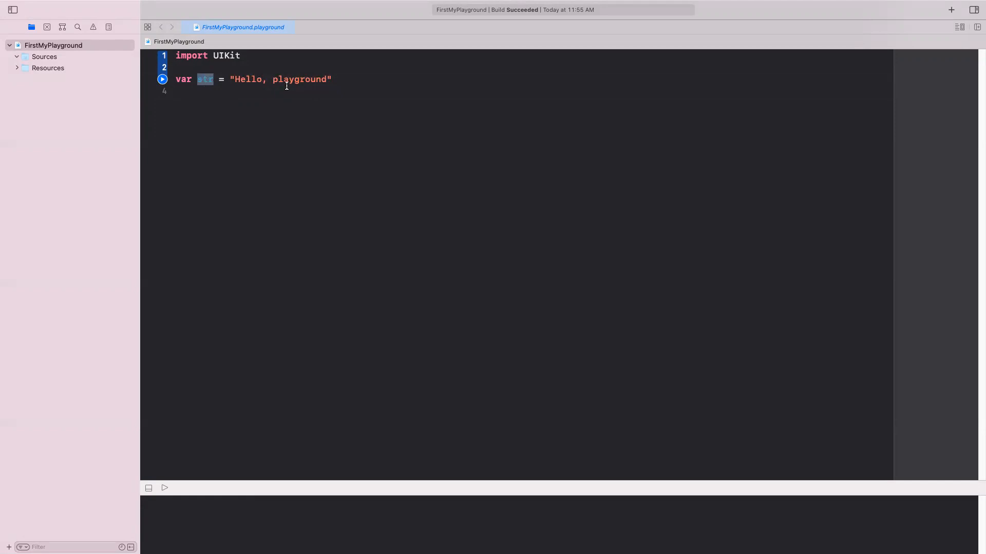
pyautogui.moveTo(363, 87)
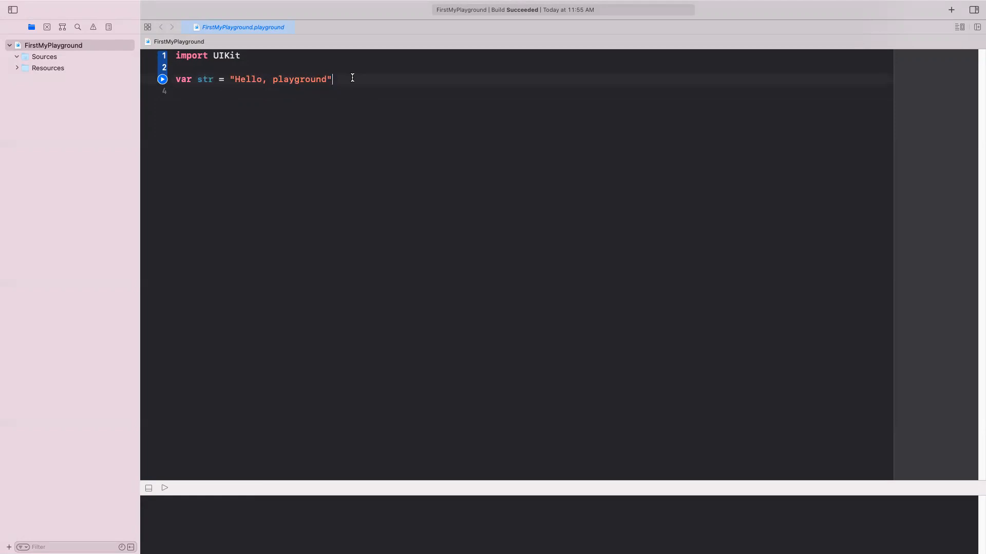
# Add the line let firstName = "Ali"; below the greeting string.
pyautogui.write('le')
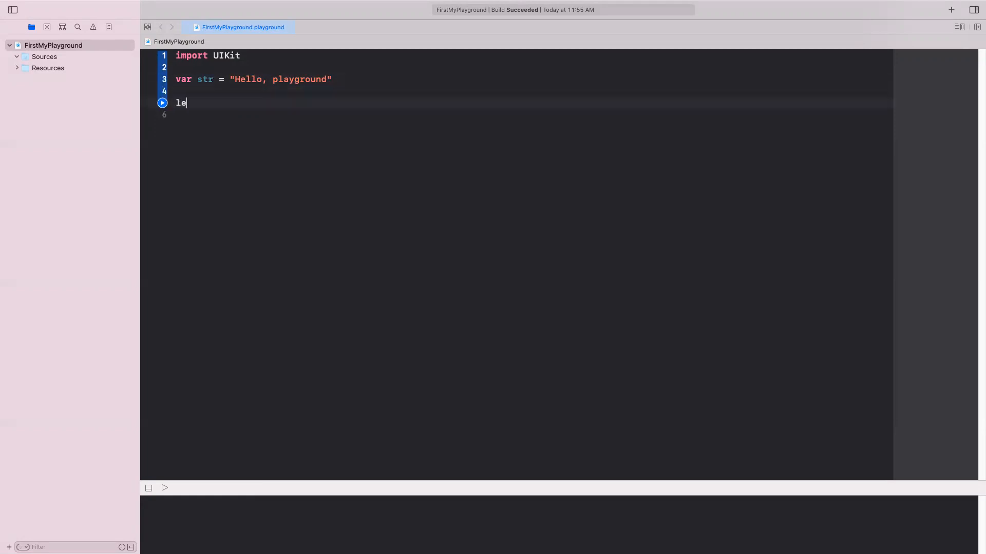
pyautogui.write('t')
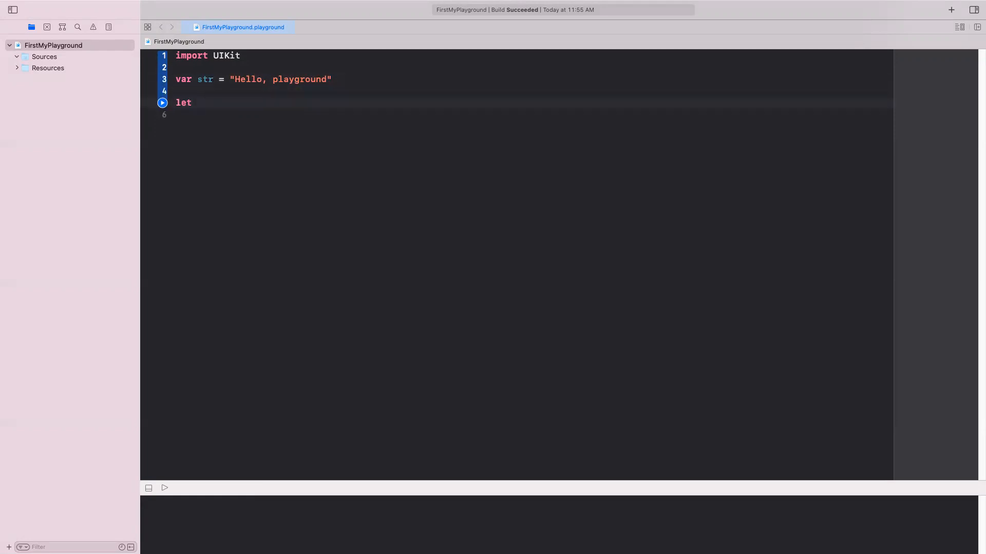
pyautogui.write('fir')
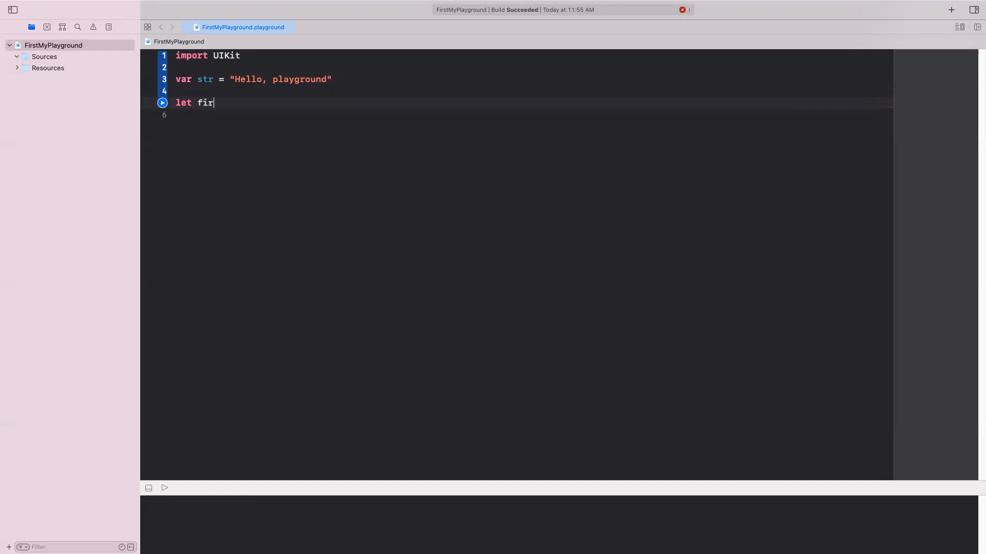
pyautogui.write('stNa')
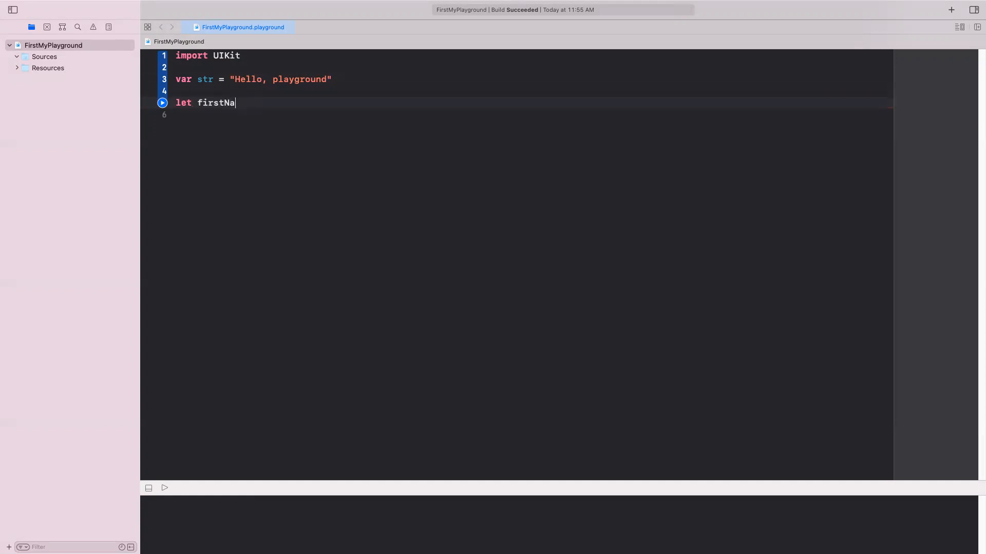
pyautogui.write('me = "')
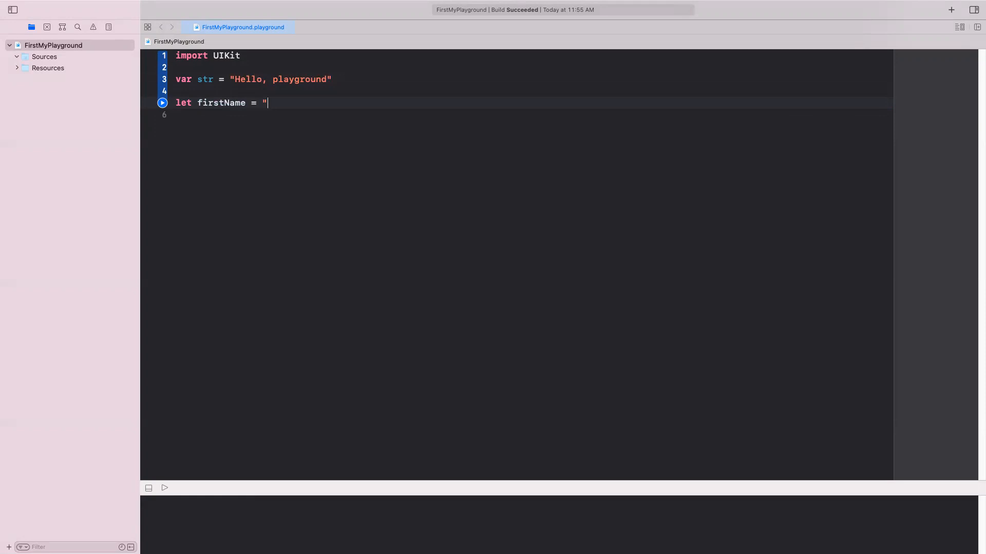
pyautogui.write('Ali')
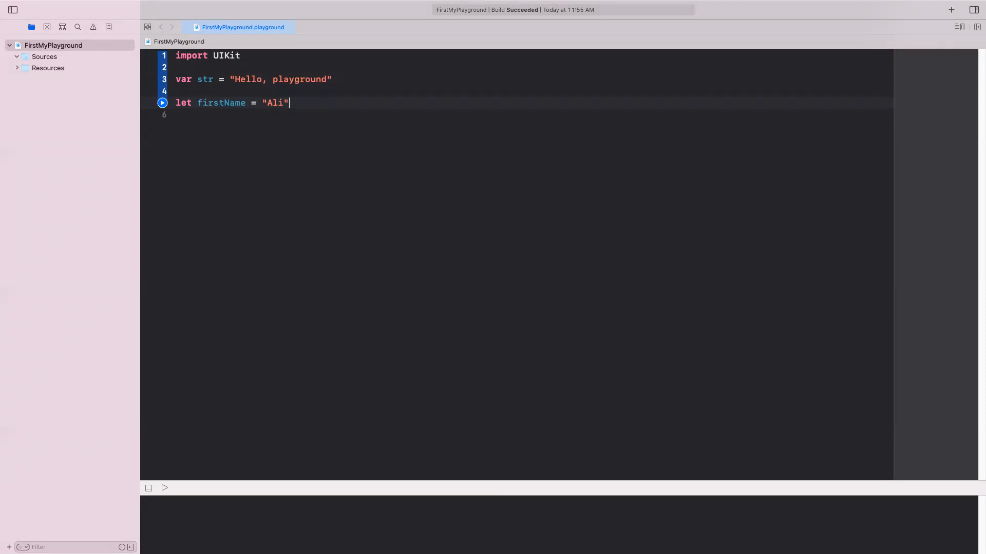
pyautogui.write(';')
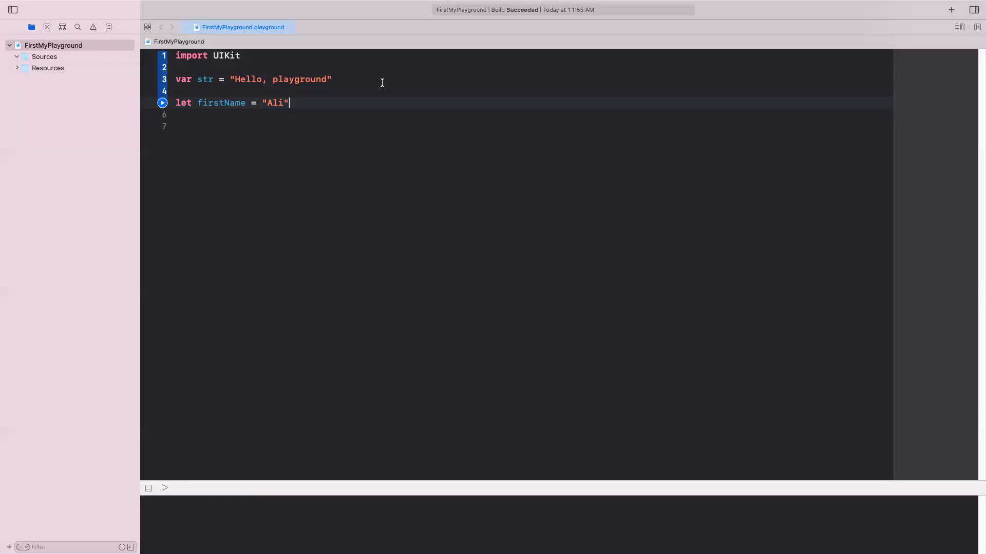
pyautogui.tripleClick(252, 79)
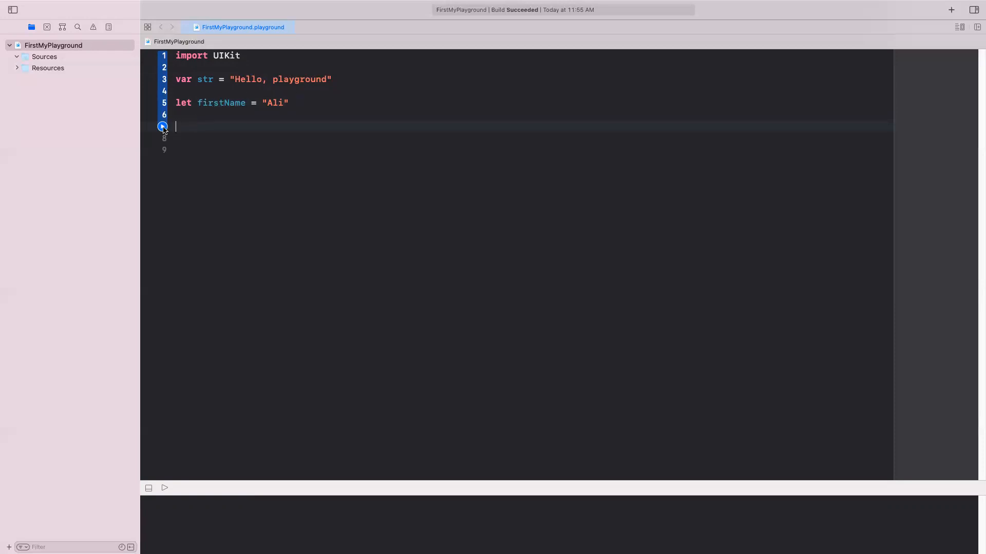
pyautogui.click(163, 487)
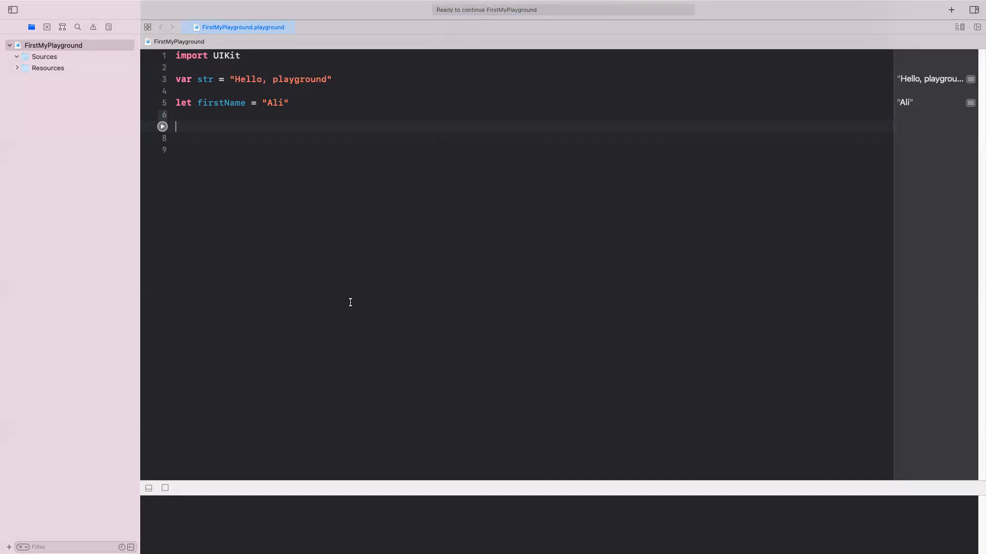
pyautogui.moveTo(208, 448)
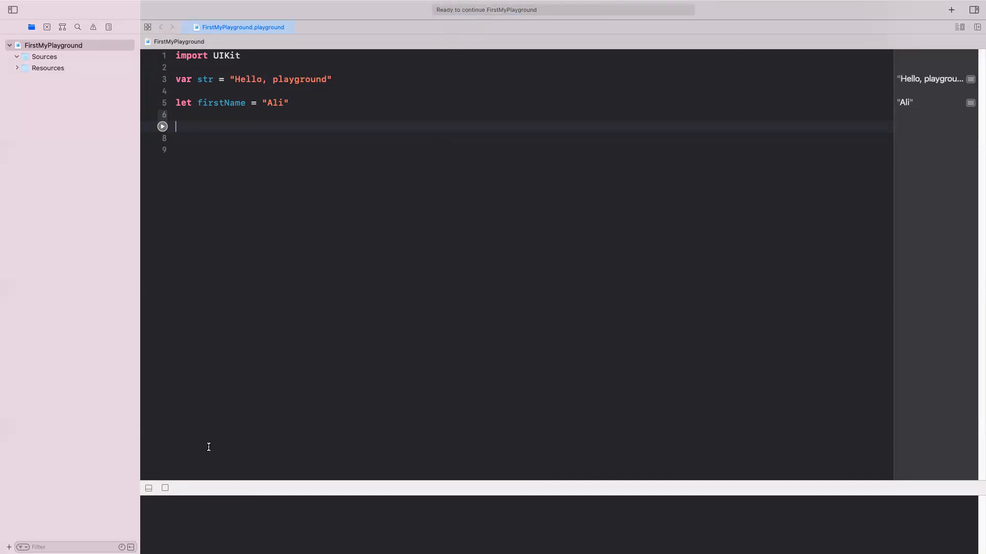
pyautogui.moveTo(277, 335)
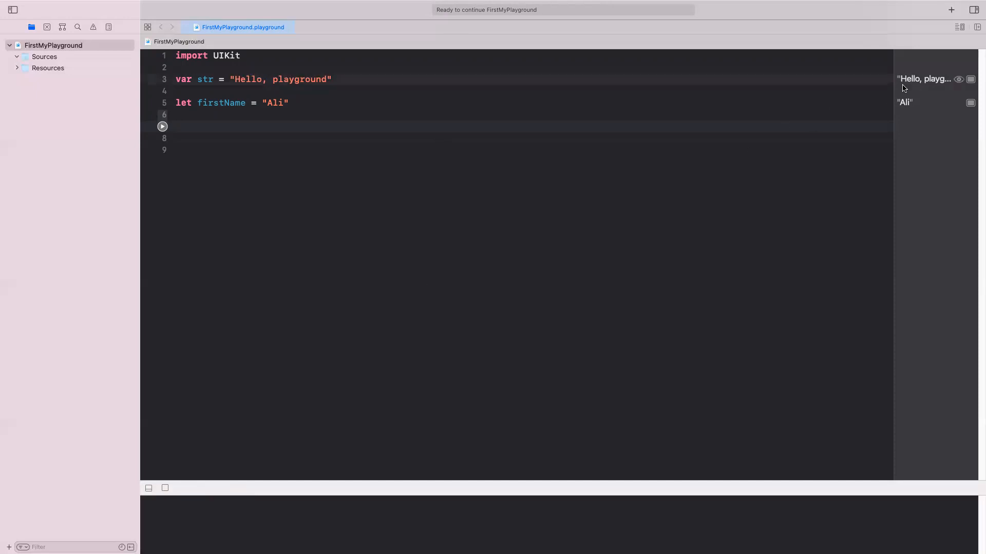
pyautogui.moveTo(948, 83)
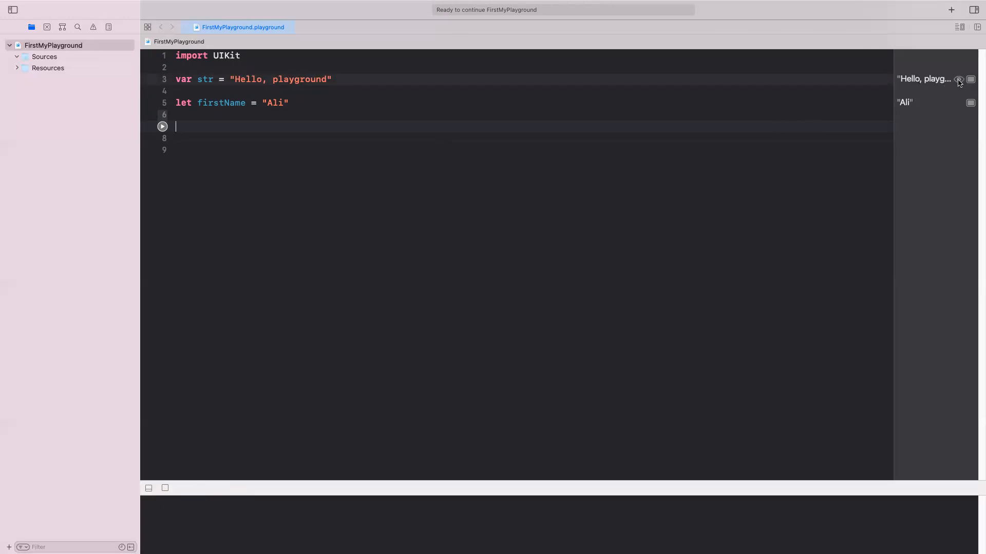
pyautogui.moveTo(958, 79)
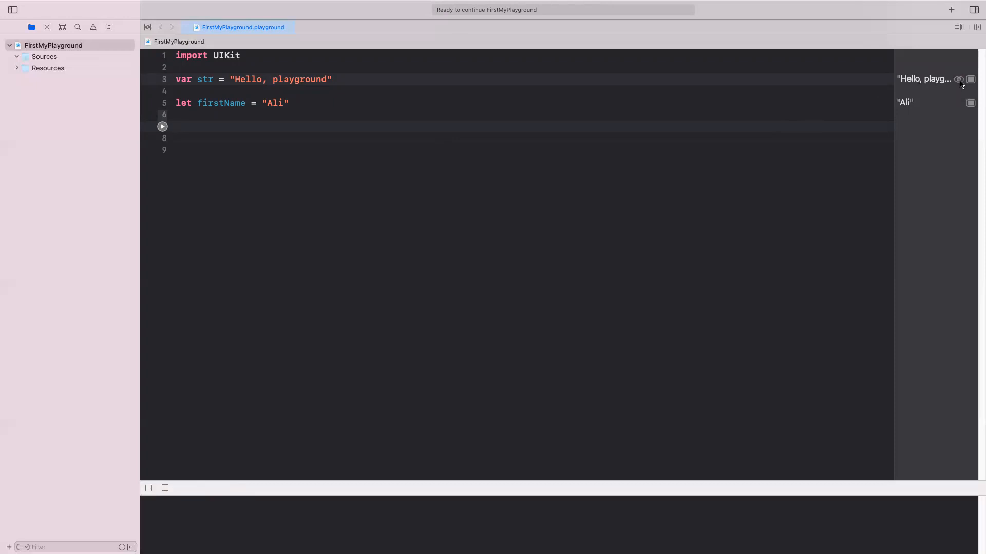
pyautogui.click(959, 79)
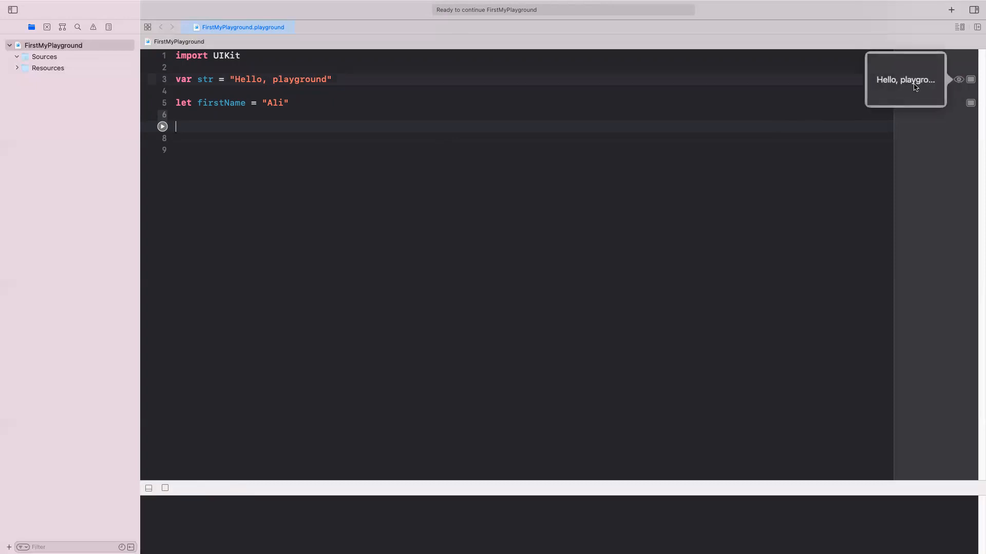
pyautogui.moveTo(961, 143)
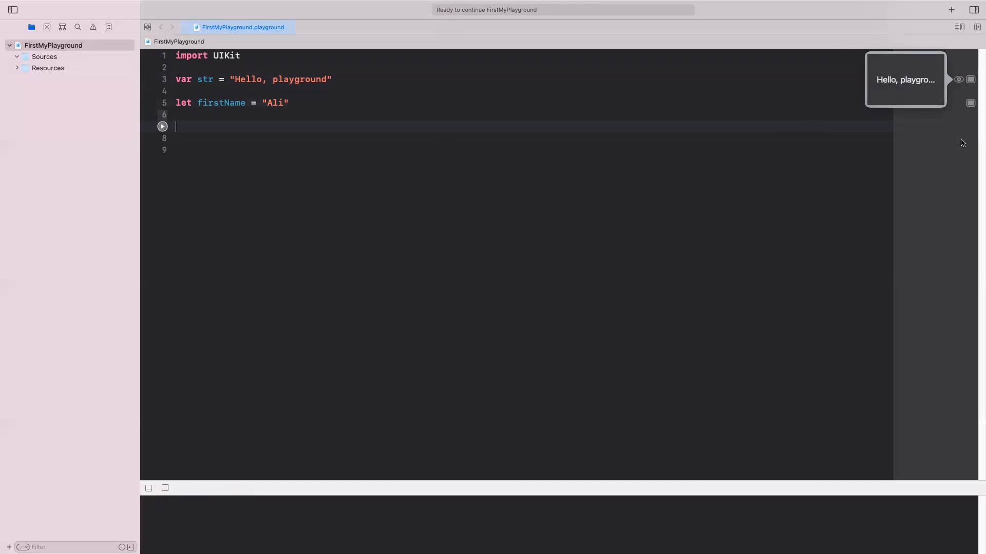
pyautogui.click(970, 79)
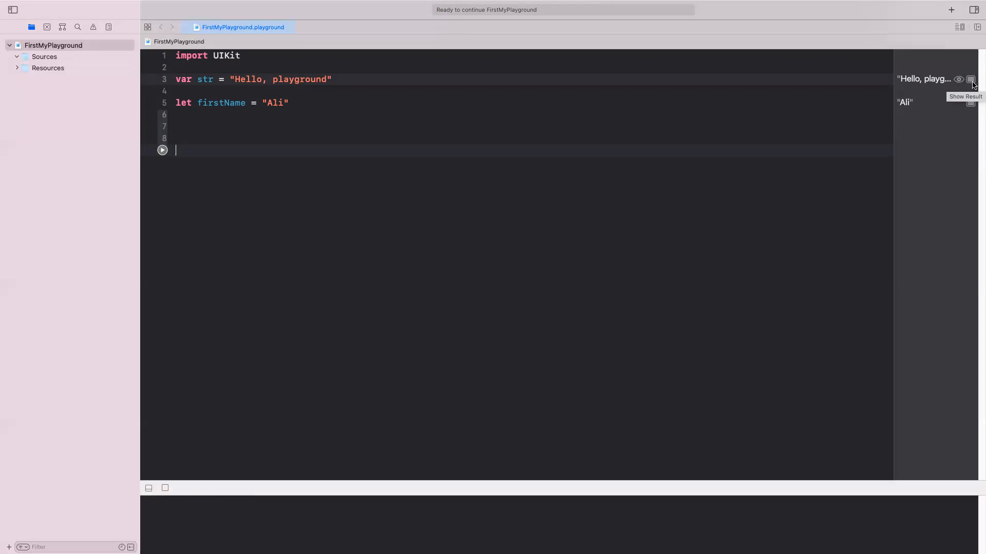
pyautogui.click(970, 78)
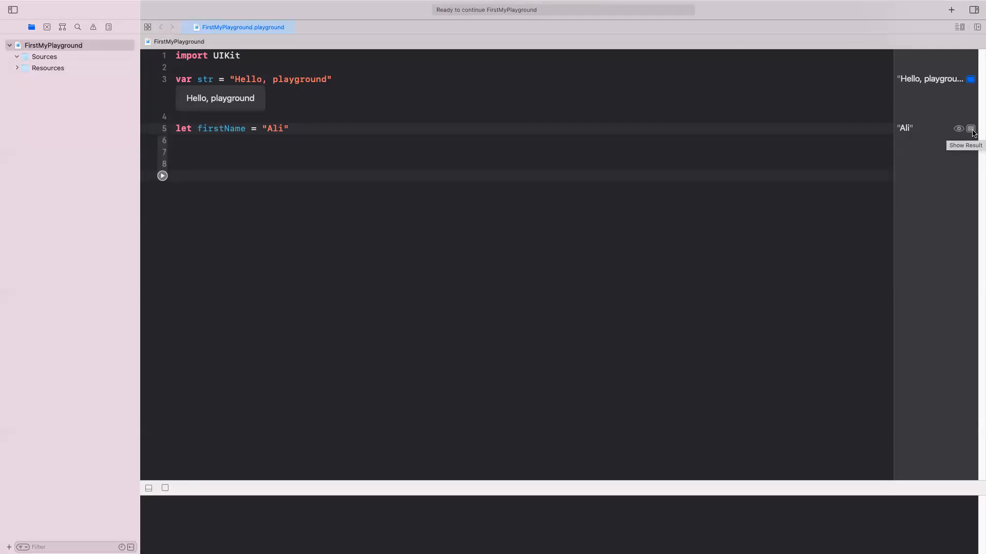
pyautogui.moveTo(960, 131)
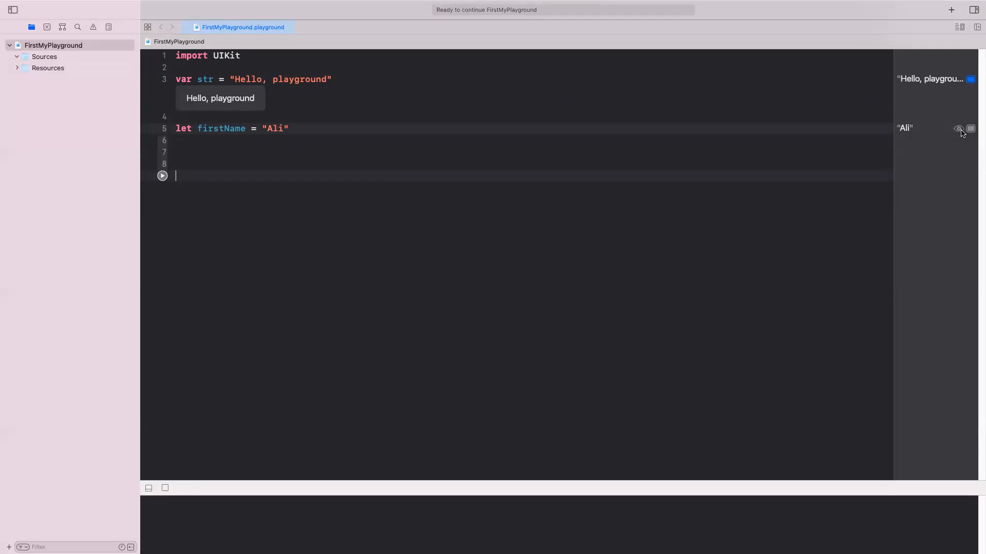
pyautogui.click(970, 129)
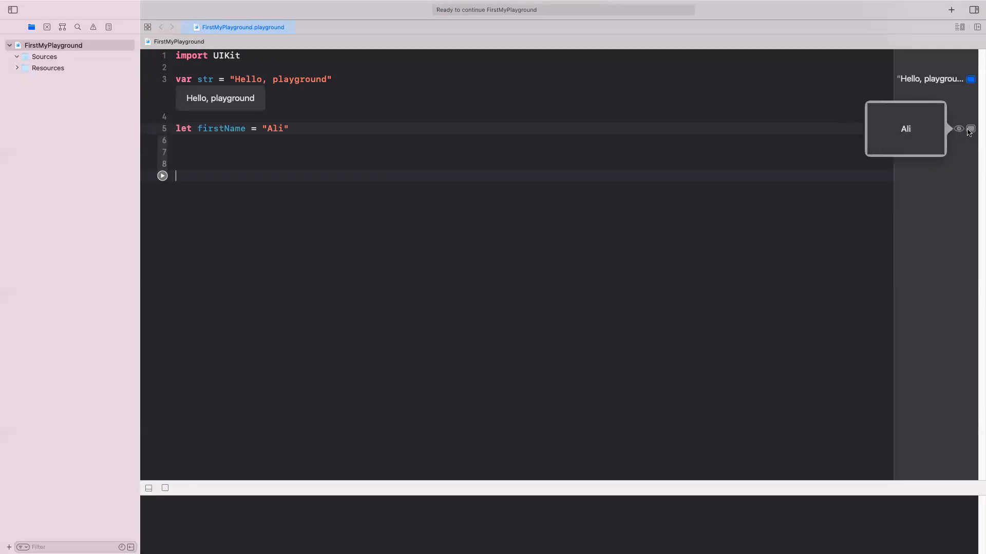
pyautogui.click(970, 128)
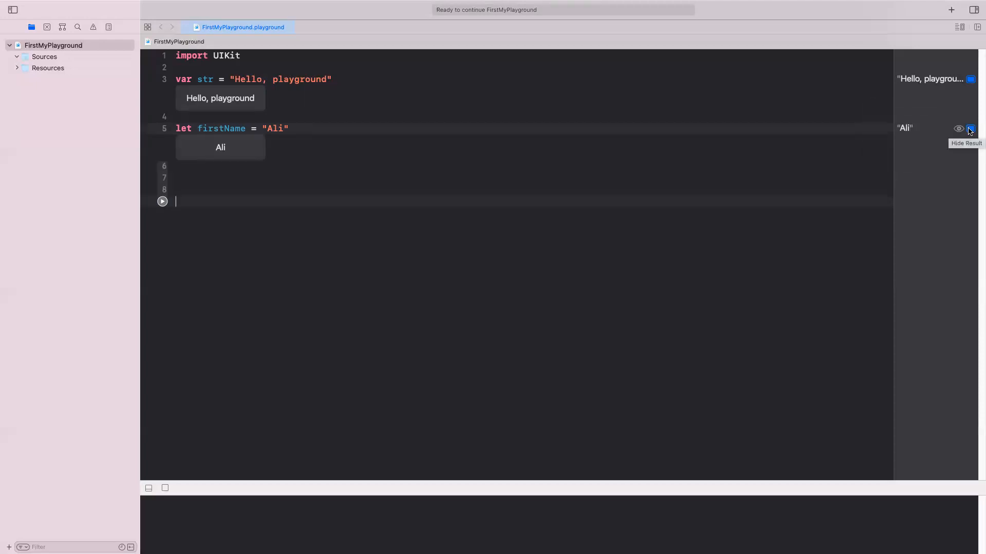
pyautogui.click(969, 129)
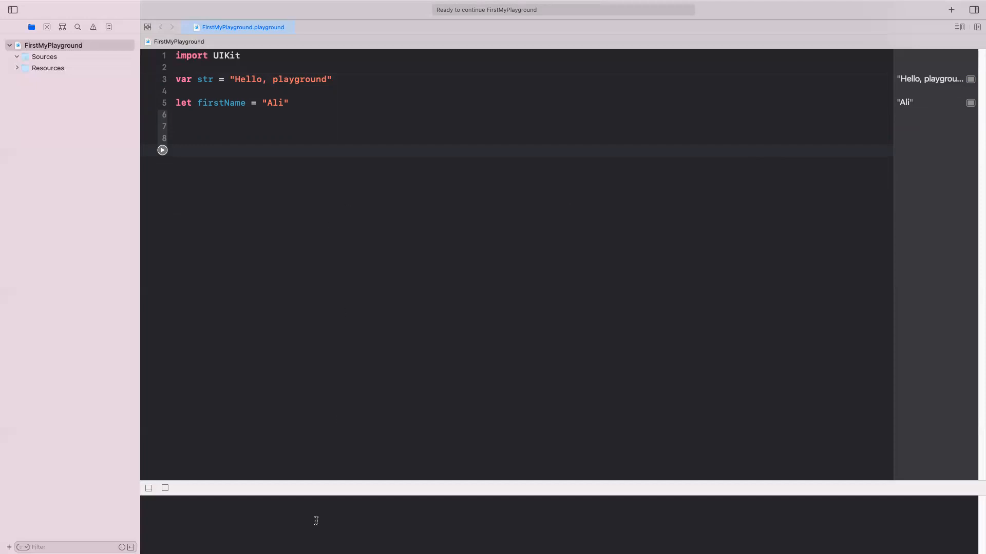
pyautogui.moveTo(303, 453)
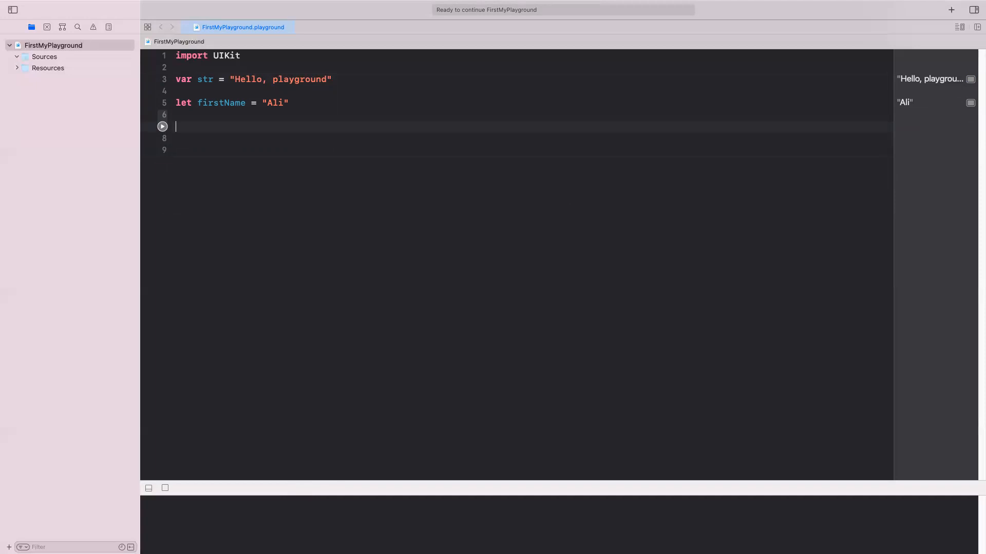
# Add print("Welcome to the this cool course") on line 7 and run the playground.
pyautogui.write('print("')
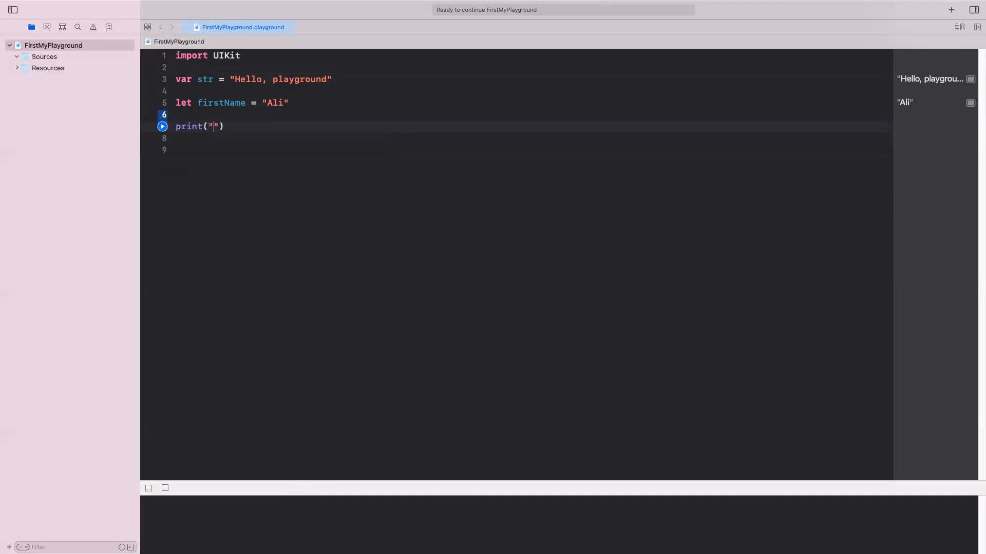
pyautogui.write('A')
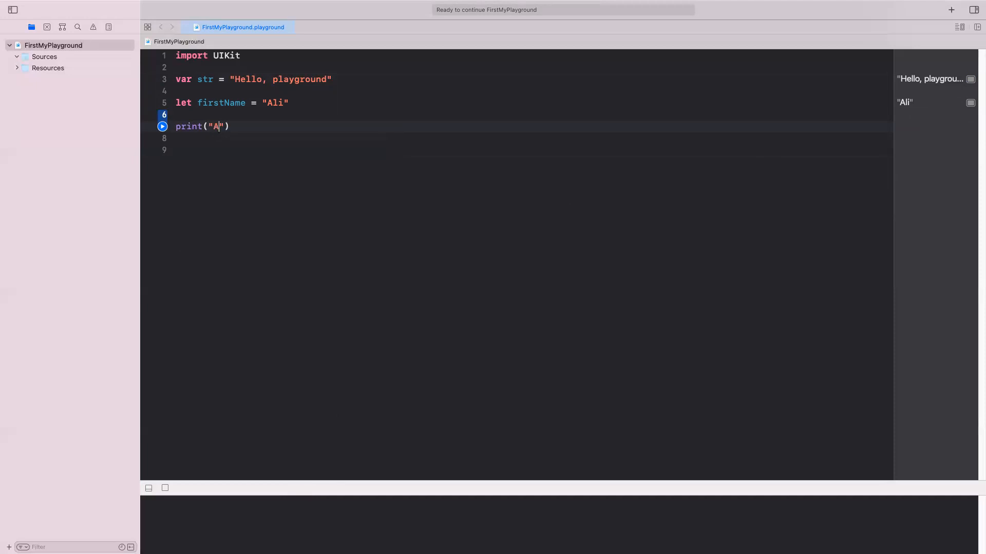
pyautogui.write('Welcome to the')
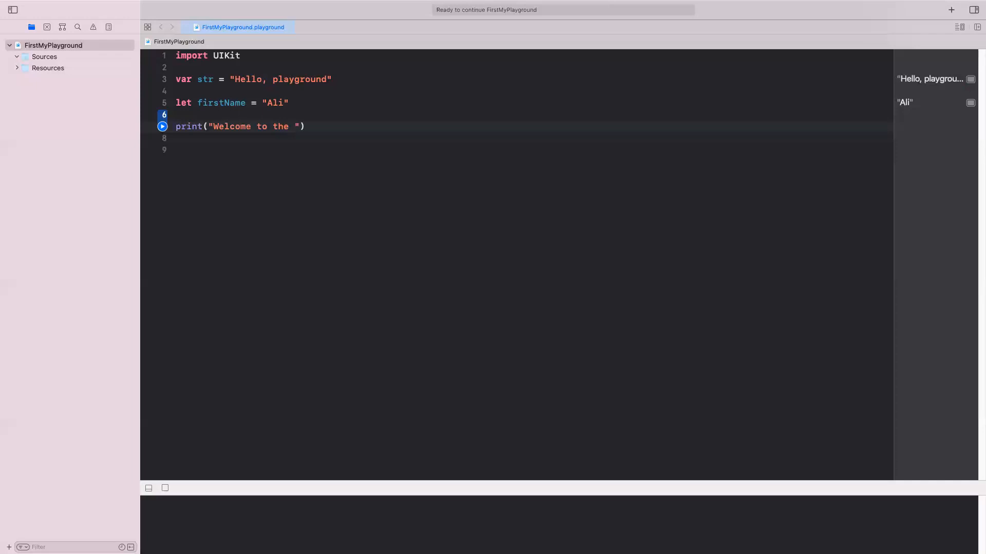
pyautogui.write('this cool')
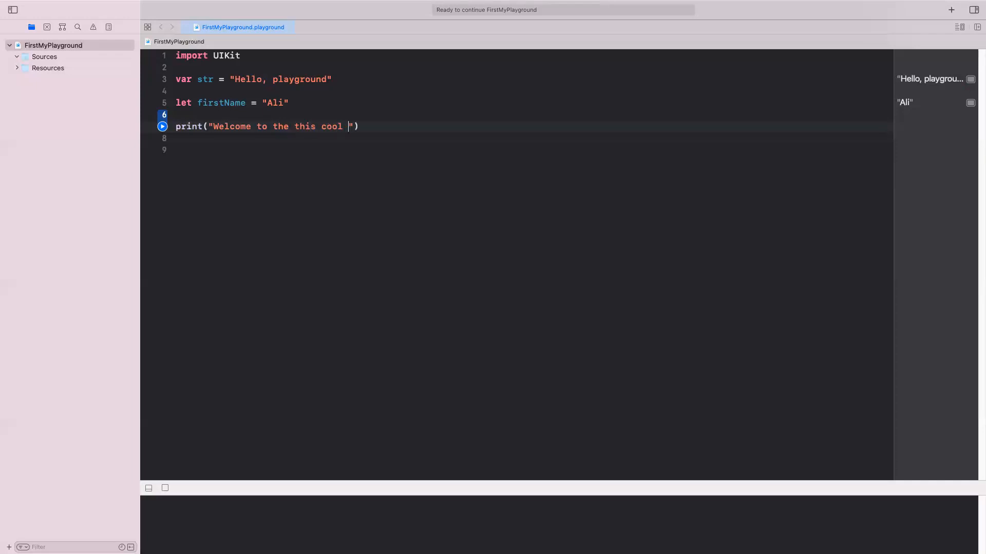
pyautogui.write('course')
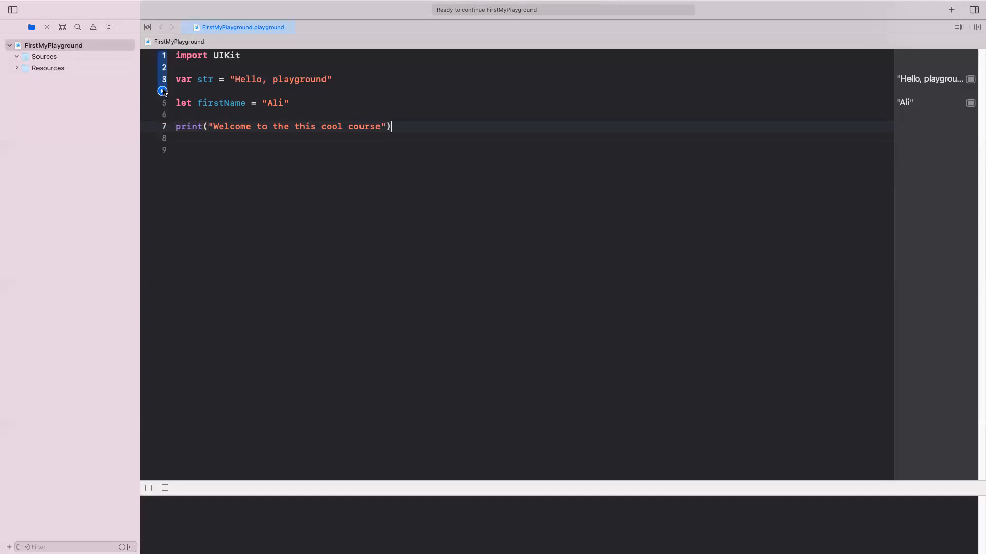
pyautogui.click(163, 92)
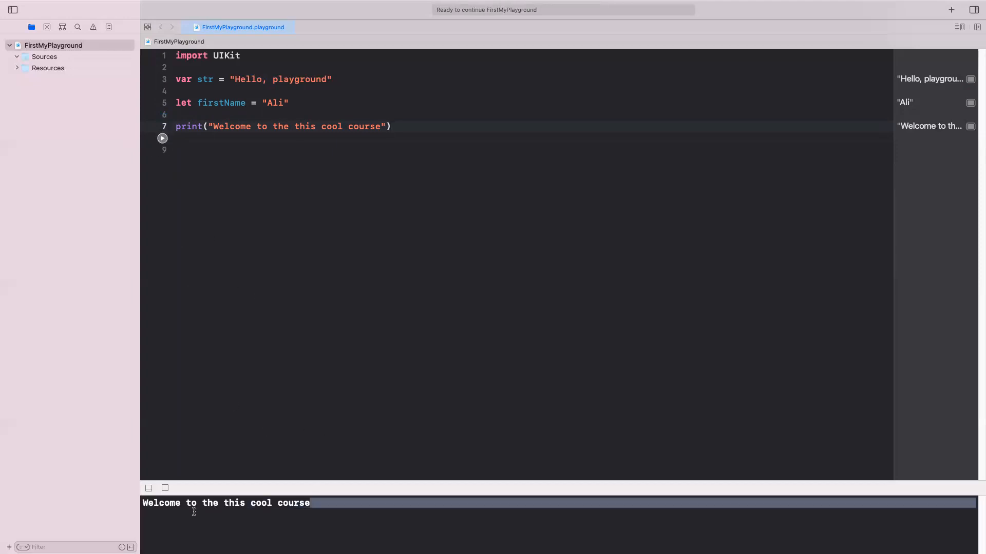
pyautogui.moveTo(314, 461)
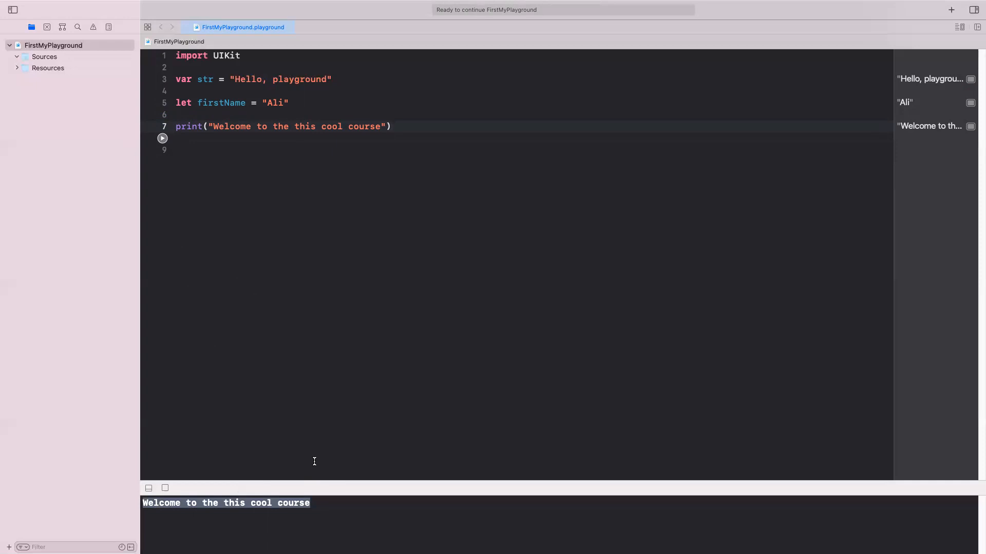
pyautogui.moveTo(275, 213)
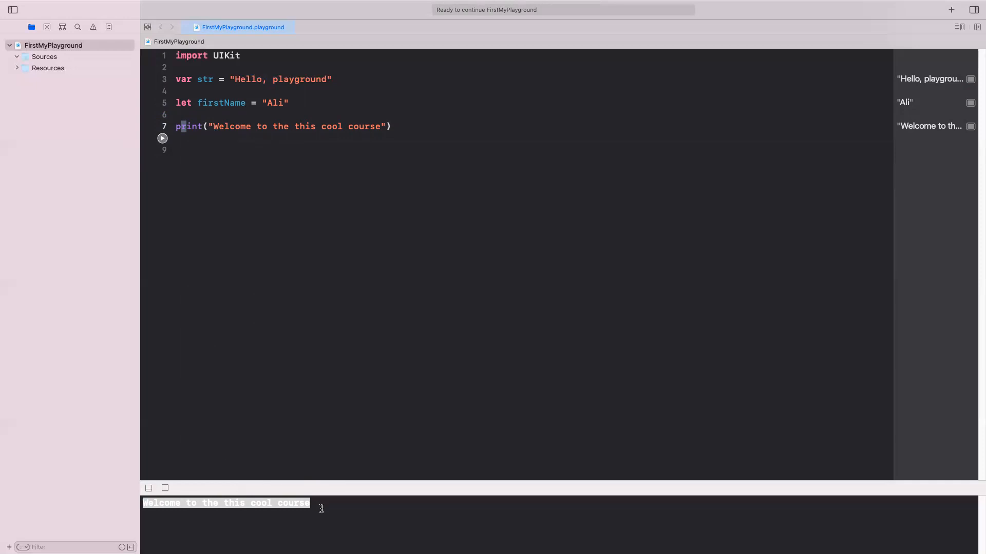
pyautogui.moveTo(842, 216)
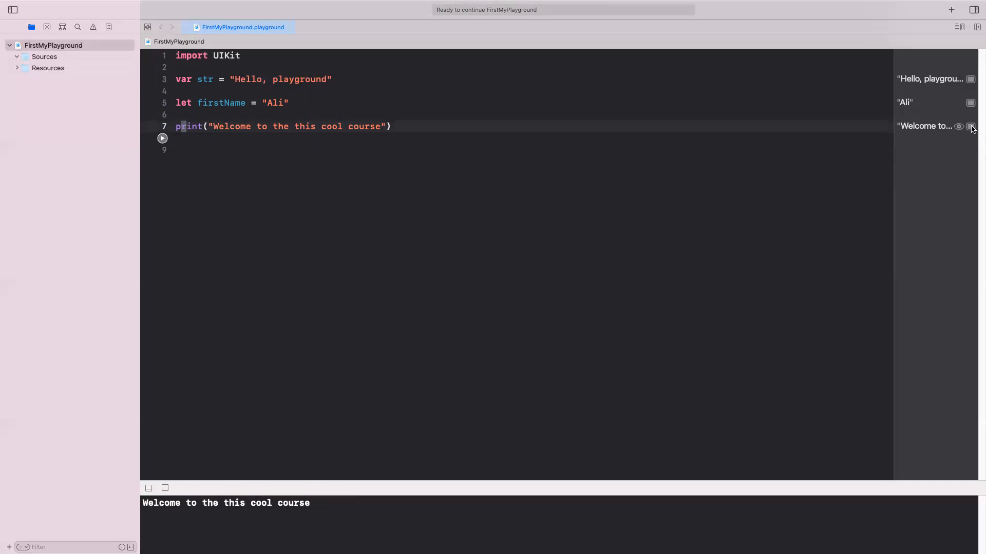
# Below the first print, add print("Welcome the course \(firstName)").
pyautogui.click(971, 127)
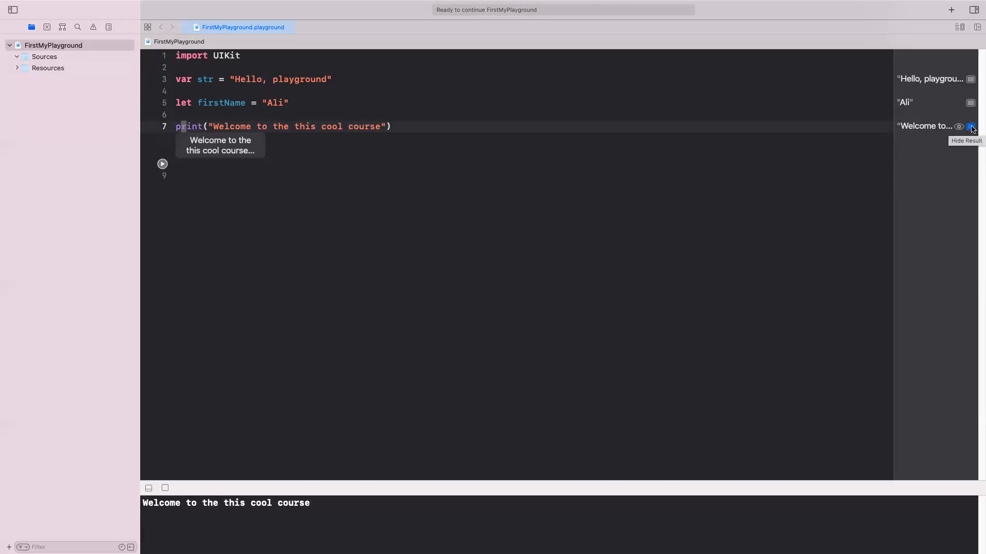
pyautogui.click(960, 126)
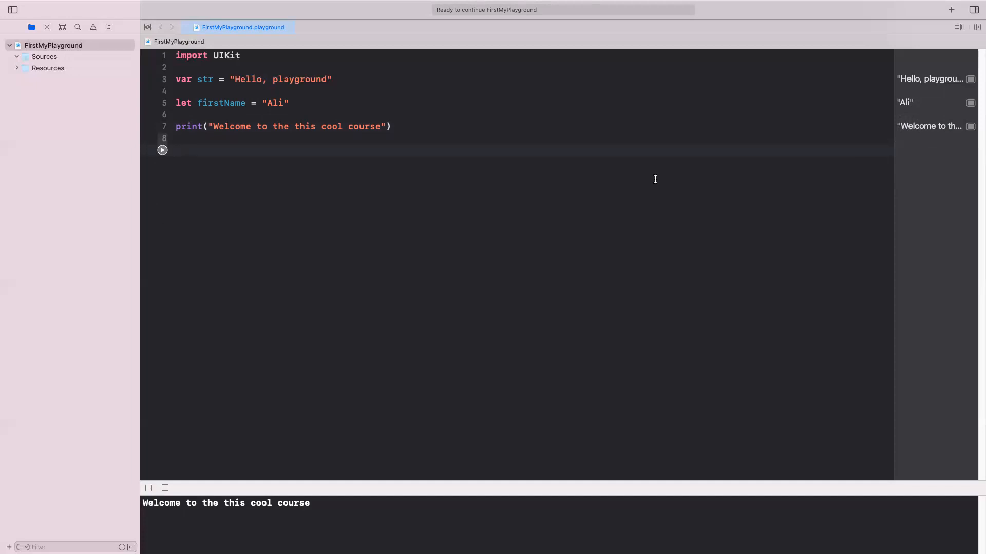
pyautogui.click(182, 149)
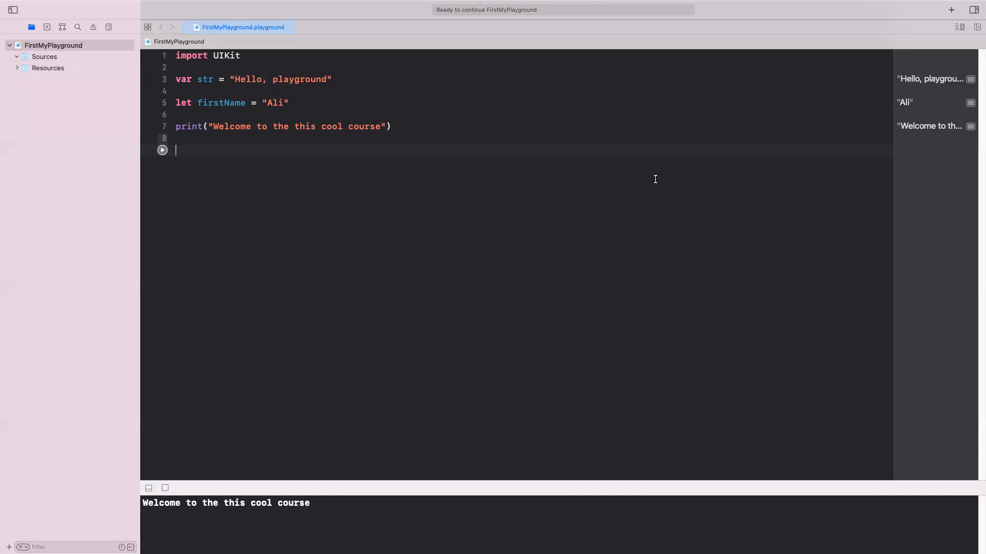
pyautogui.write('print("')
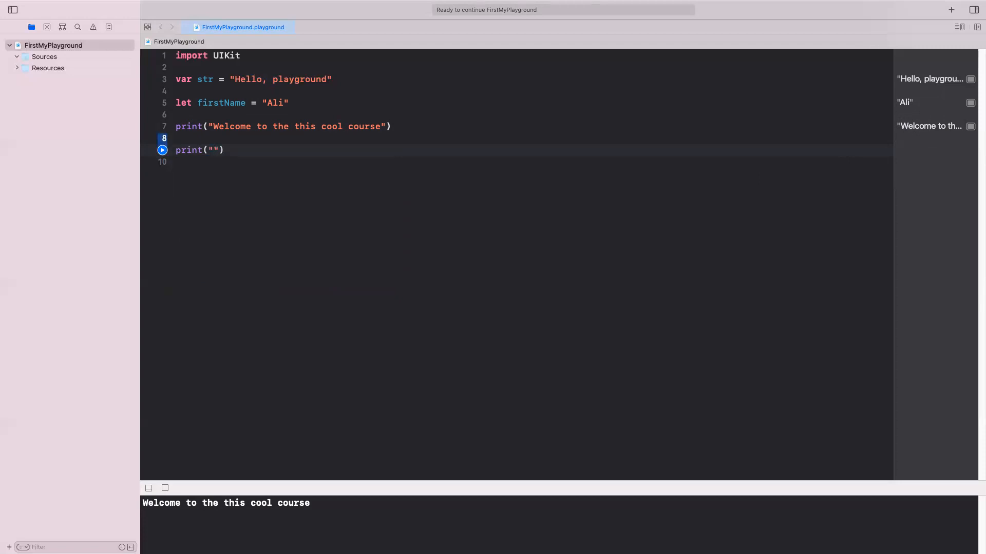
pyautogui.click(213, 149)
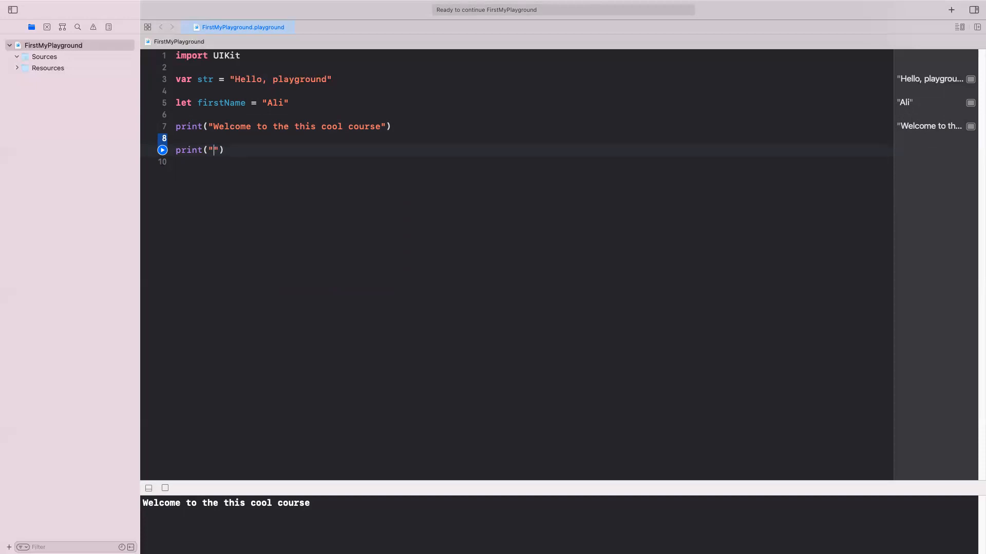
pyautogui.write('Welcome the t')
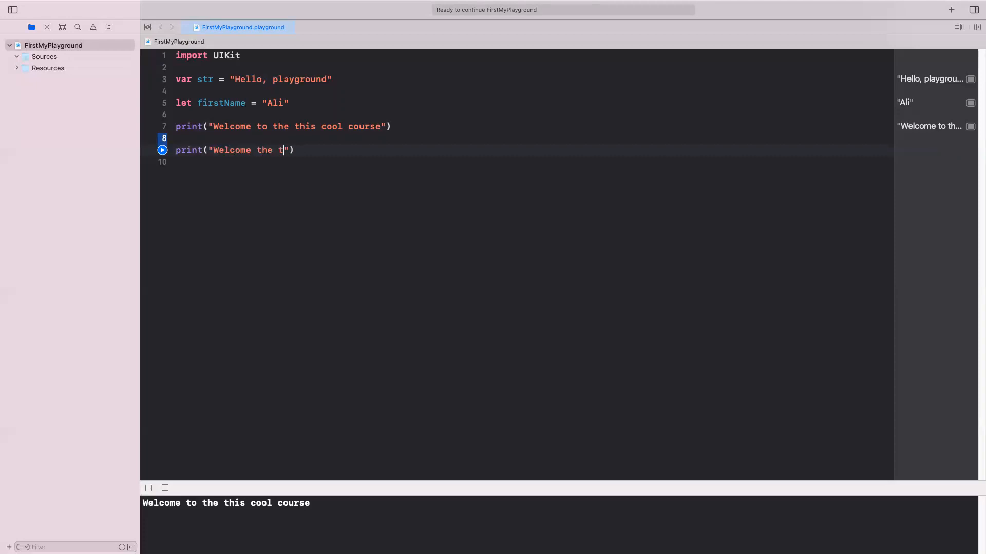
pyautogui.press('Backspace')
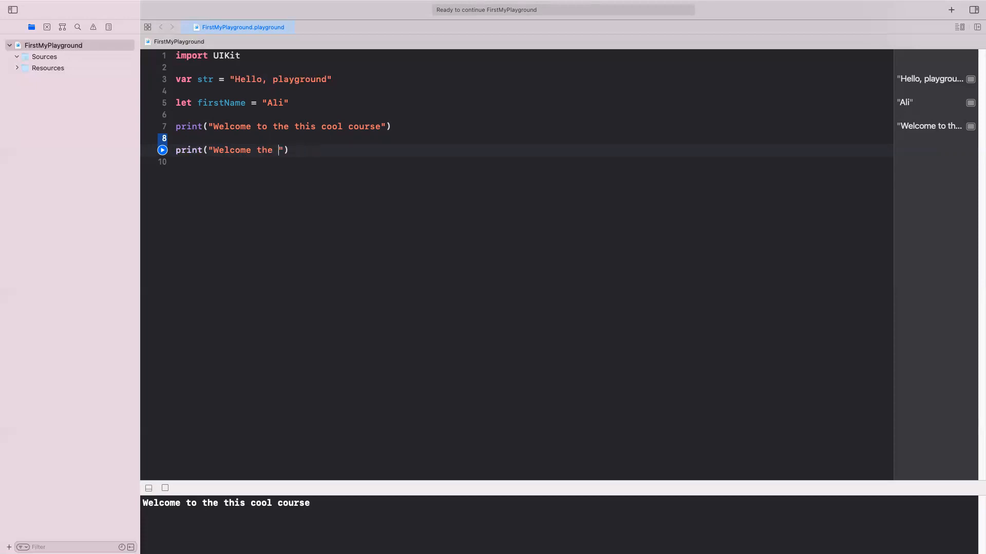
pyautogui.write('course')
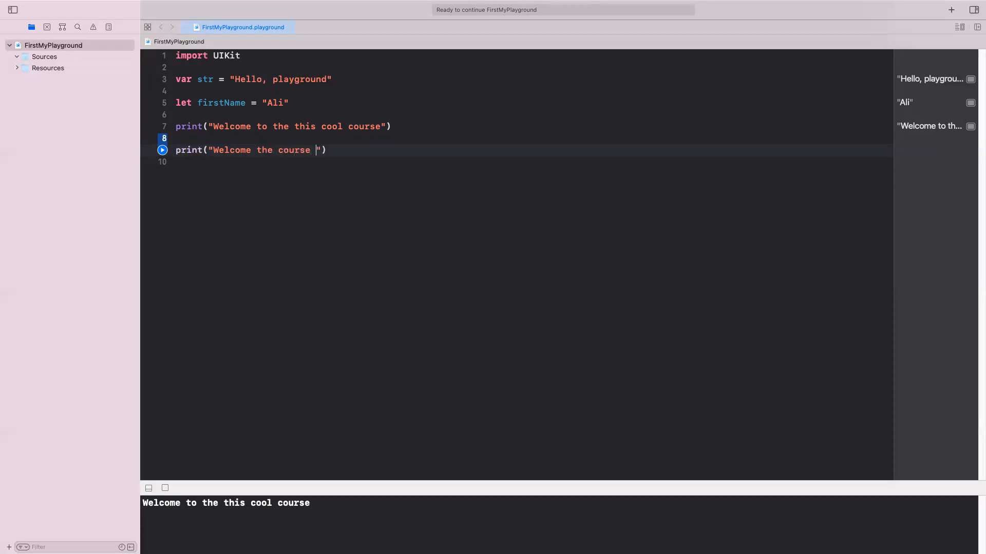
pyautogui.write('\\(')
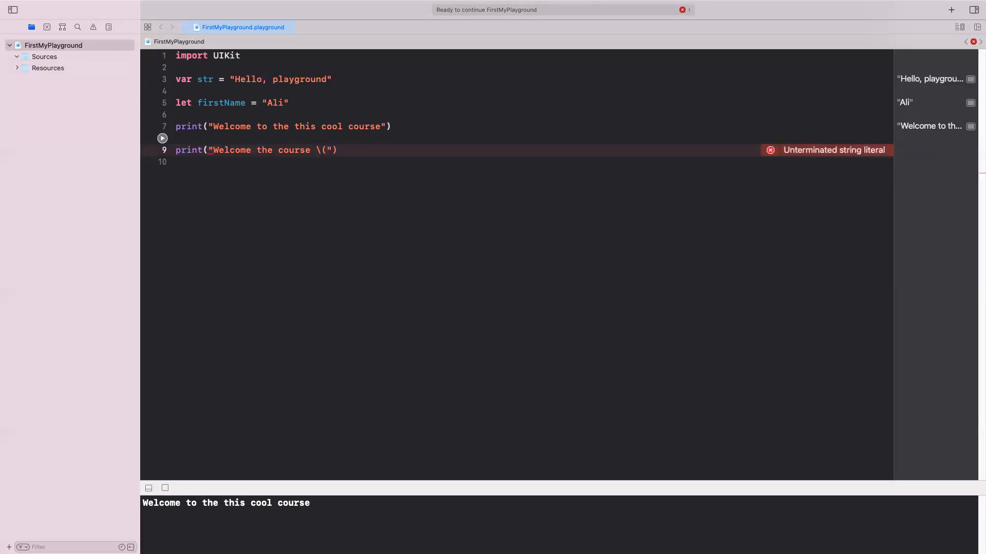
pyautogui.write('firstNam')
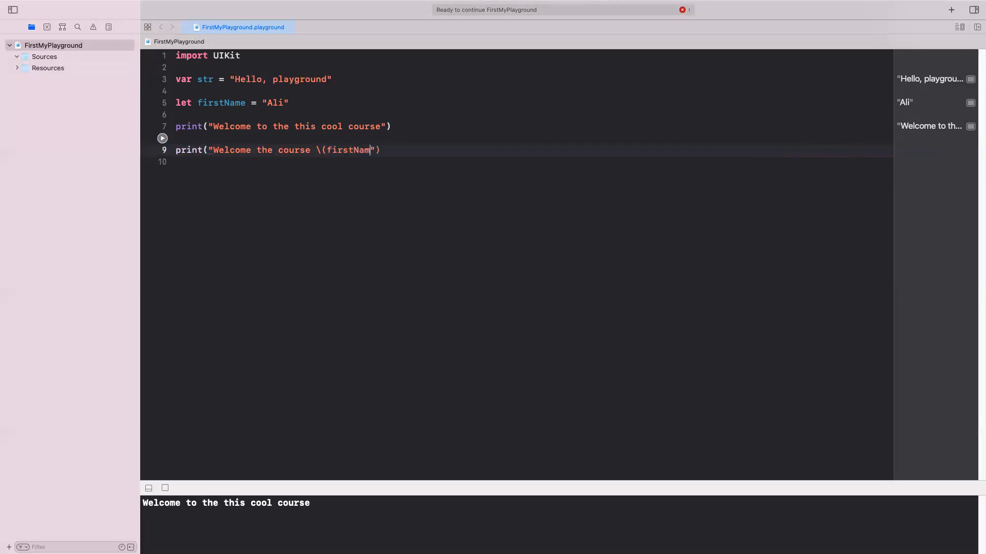
pyautogui.write('e)')
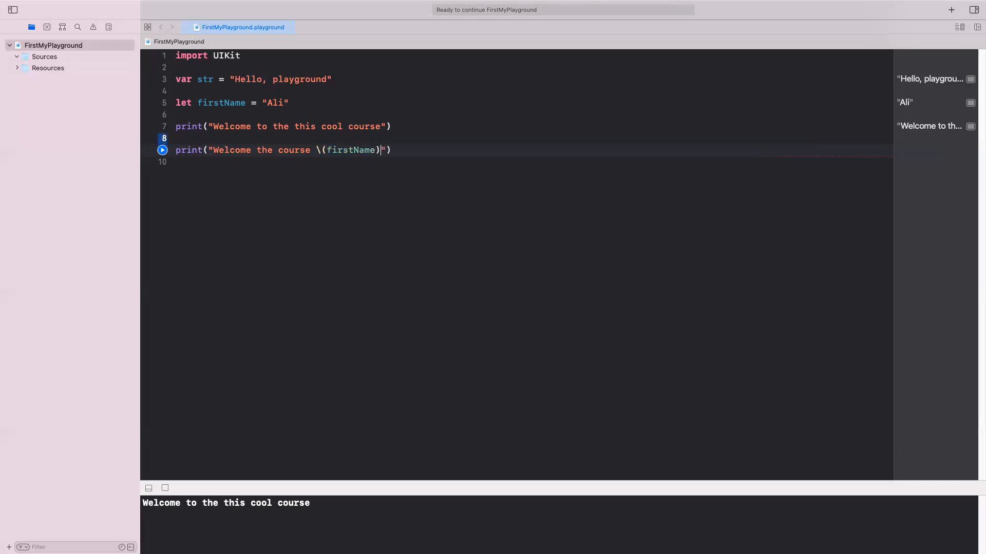
pyautogui.press('Return')
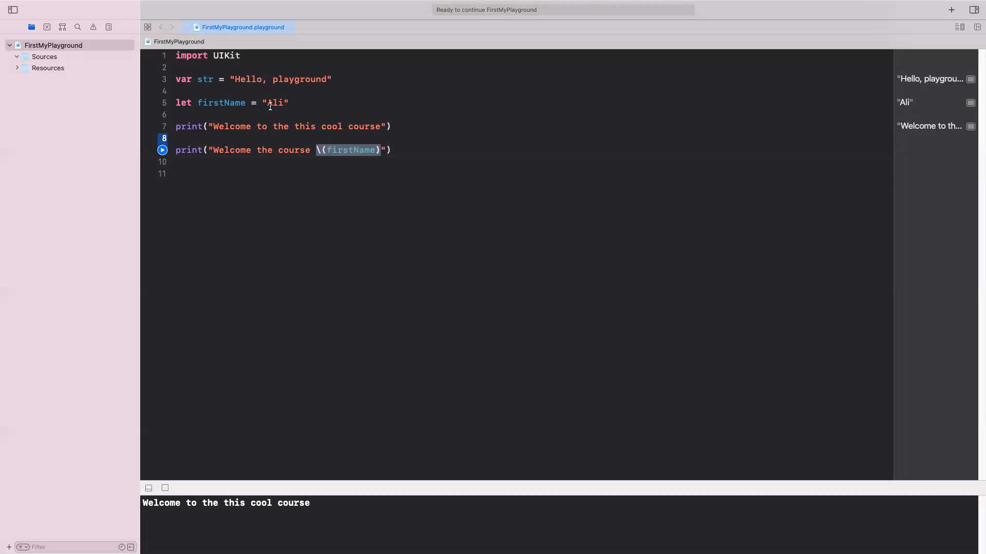
pyautogui.moveTo(264, 191)
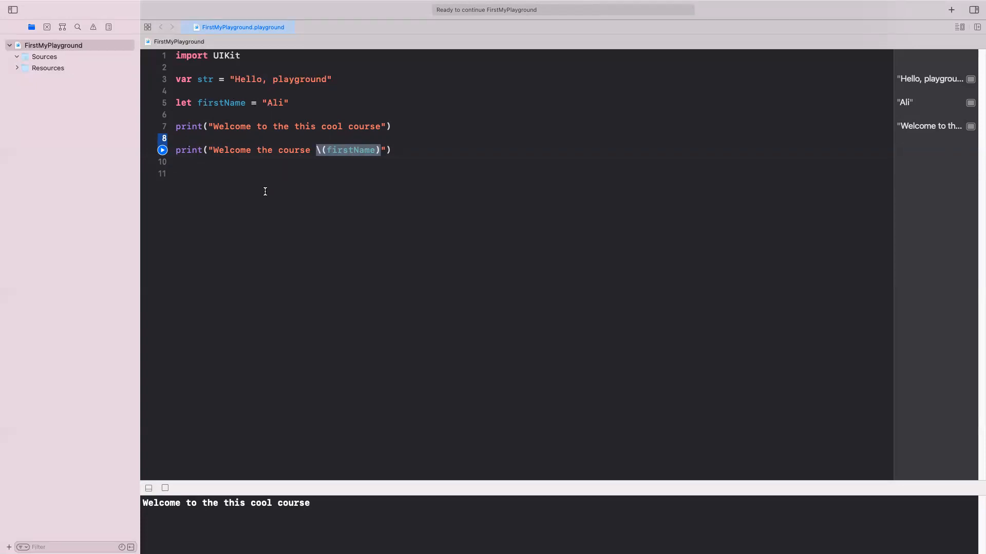
# Run the playground through the new line, printing "Welcome the course Ali".
pyautogui.click(162, 150)
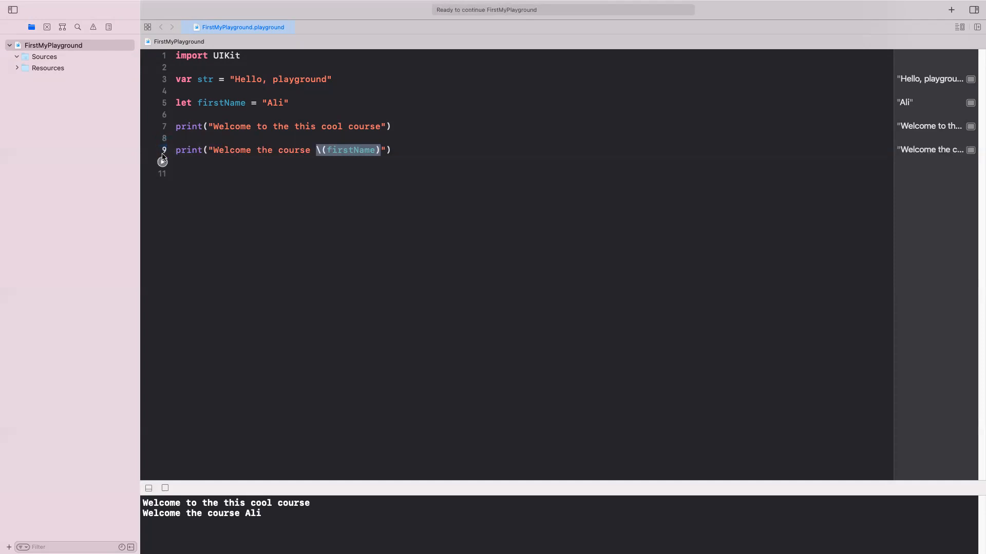
pyautogui.moveTo(146, 339)
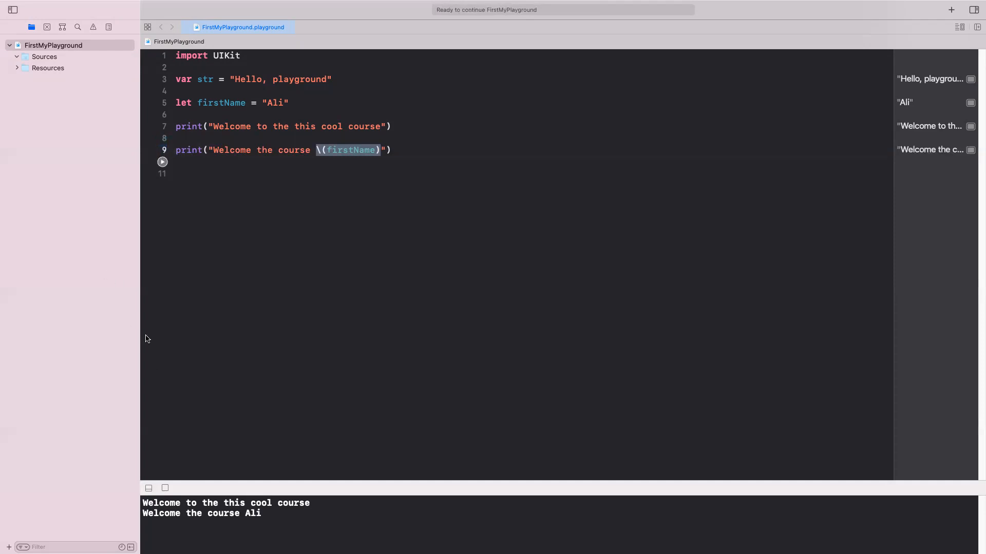
pyautogui.moveTo(263, 522)
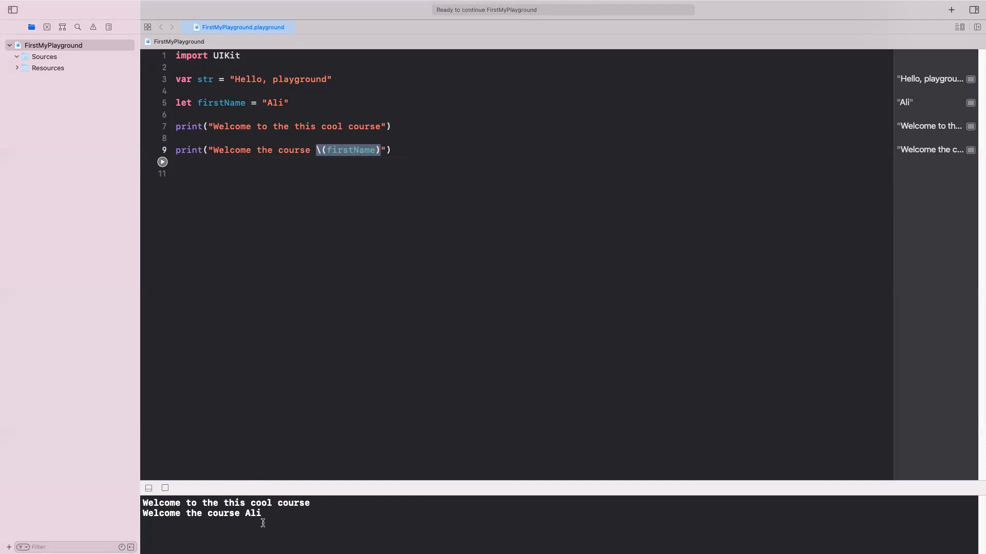
pyautogui.moveTo(175, 396)
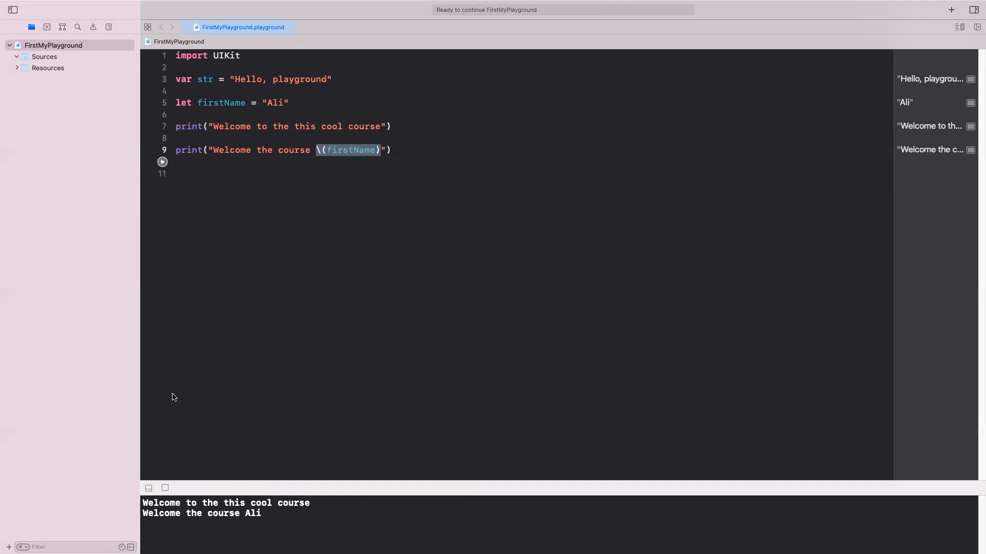
pyautogui.moveTo(92, 215)
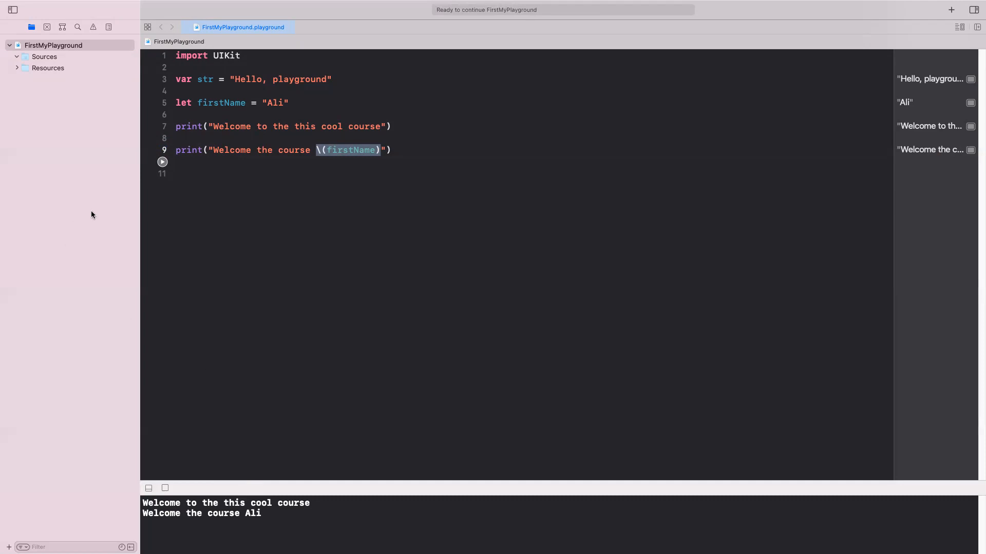
pyautogui.moveTo(91, 207)
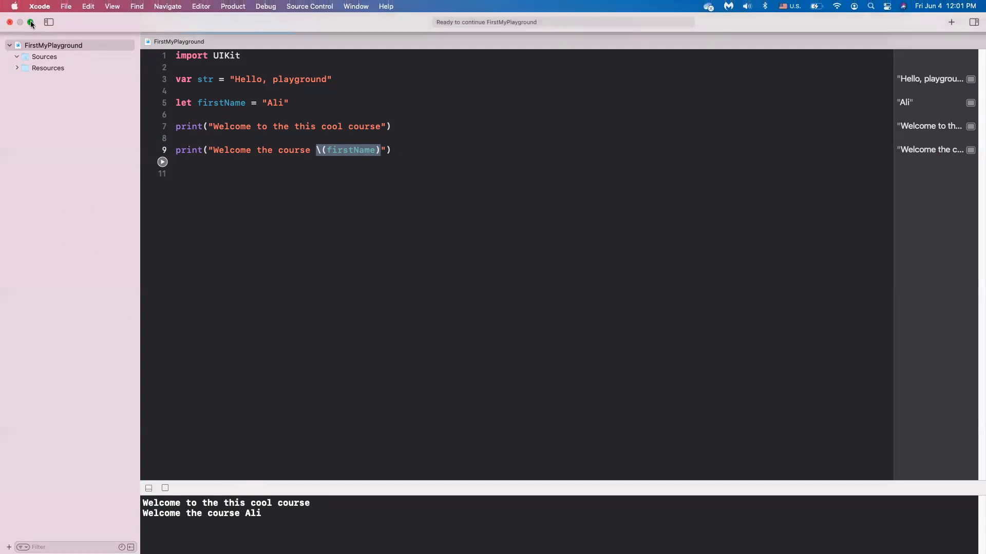
# Close FirstMyPlayground and open Student's Lab - Introduction.playground from Swift Fundementals.
pyautogui.click(31, 22)
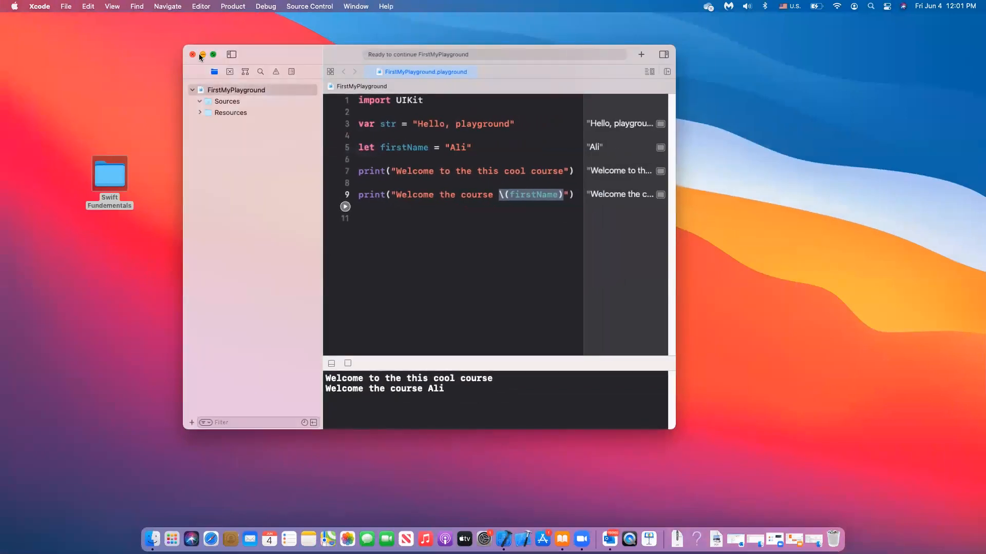
pyautogui.click(193, 55)
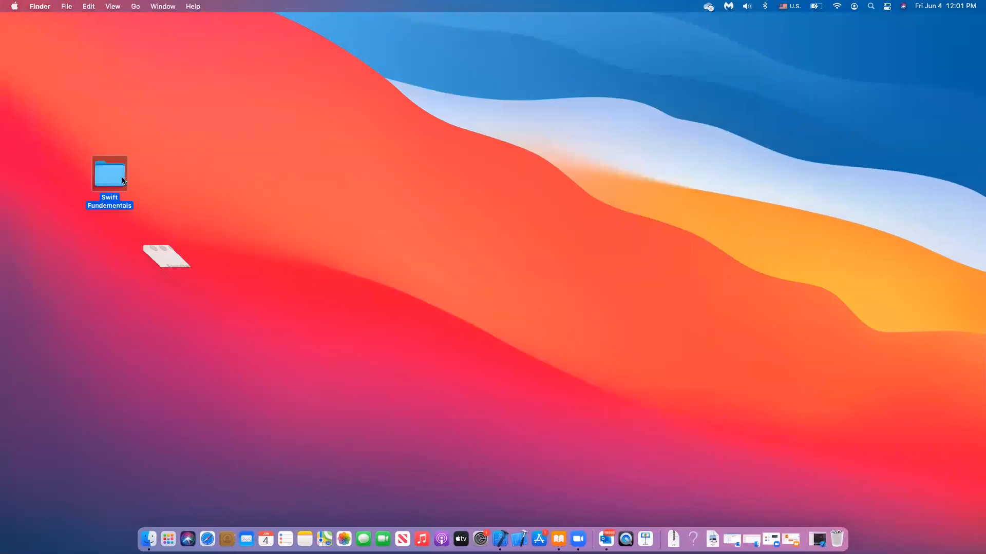
pyautogui.doubleClick(109, 174)
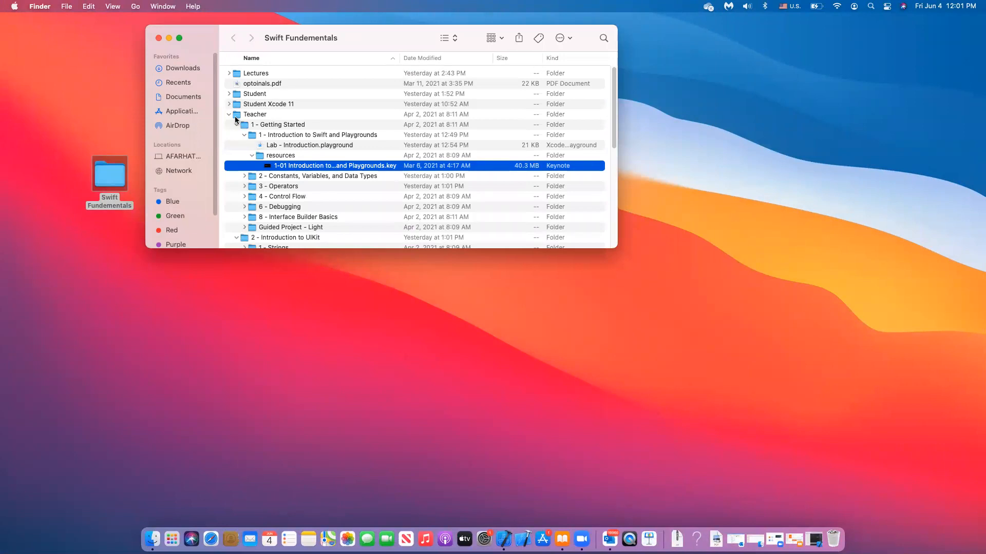
pyautogui.click(230, 114)
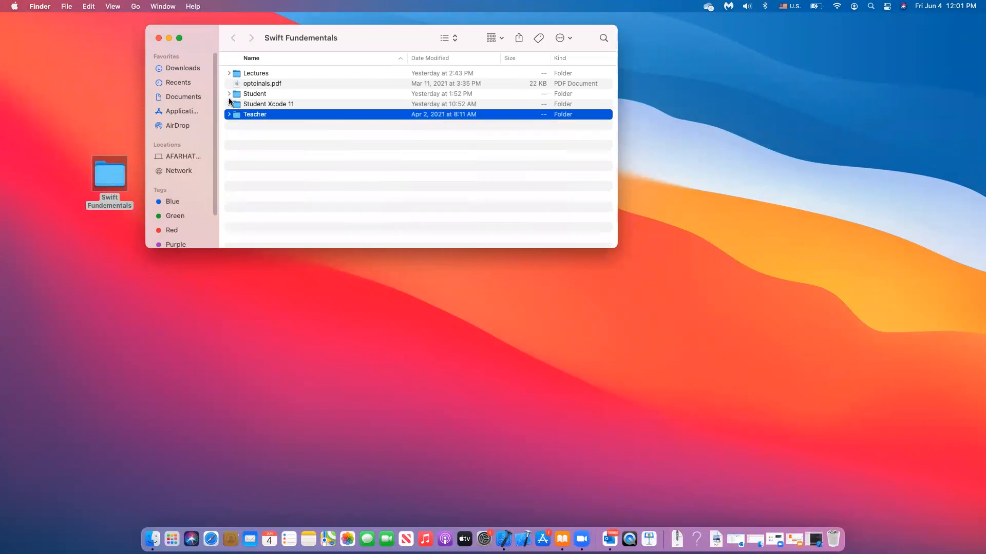
pyautogui.click(229, 93)
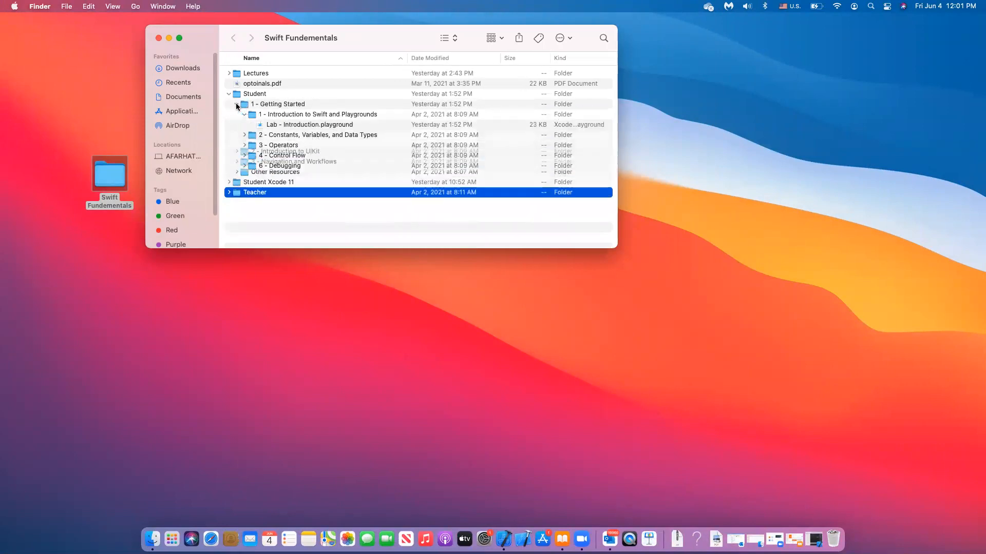
pyautogui.click(238, 104)
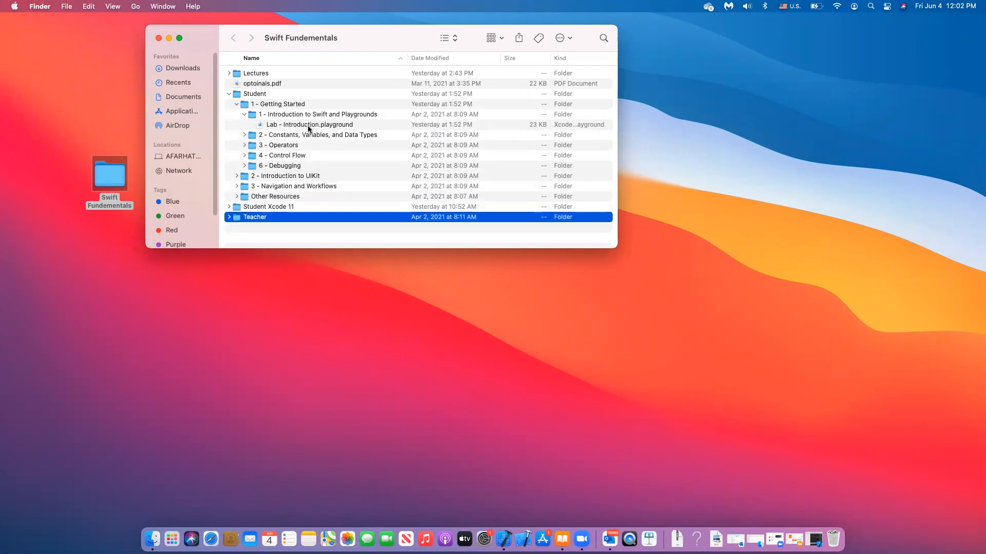
pyautogui.doubleClick(309, 125)
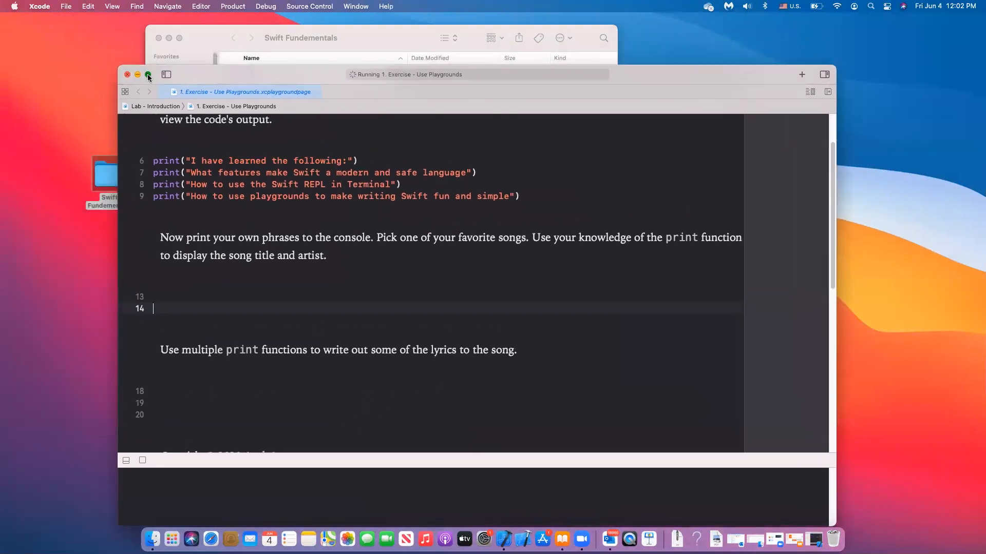
# Run the full-screen Exercise - Use Playgrounds page and place the cursor on empty line 13.
pyautogui.click(148, 75)
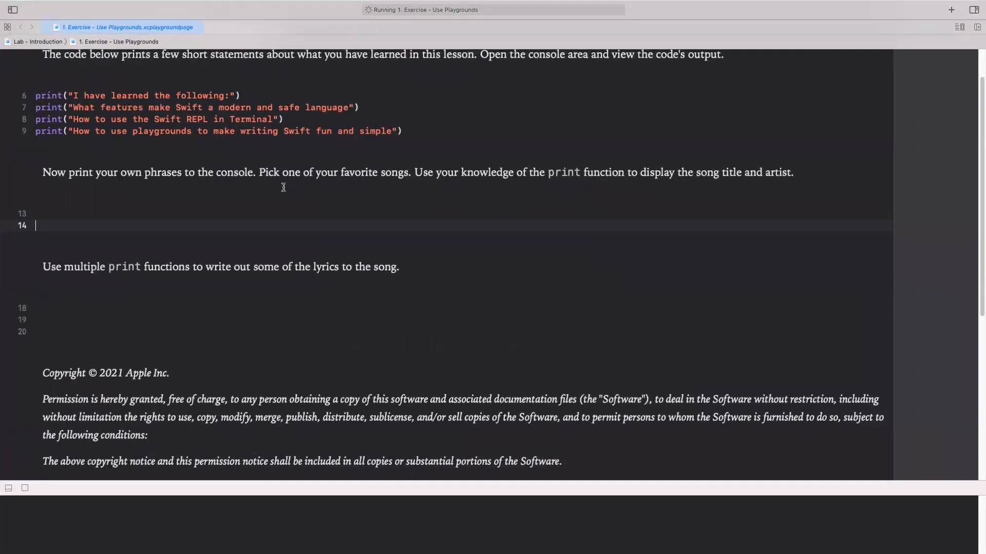
pyautogui.scroll(3)
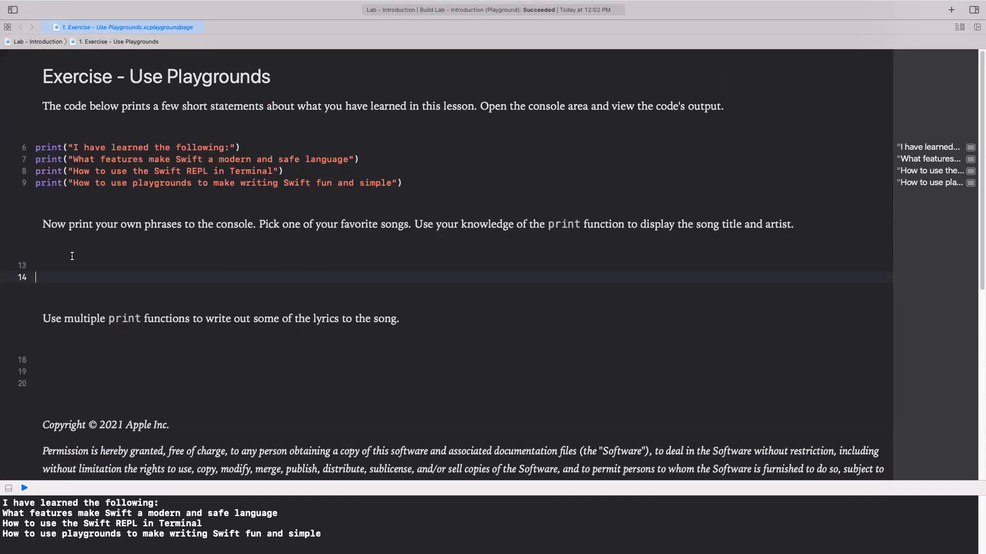
pyautogui.click(126, 265)
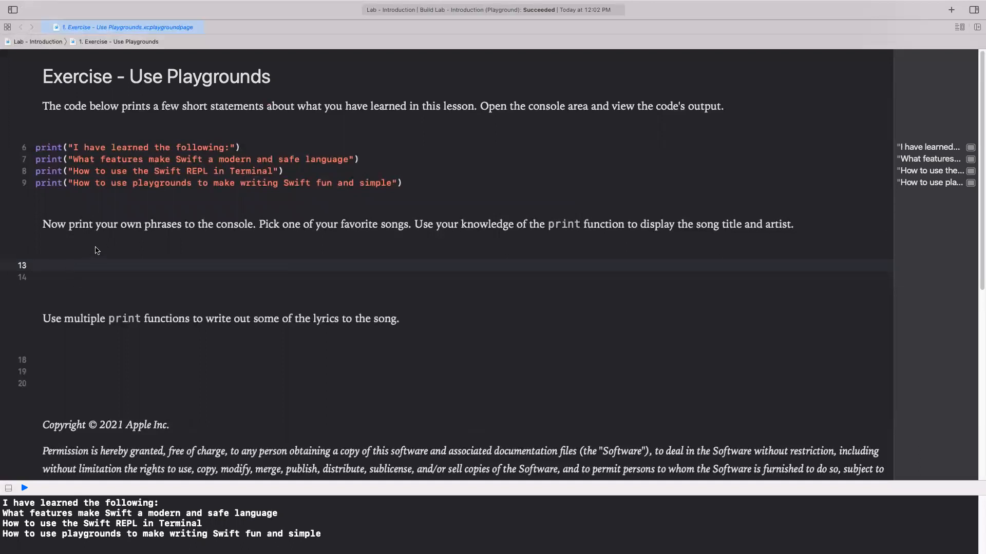
pyautogui.click(37, 265)
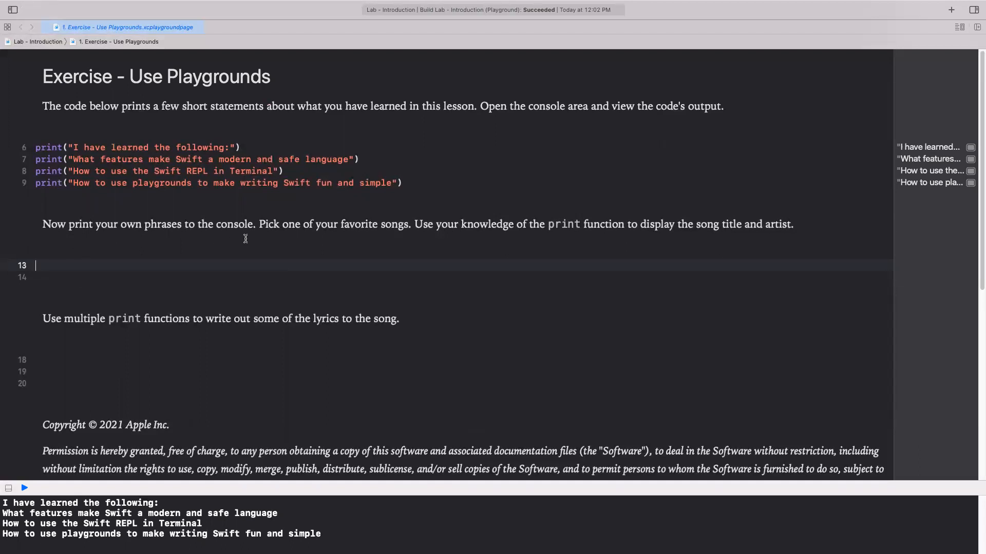
pyautogui.moveTo(426, 232)
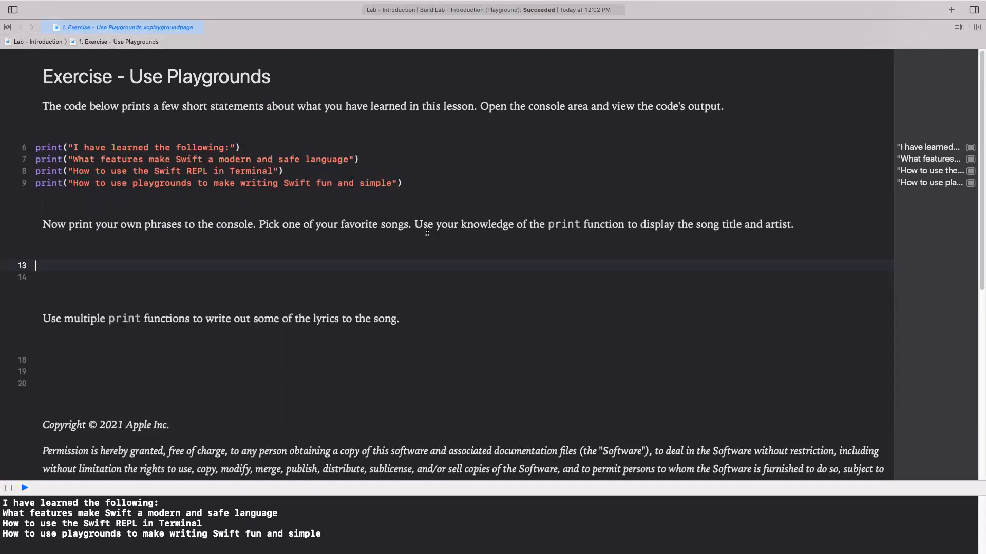
pyautogui.moveTo(329, 278)
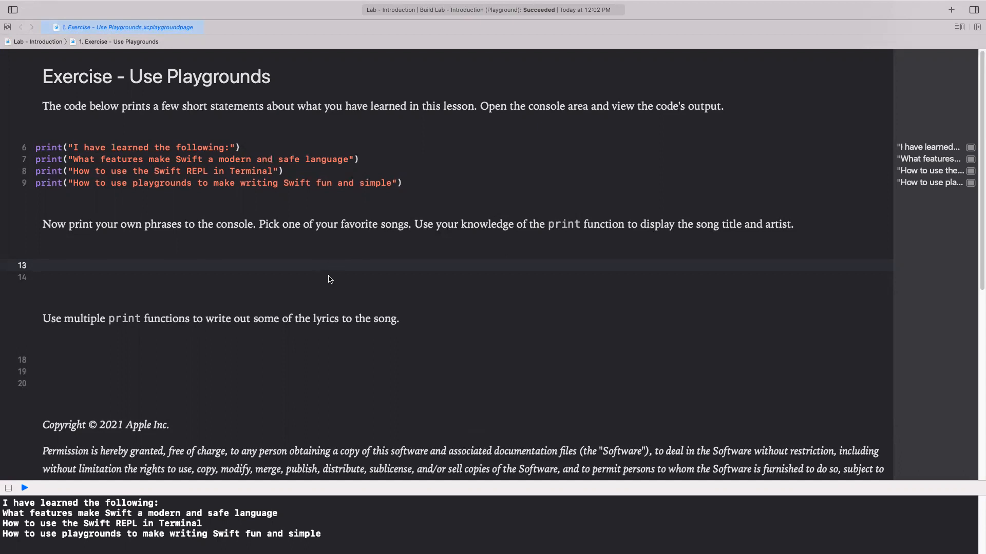
pyautogui.moveTo(184, 184)
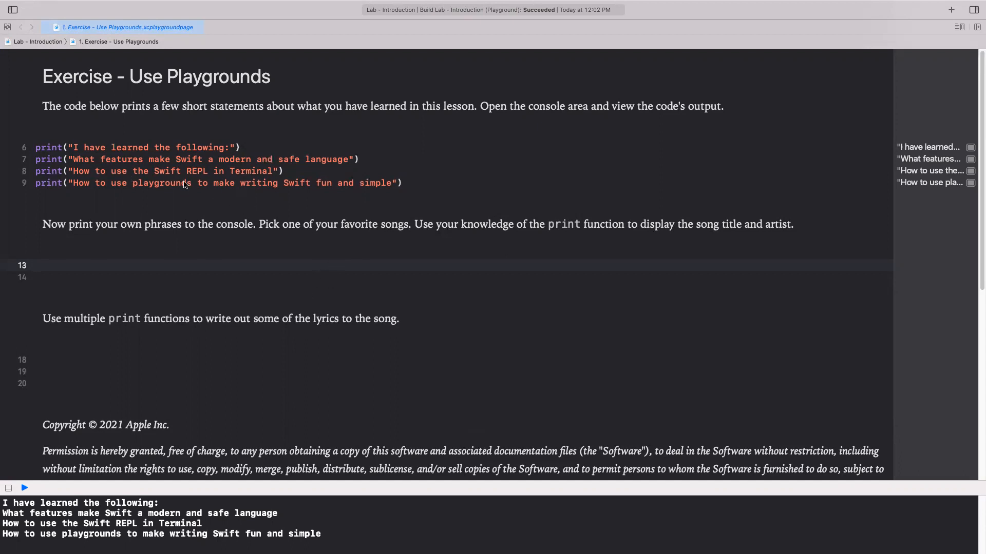
pyautogui.moveTo(116, 335)
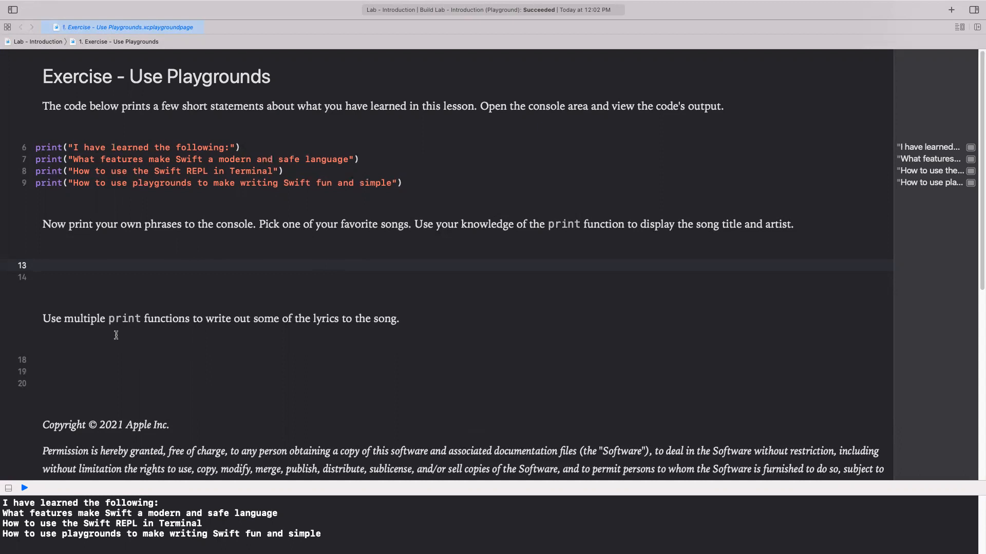
pyautogui.click(36, 265)
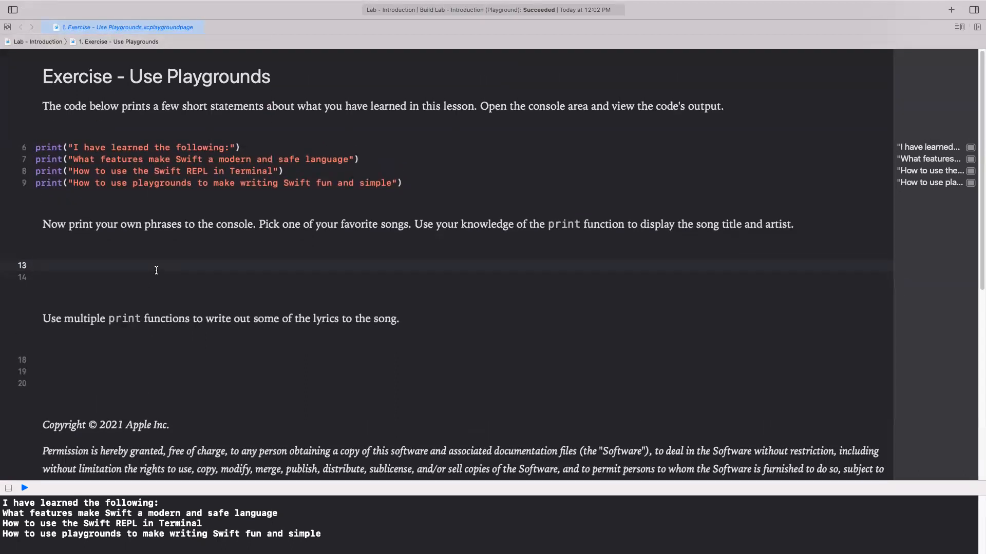
pyautogui.click(37, 265)
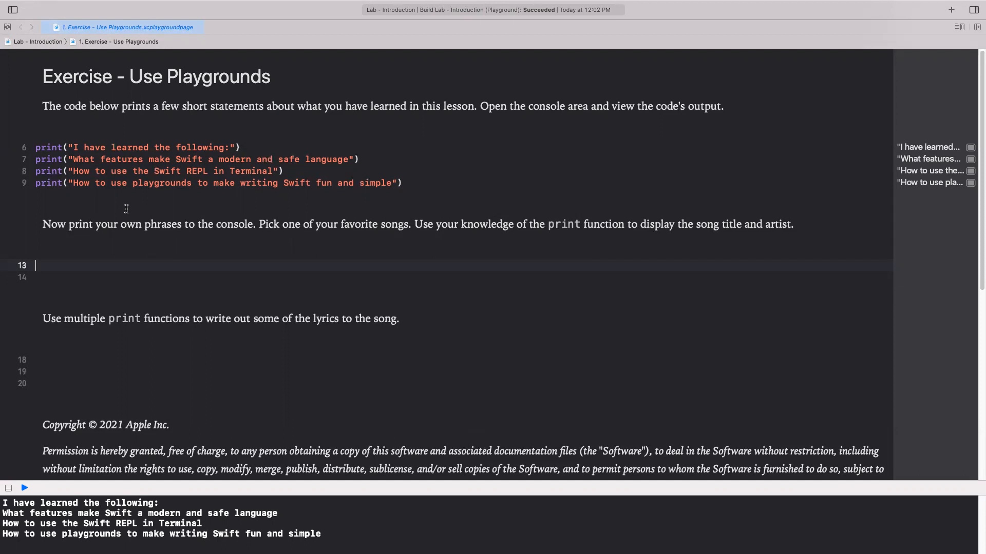
pyautogui.moveTo(105, 128)
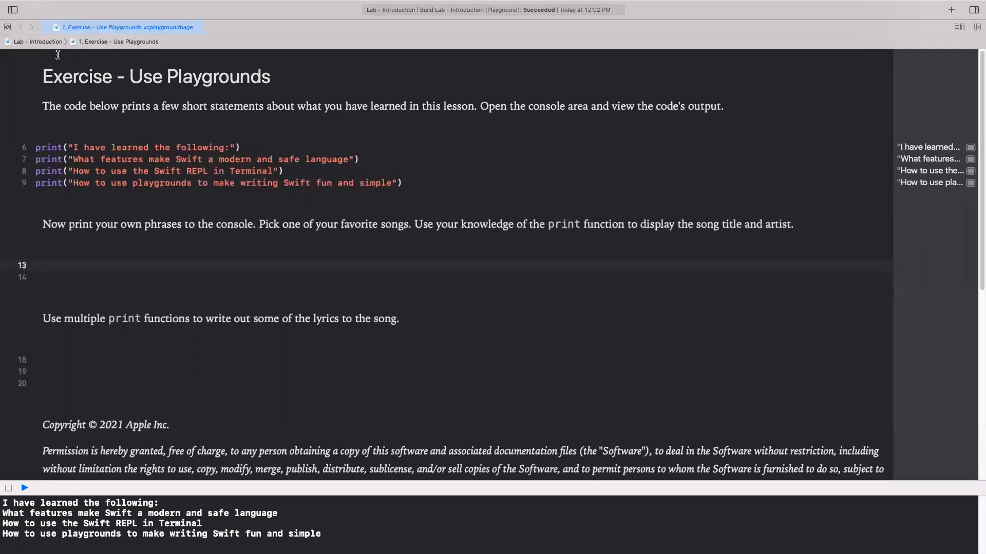
pyautogui.moveTo(496, 56)
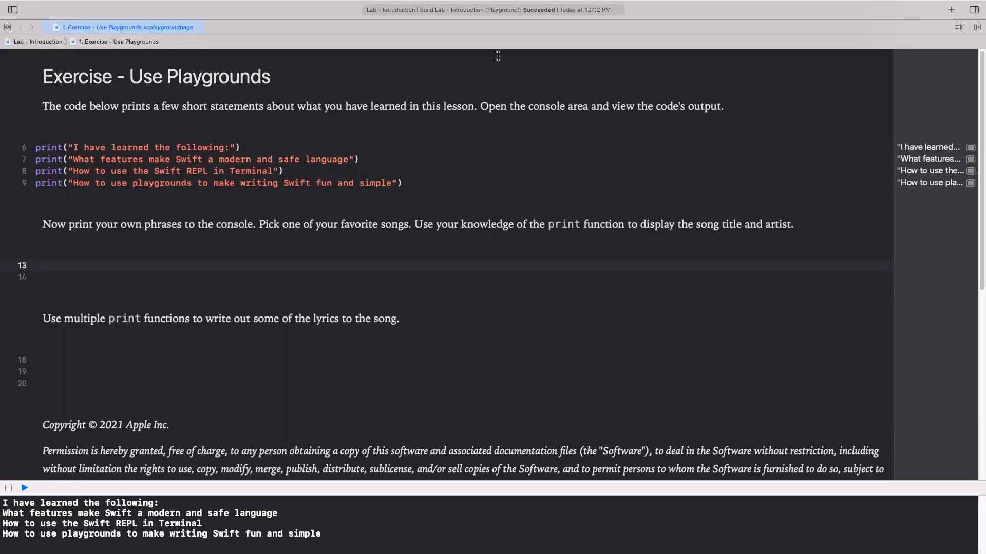